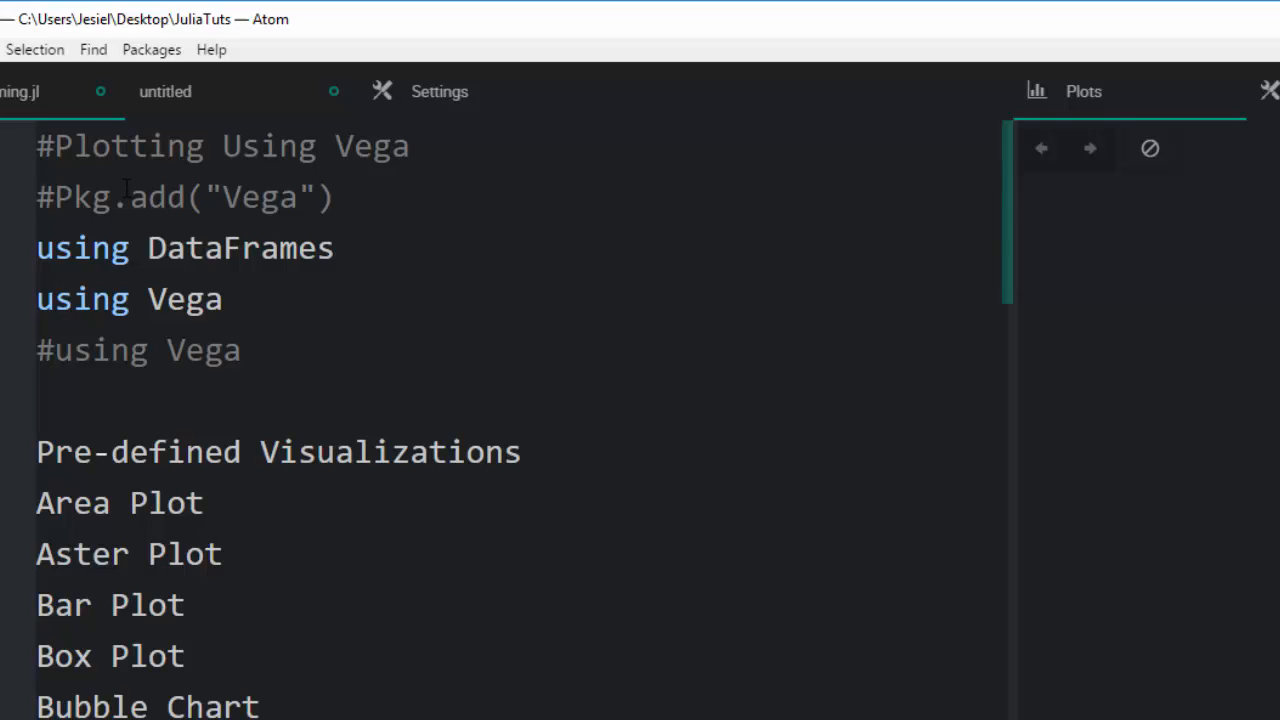
pyautogui.moveTo(477, 165)
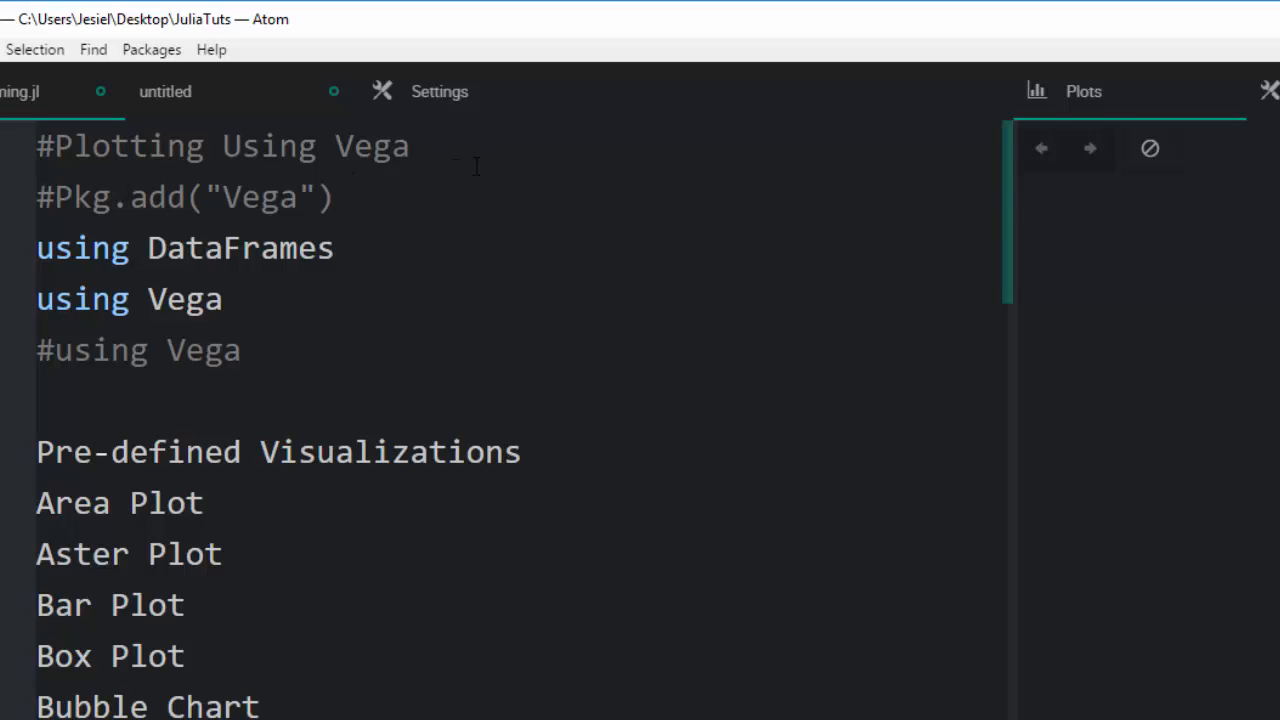
pyautogui.moveTo(423, 168)
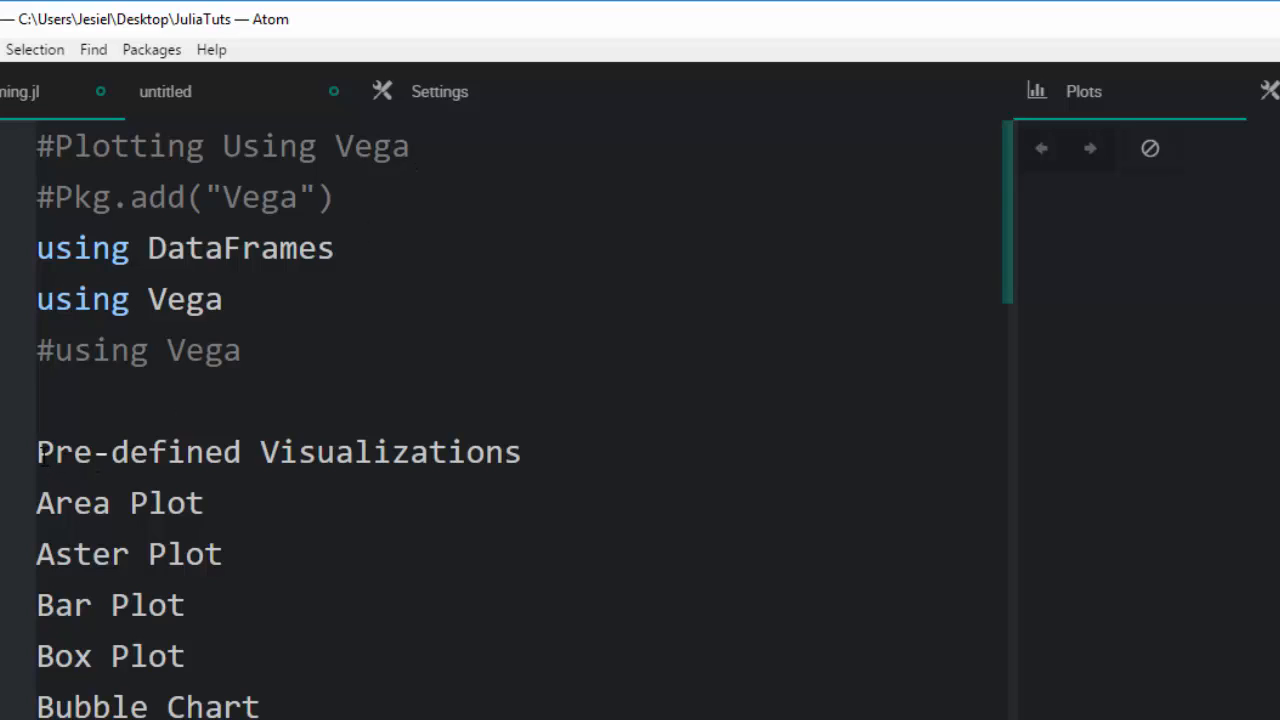
pyautogui.moveTo(578, 415)
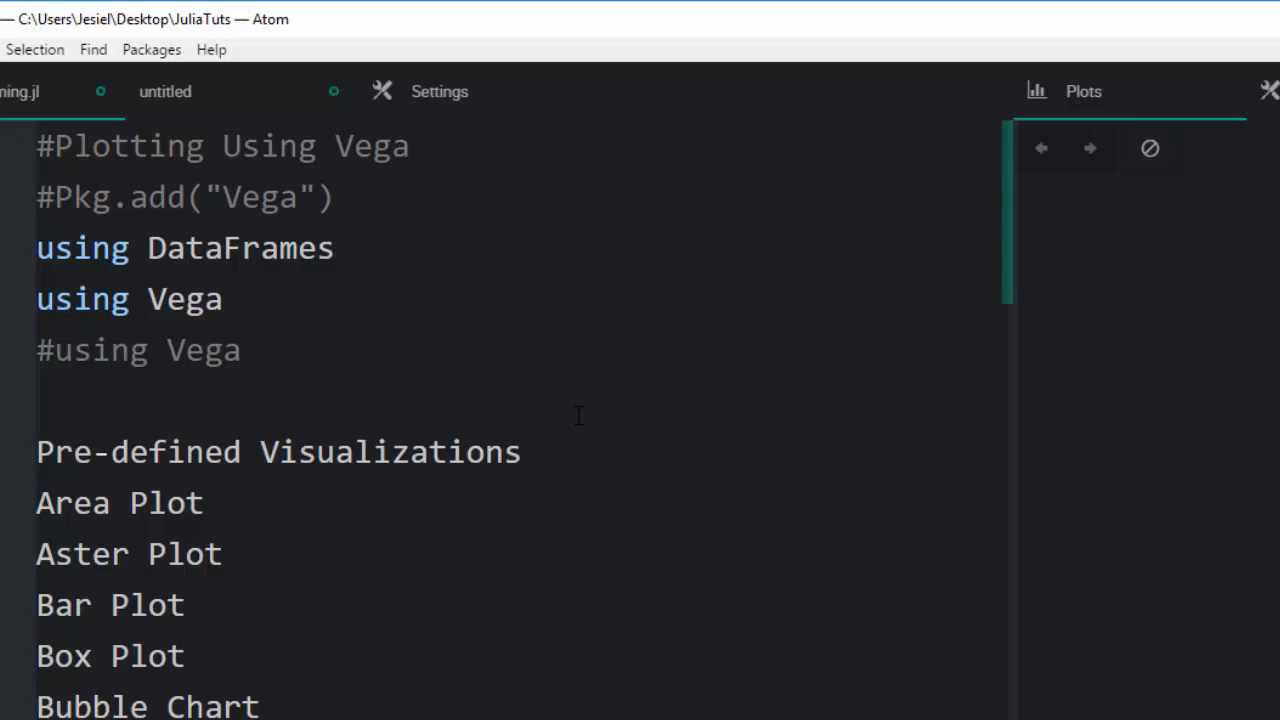
pyautogui.moveTo(1008, 220)
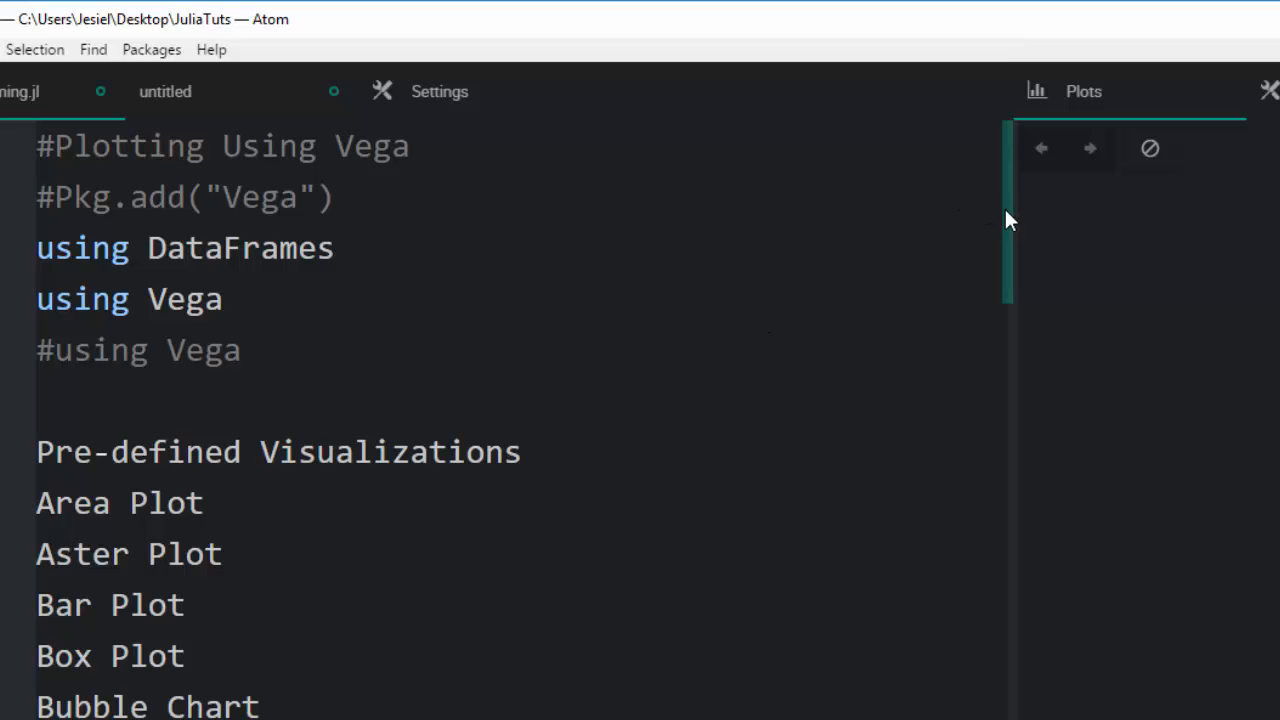
# Search Firefox for 'jupyter notebook' and open the Project Jupyter home page.
pyautogui.scroll(-3)
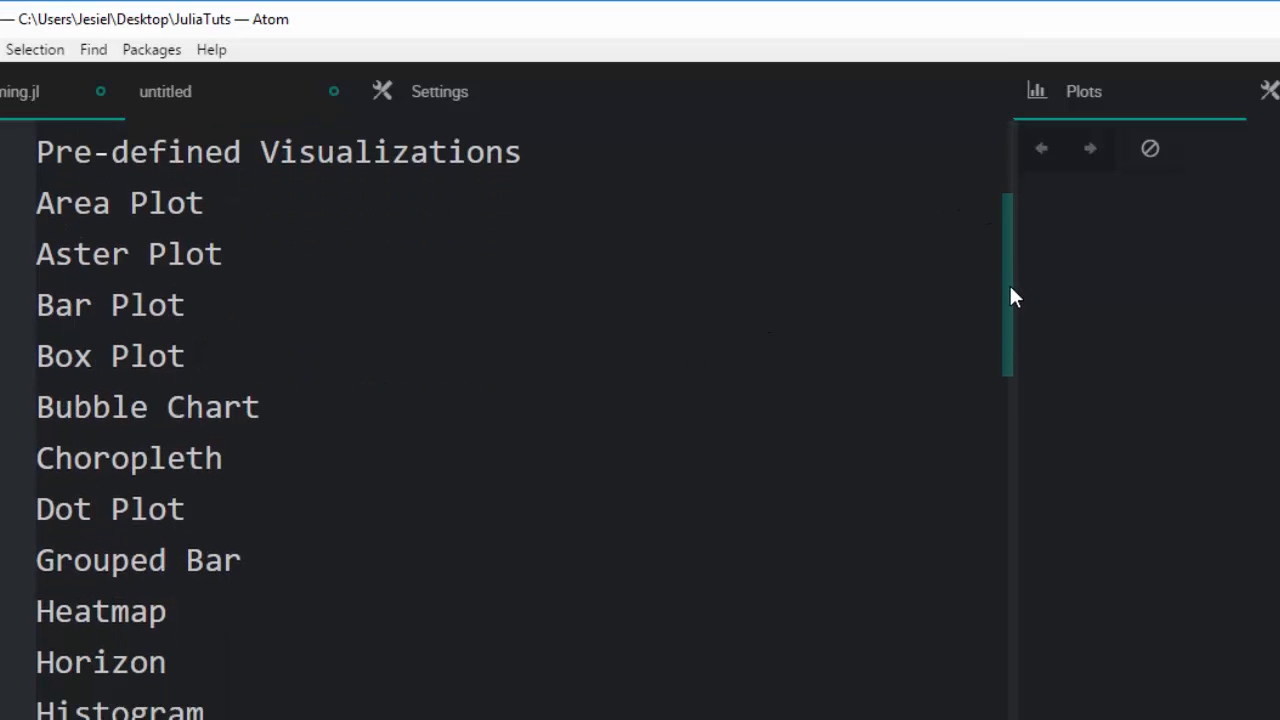
pyautogui.scroll(-3)
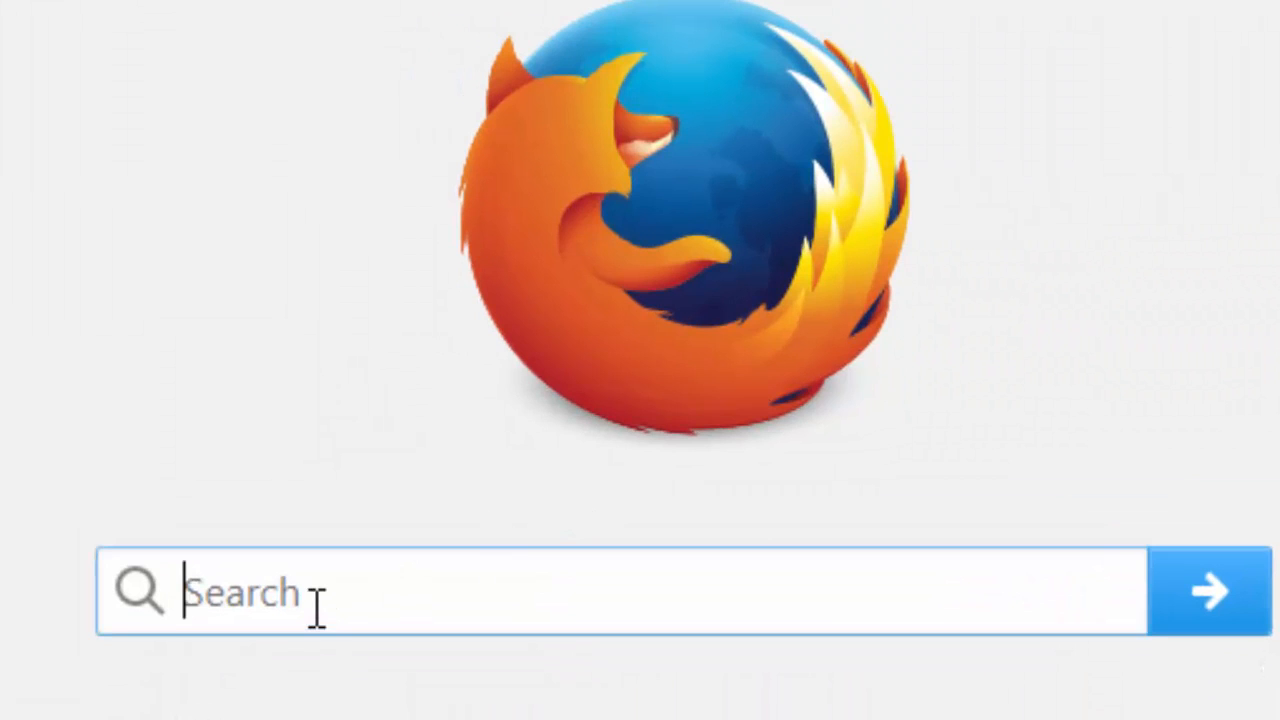
pyautogui.write('jupy')
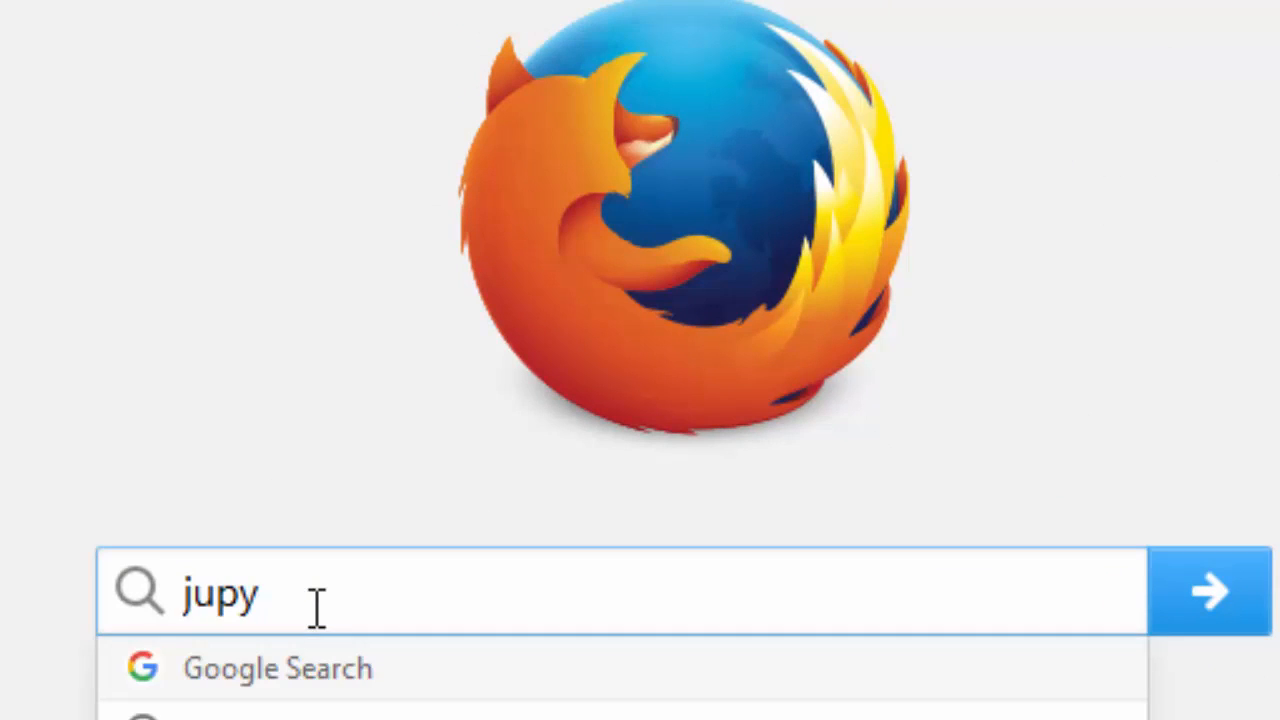
pyautogui.write('ter nootebook')
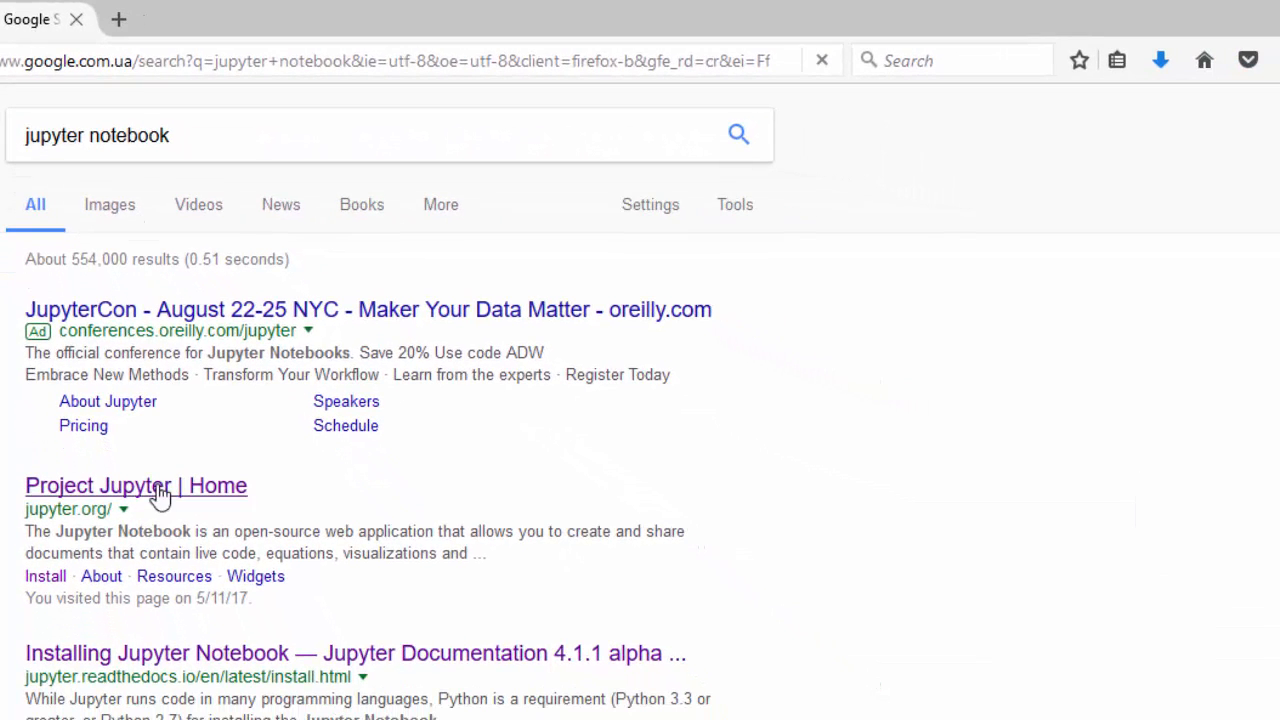
pyautogui.click(136, 485)
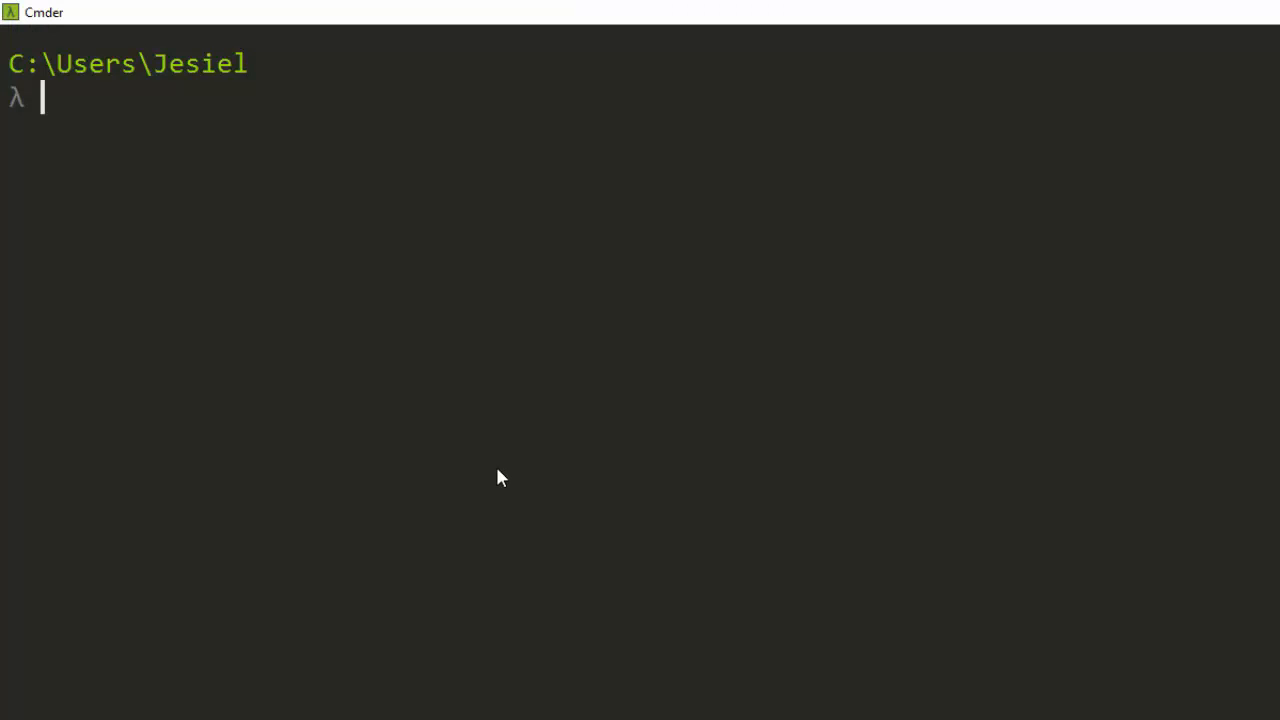
# Type 'pip install jupyter' in Cmder, deleting the extra 'l' in install.
pyautogui.write('p')
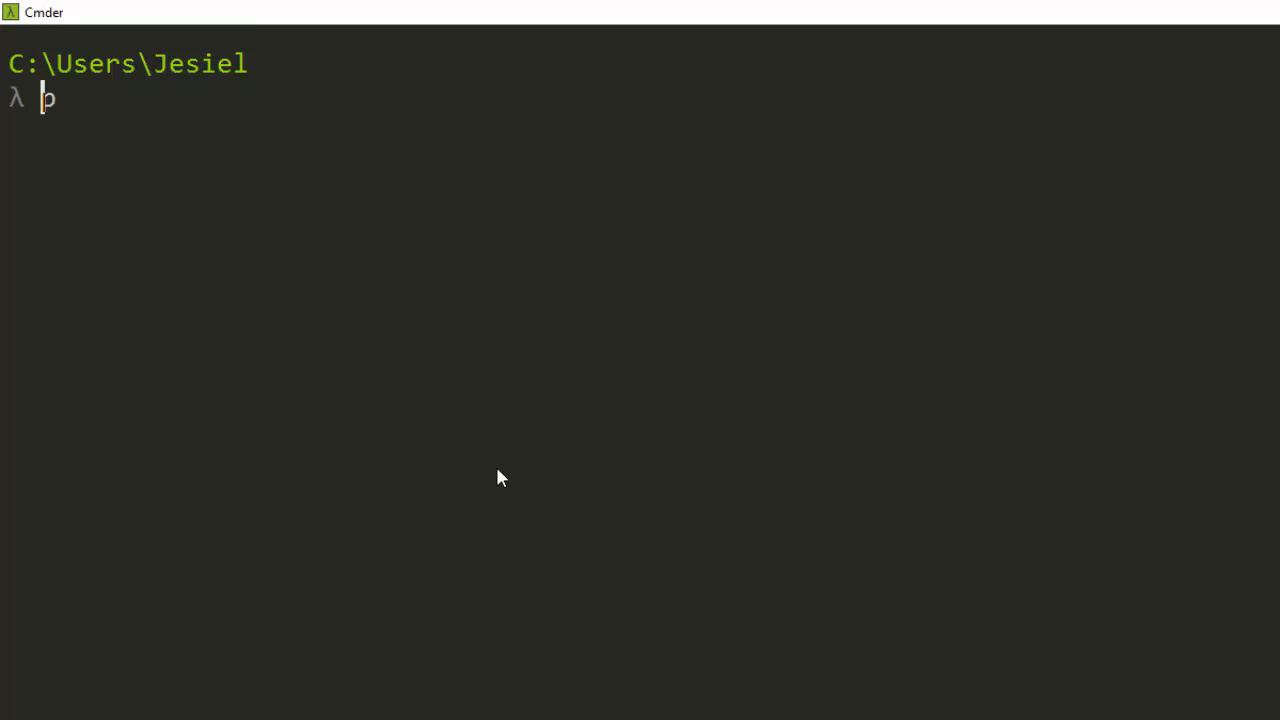
pyautogui.write('pip')
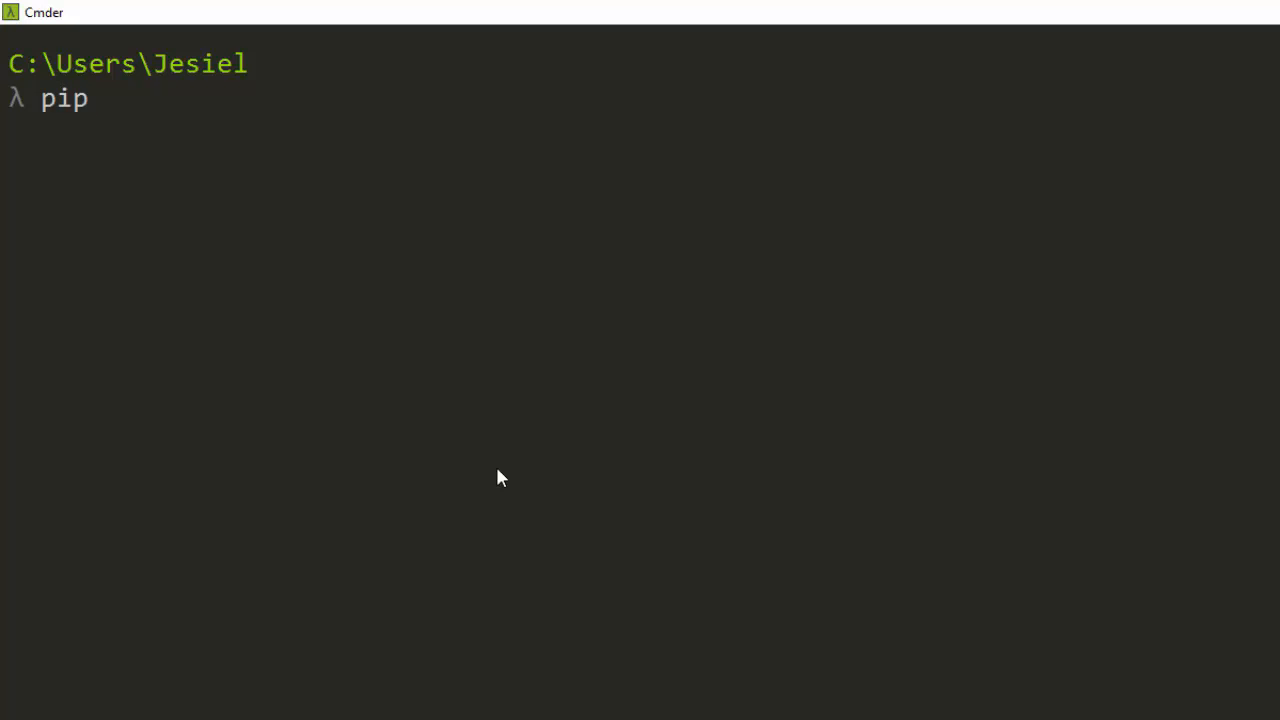
pyautogui.write('i')
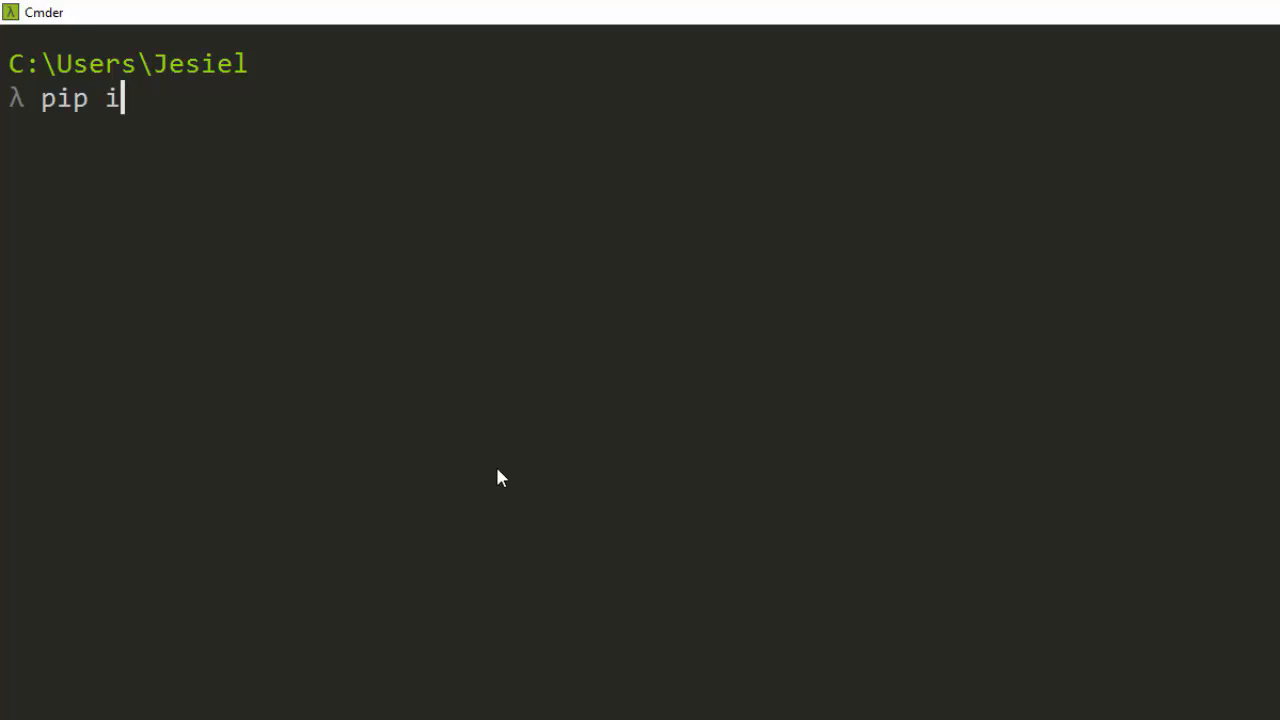
pyautogui.write('ns')
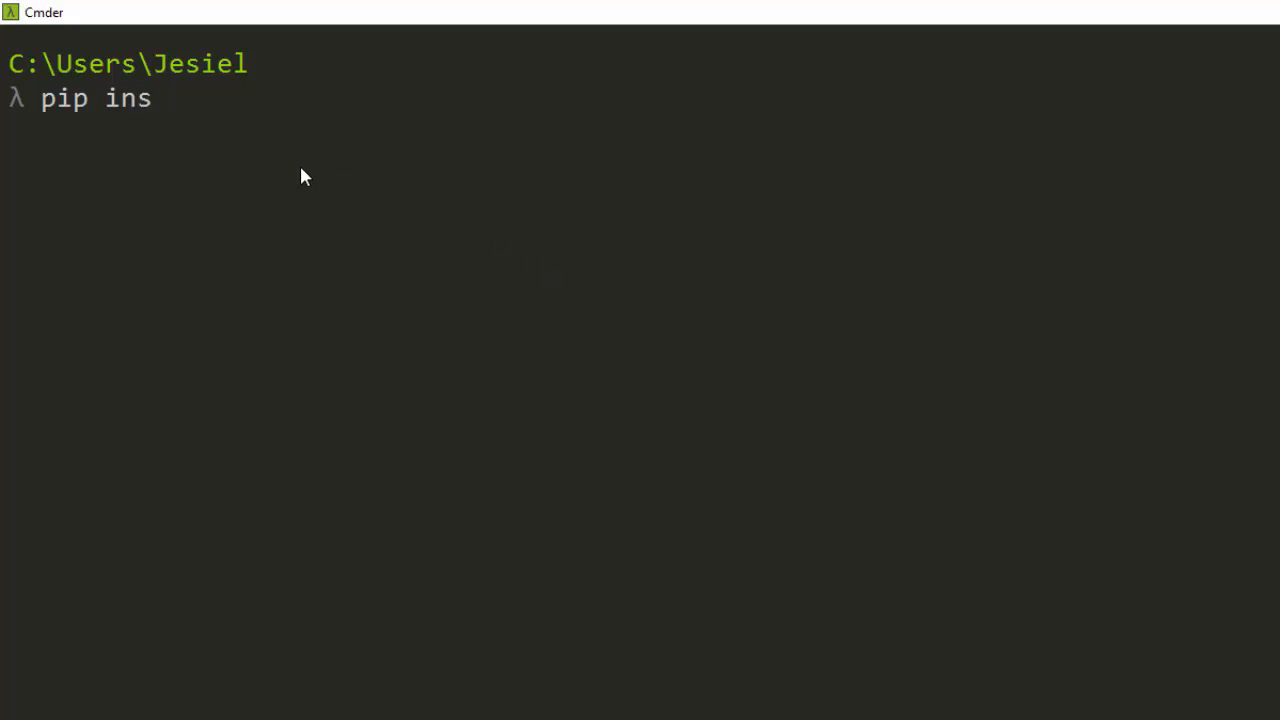
pyautogui.write('tall')
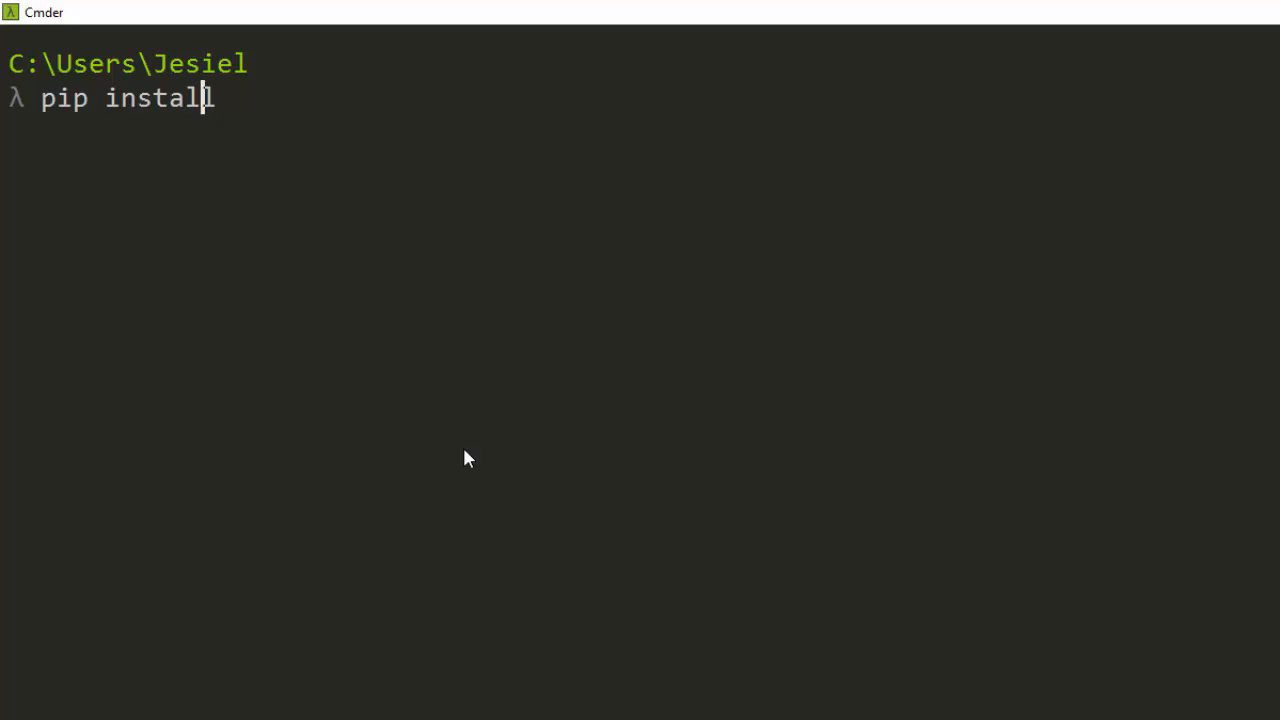
pyautogui.write('l jupyter')
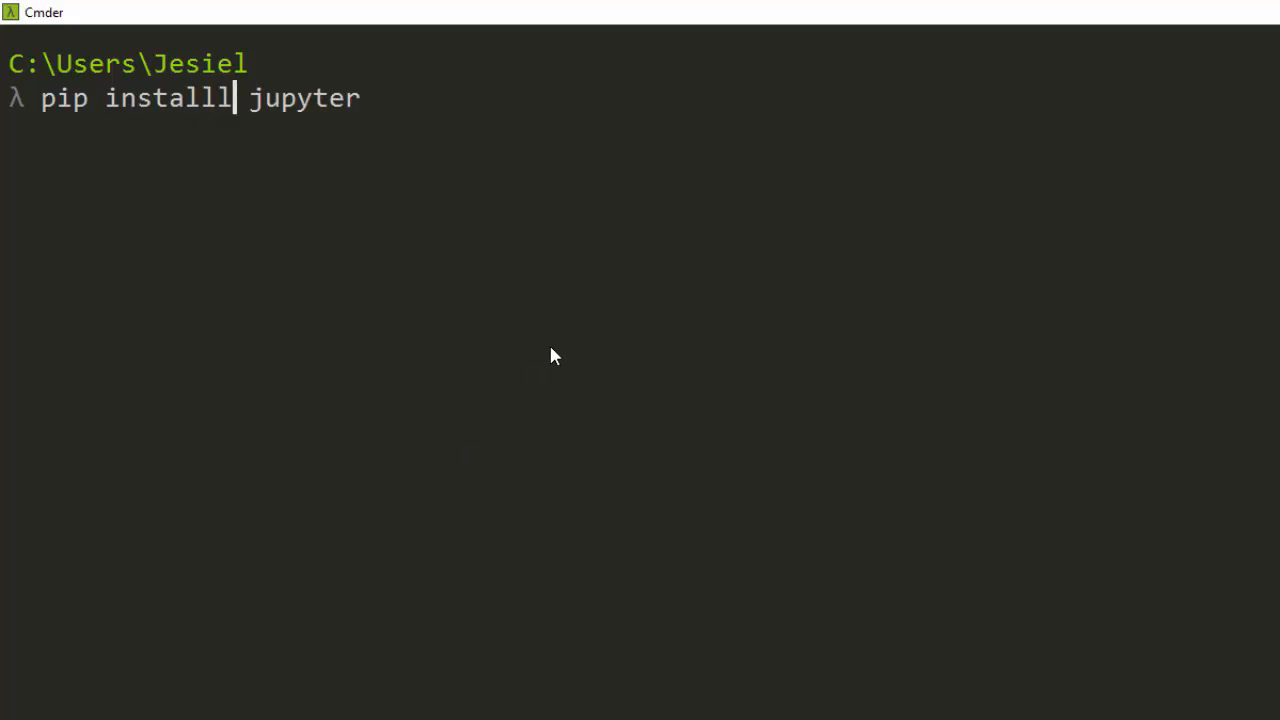
pyautogui.press('BackSpace')
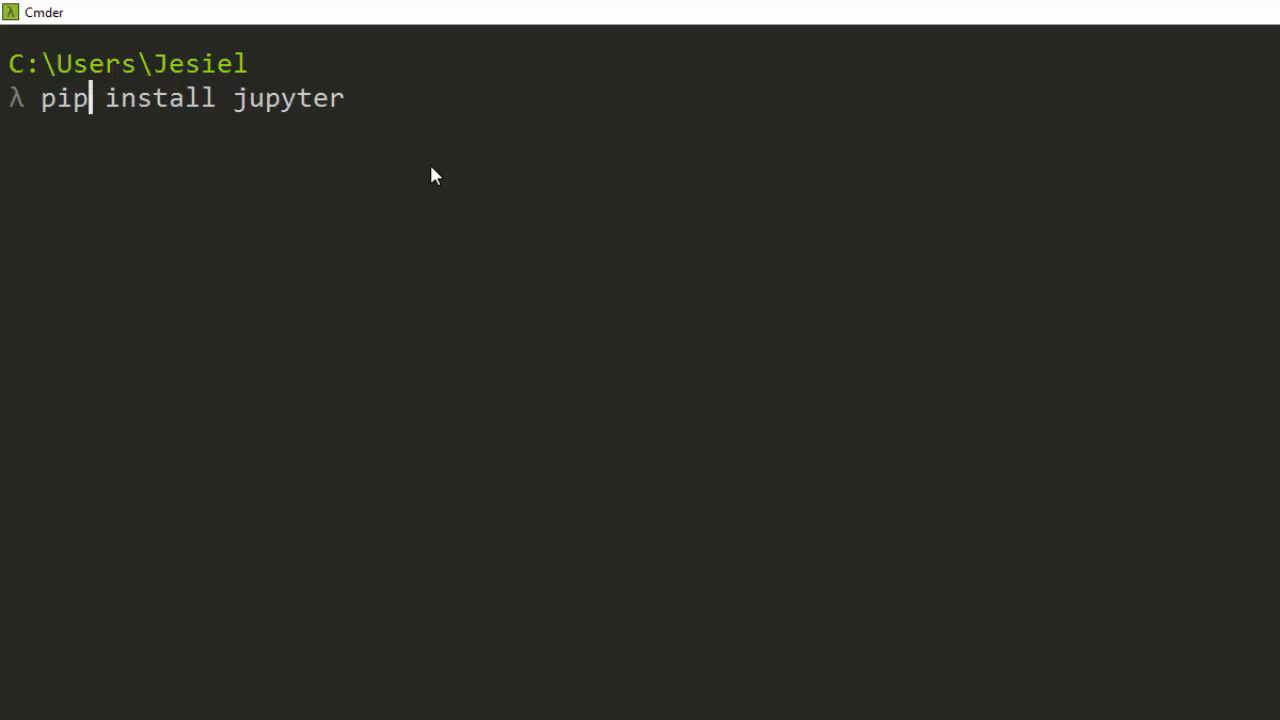
pyautogui.write('3')
pyautogui.write('julia')
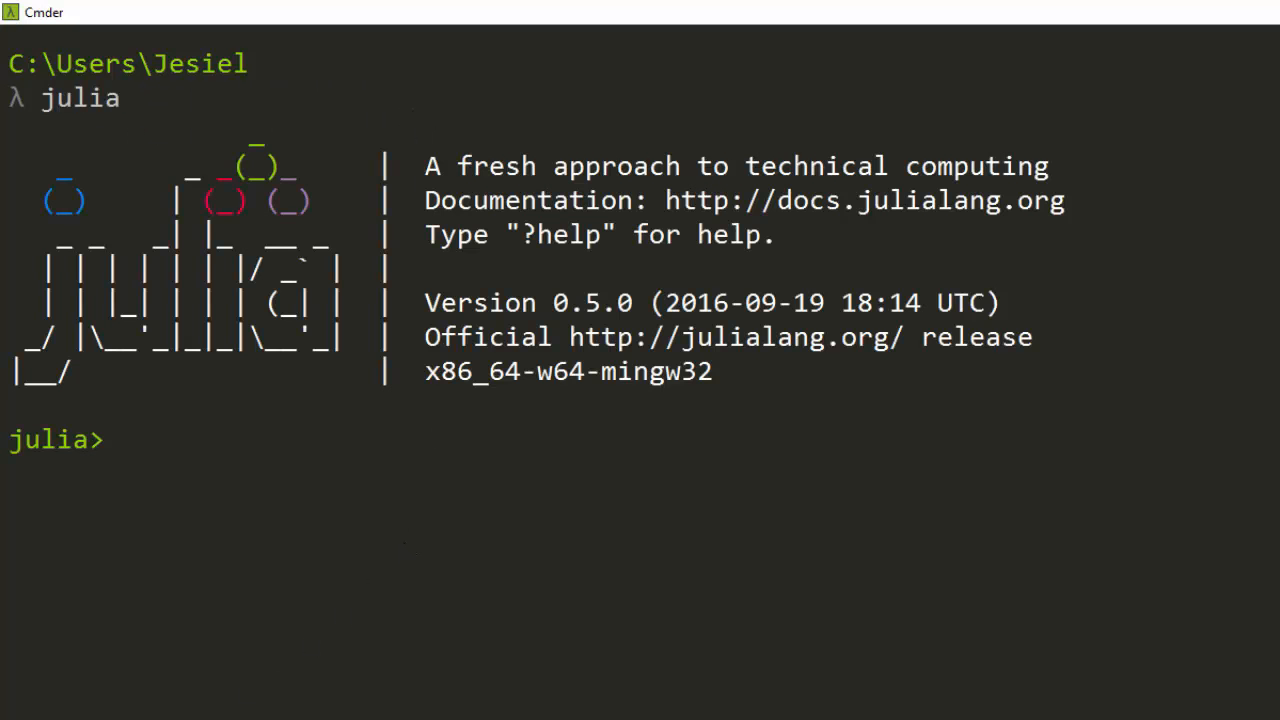
# Type Pkg.add("IJulia") at the julia> prompt.
pyautogui.write('Pkg')
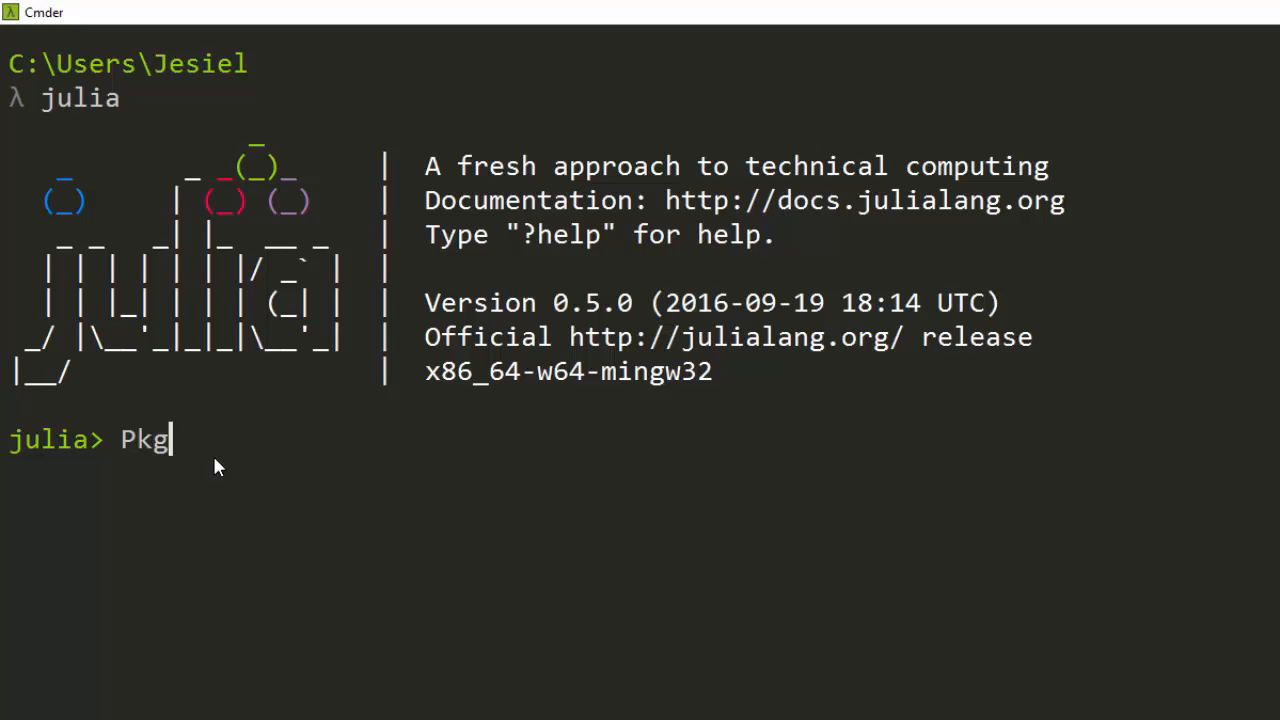
pyautogui.write('.add(')
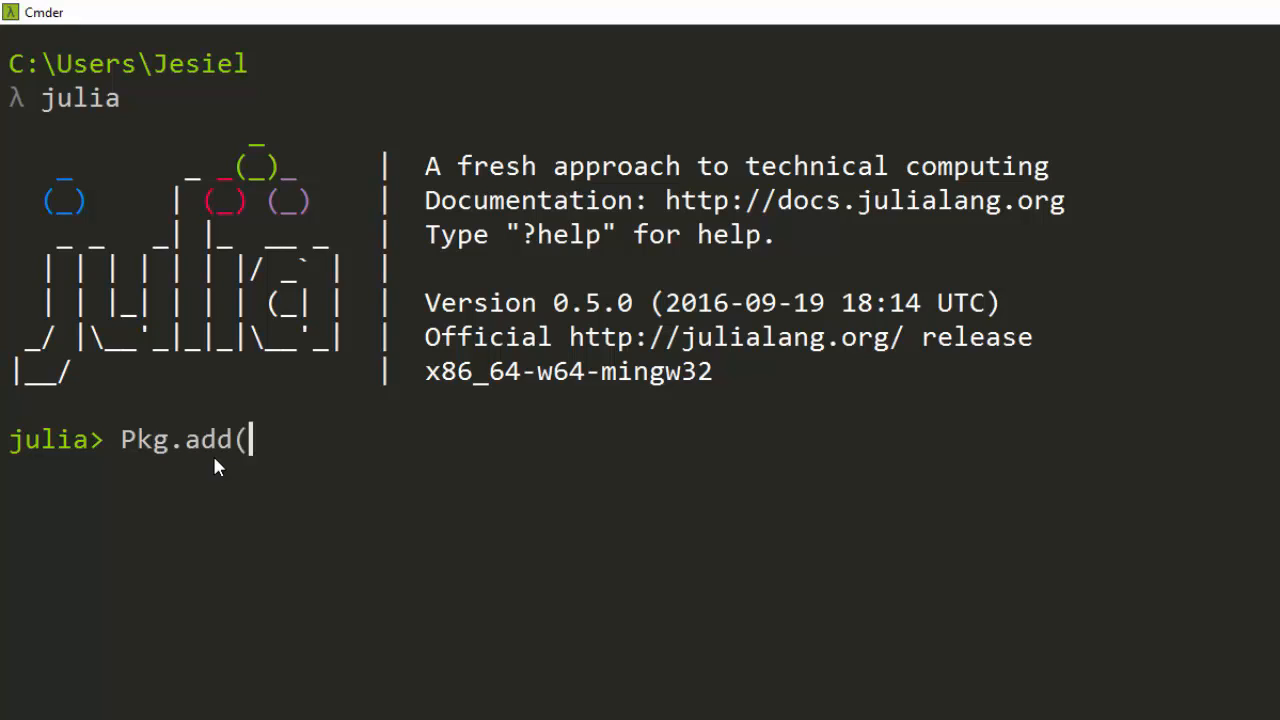
pyautogui.write('"IJu')
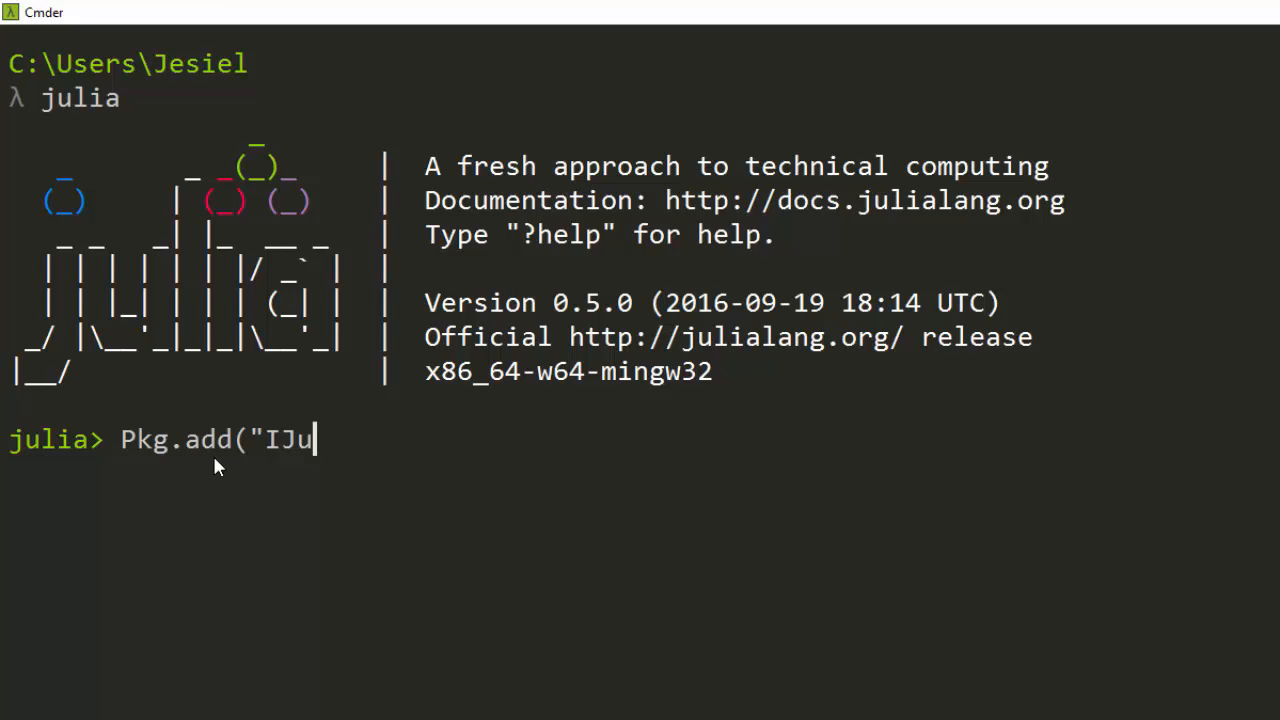
pyautogui.write('lia")')
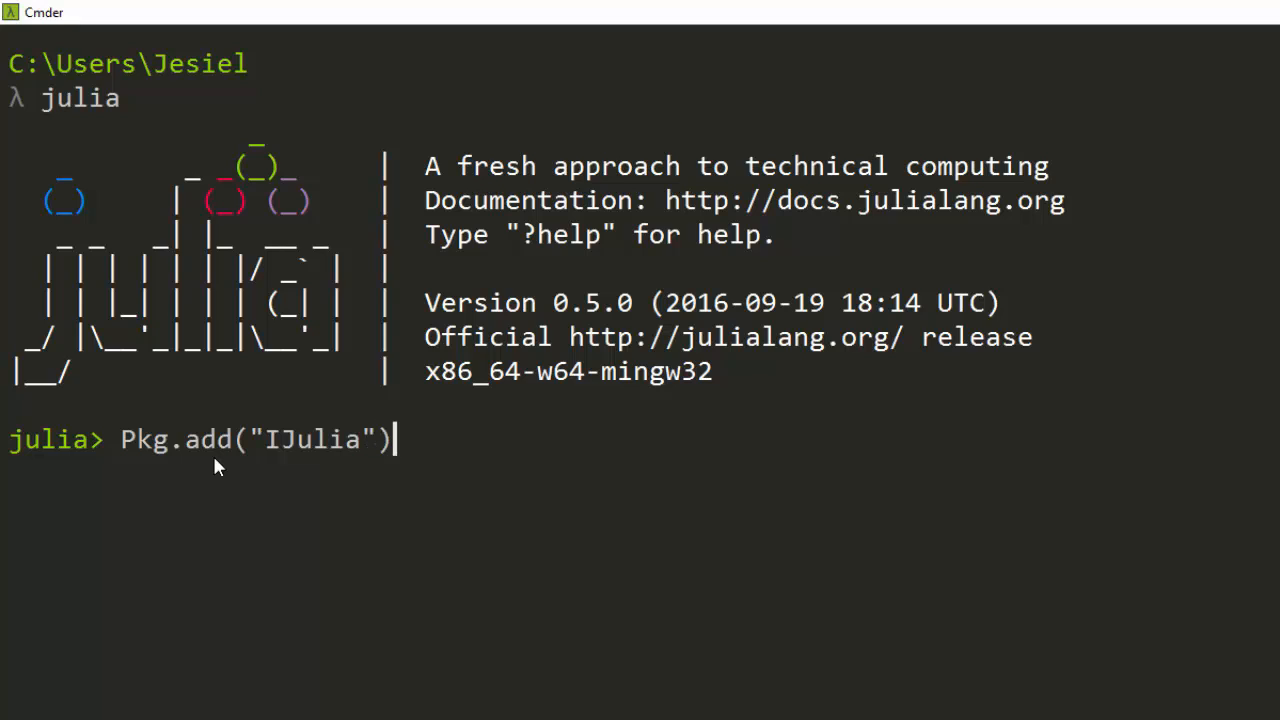
pyautogui.moveTo(308, 452)
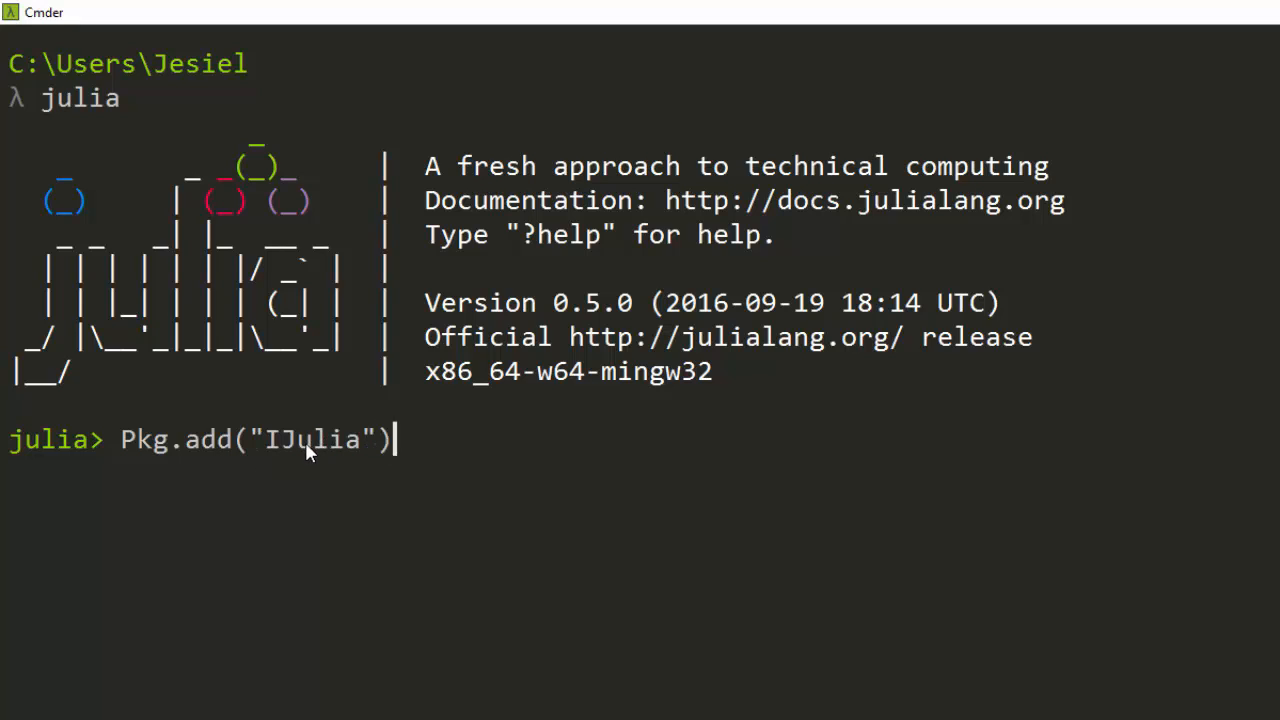
pyautogui.moveTo(490, 715)
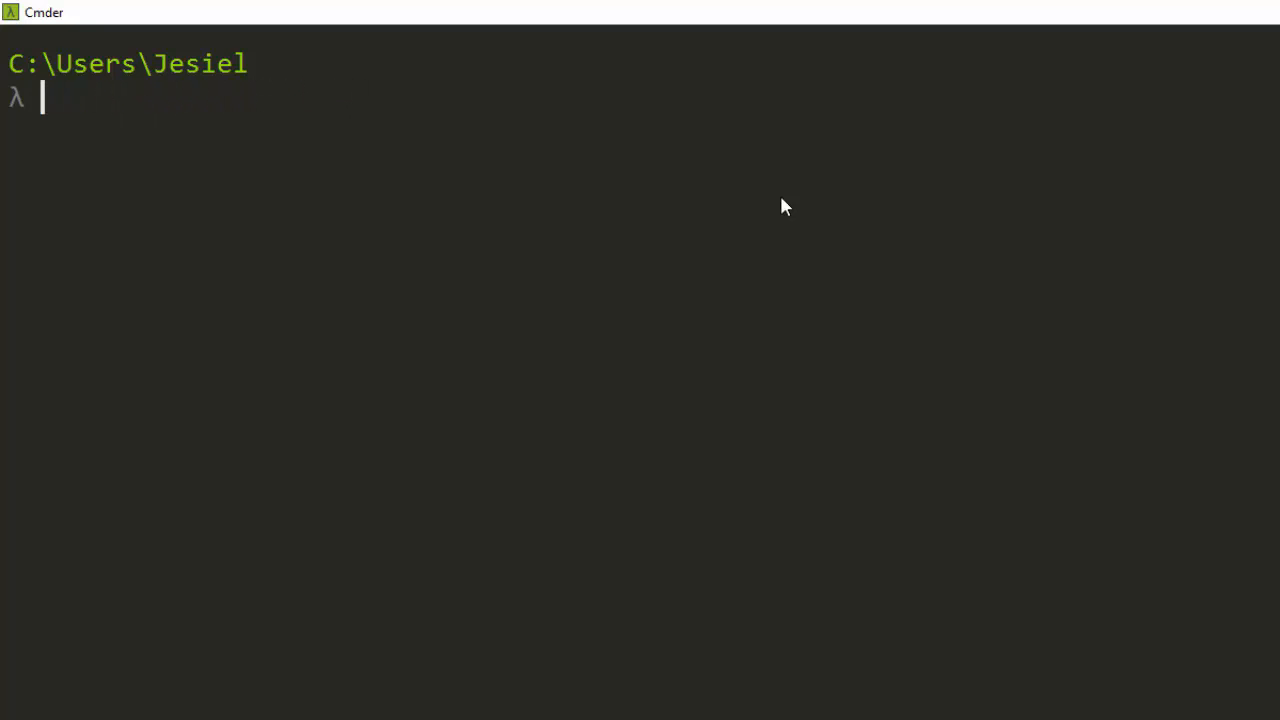
# Type 'jupyter notebook' at the Cmder shell prompt.
pyautogui.write('jupyter')
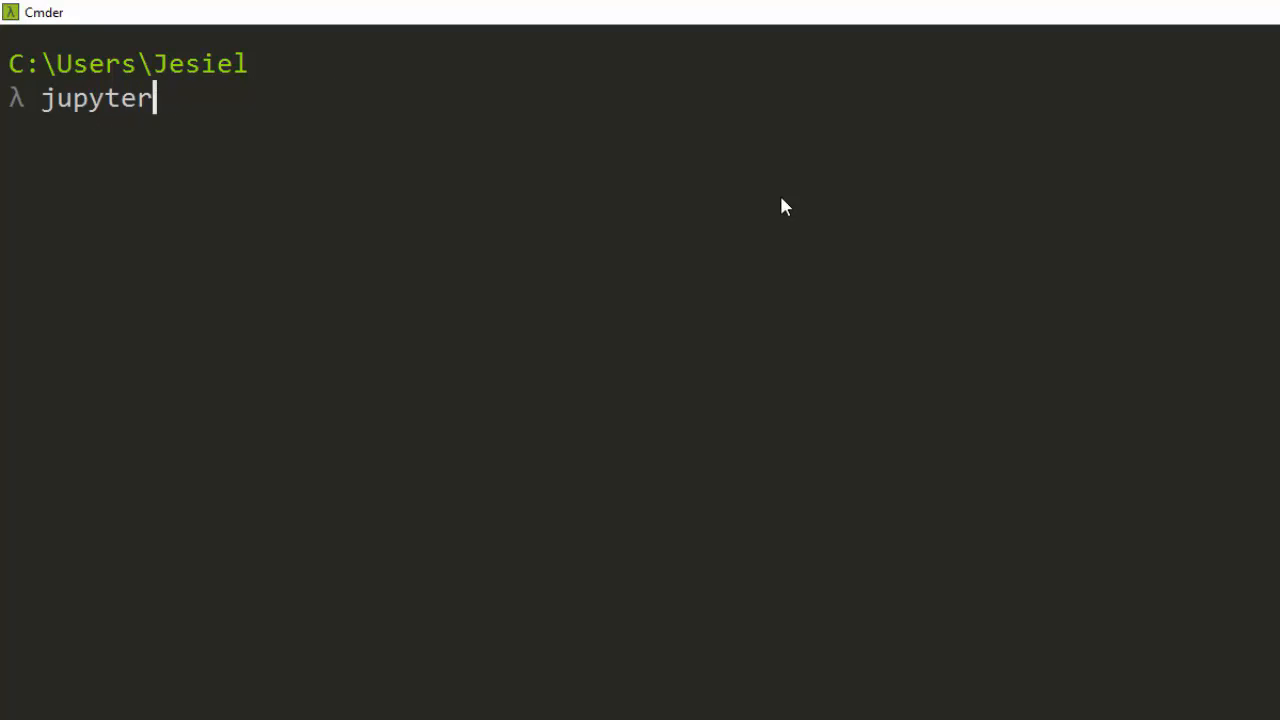
pyautogui.write('note')
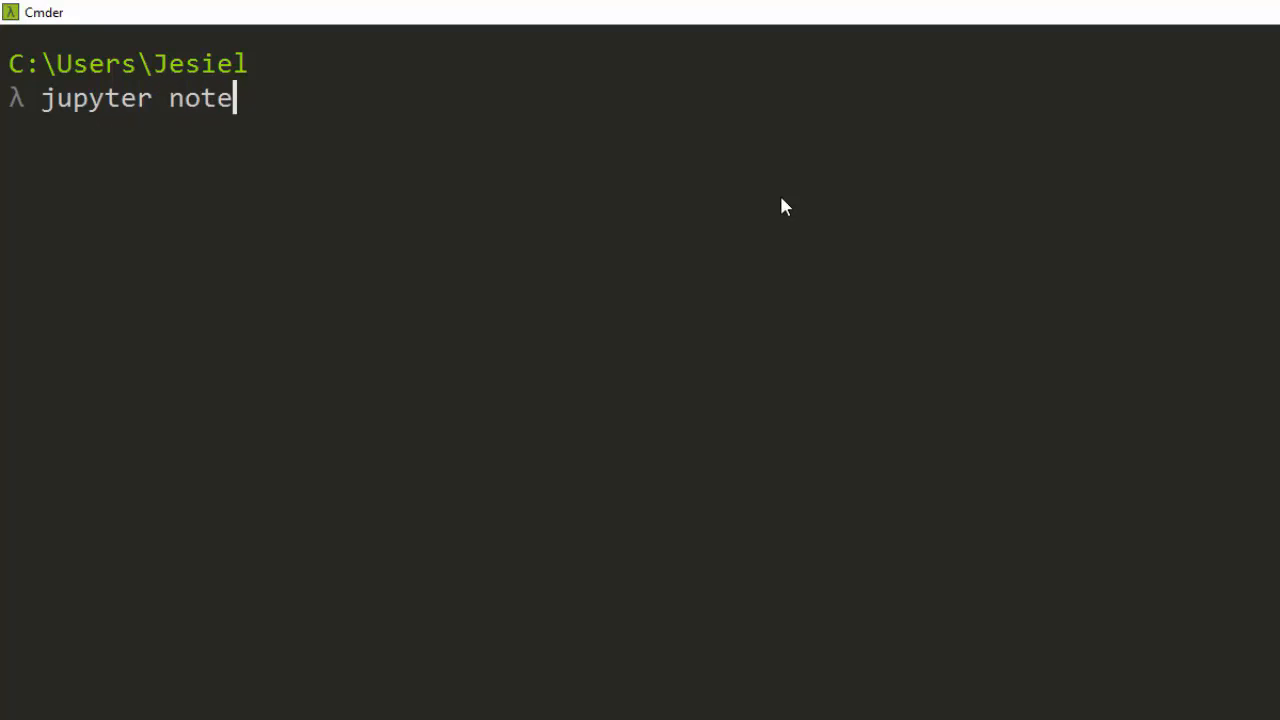
pyautogui.write('book')
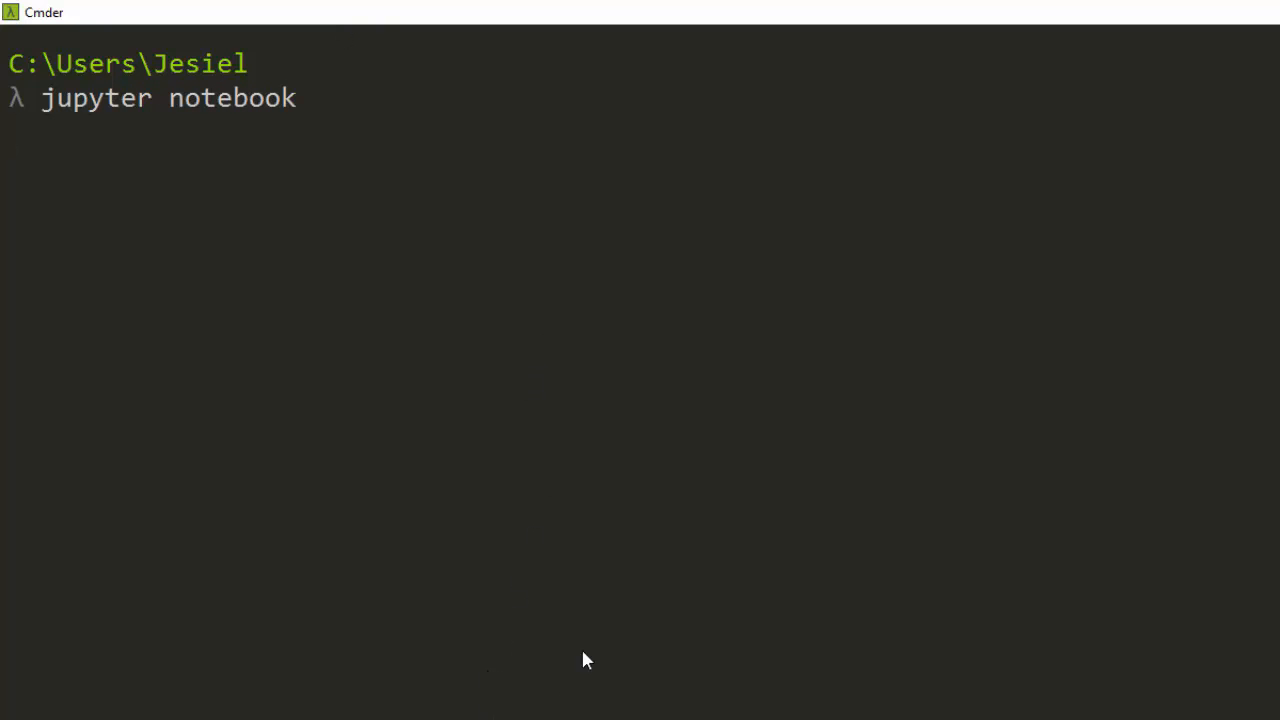
pyautogui.moveTo(593, 656)
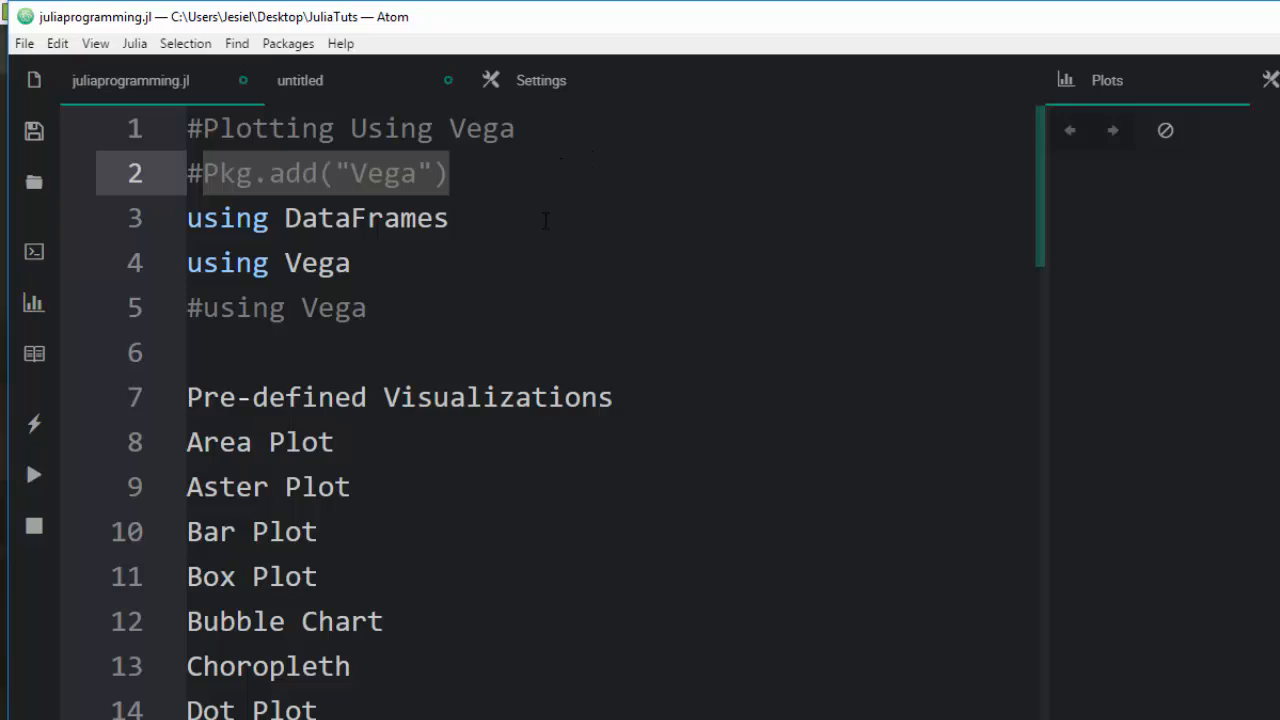
pyautogui.click(449, 173)
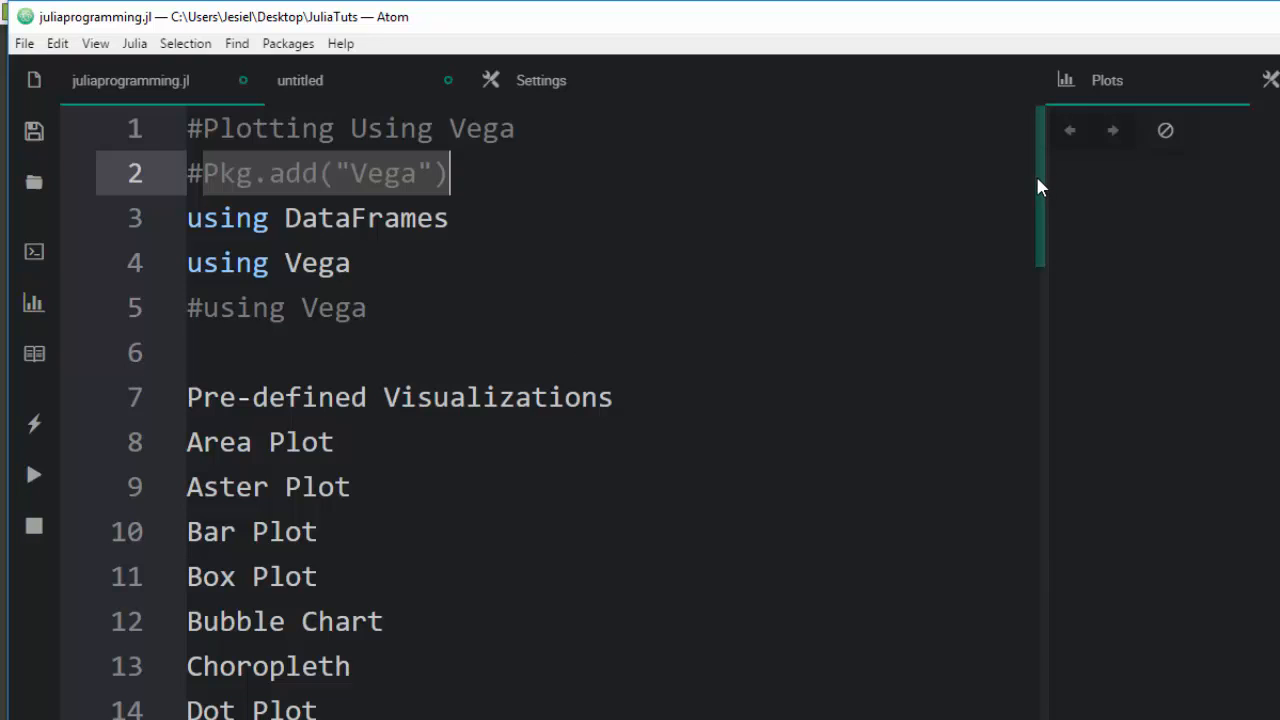
pyautogui.scroll(-3)
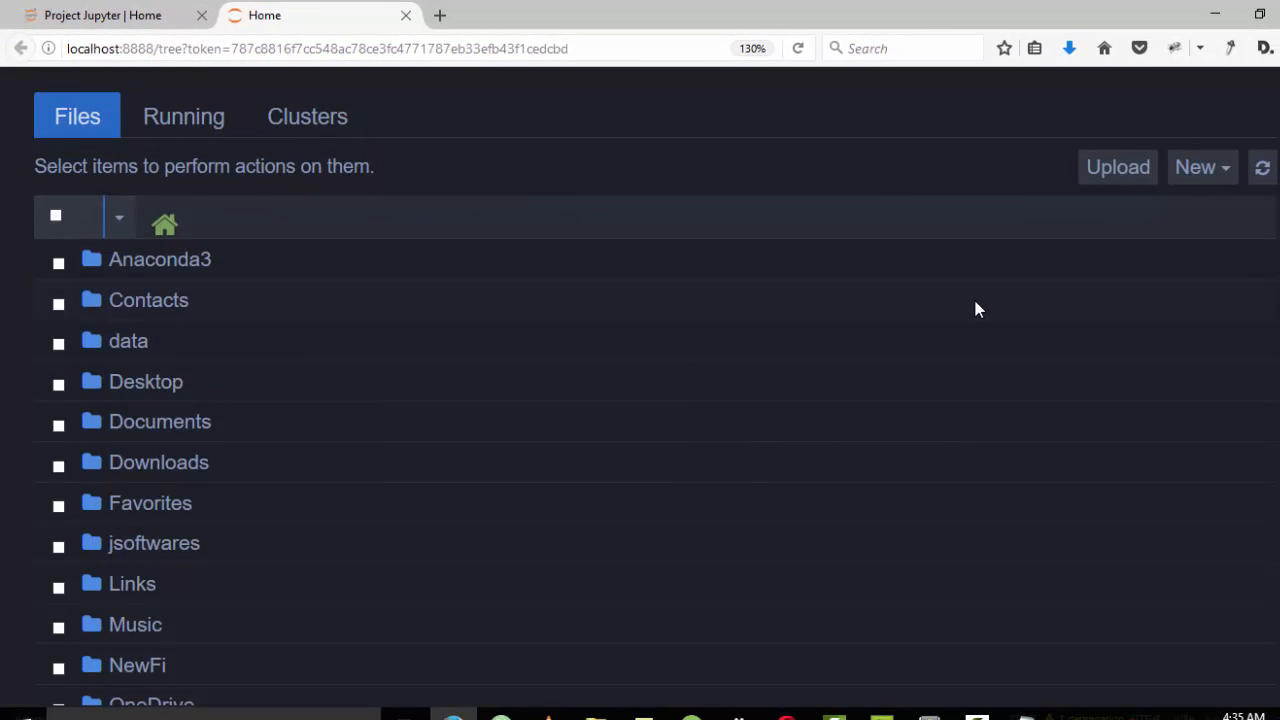
pyautogui.moveTo(1237, 193)
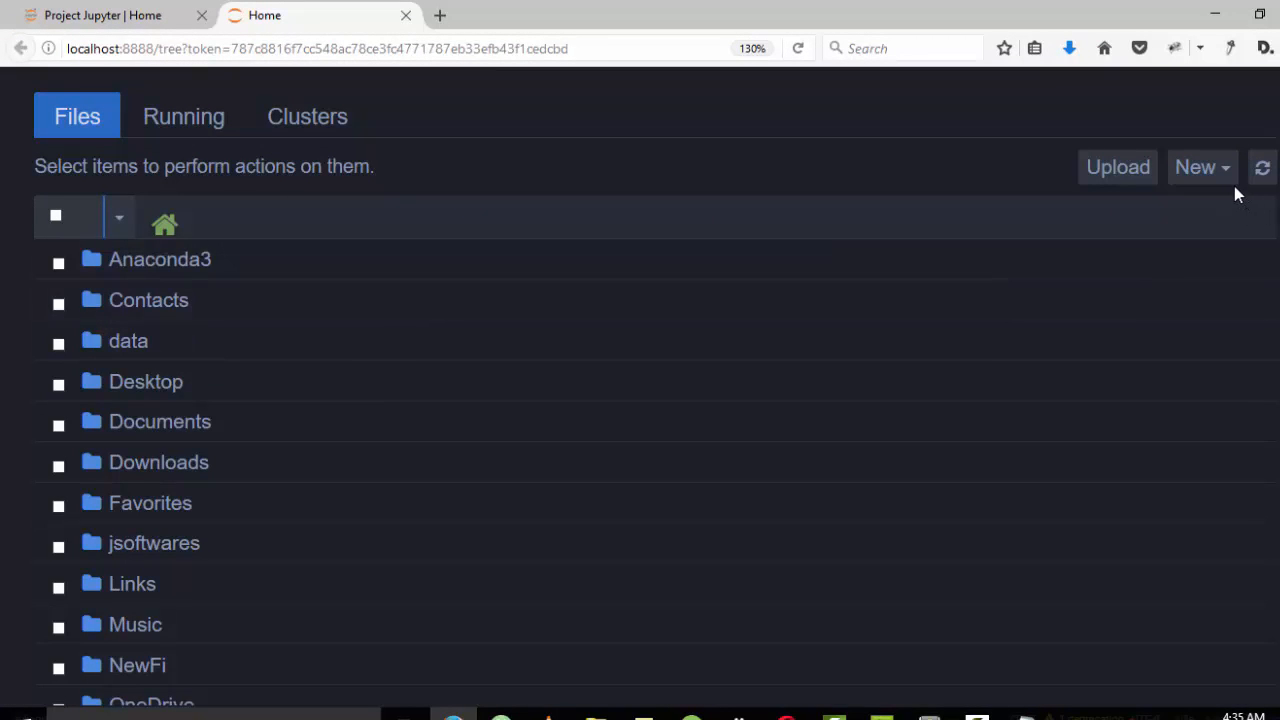
# Create a new notebook from the New menu with the Julia 0.5.0 kernel.
pyautogui.click(1201, 167)
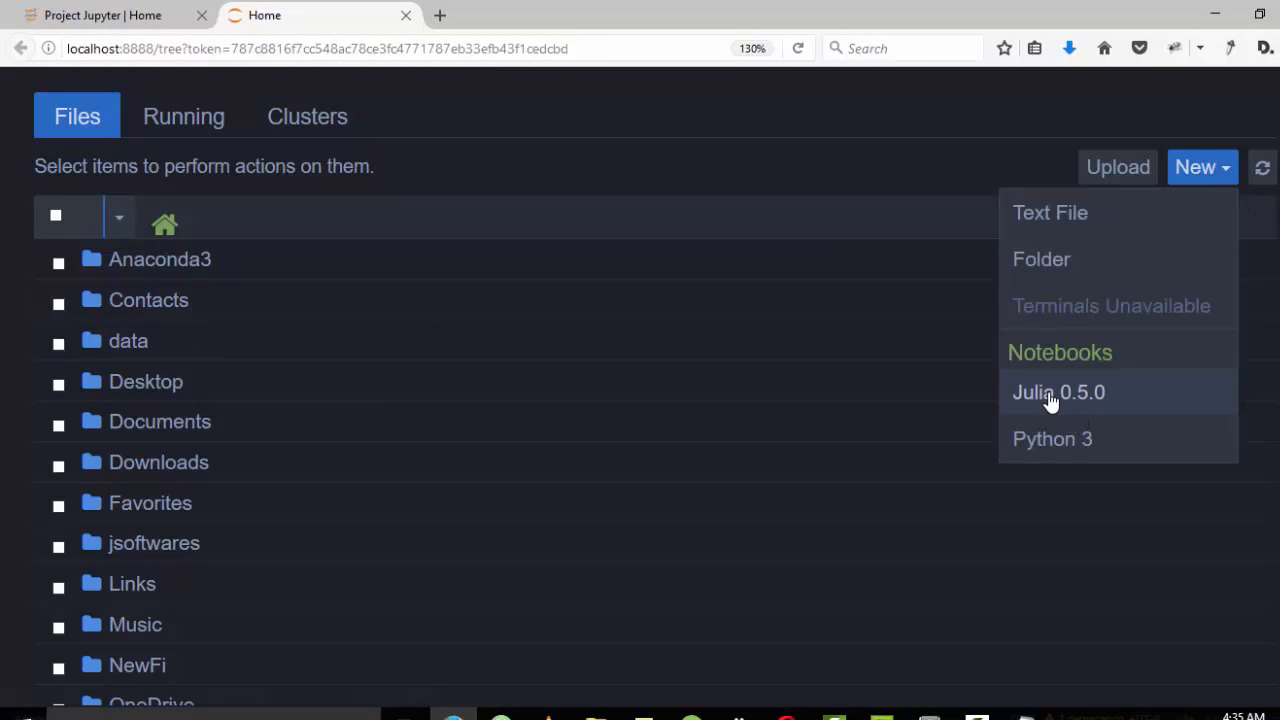
pyautogui.click(1058, 392)
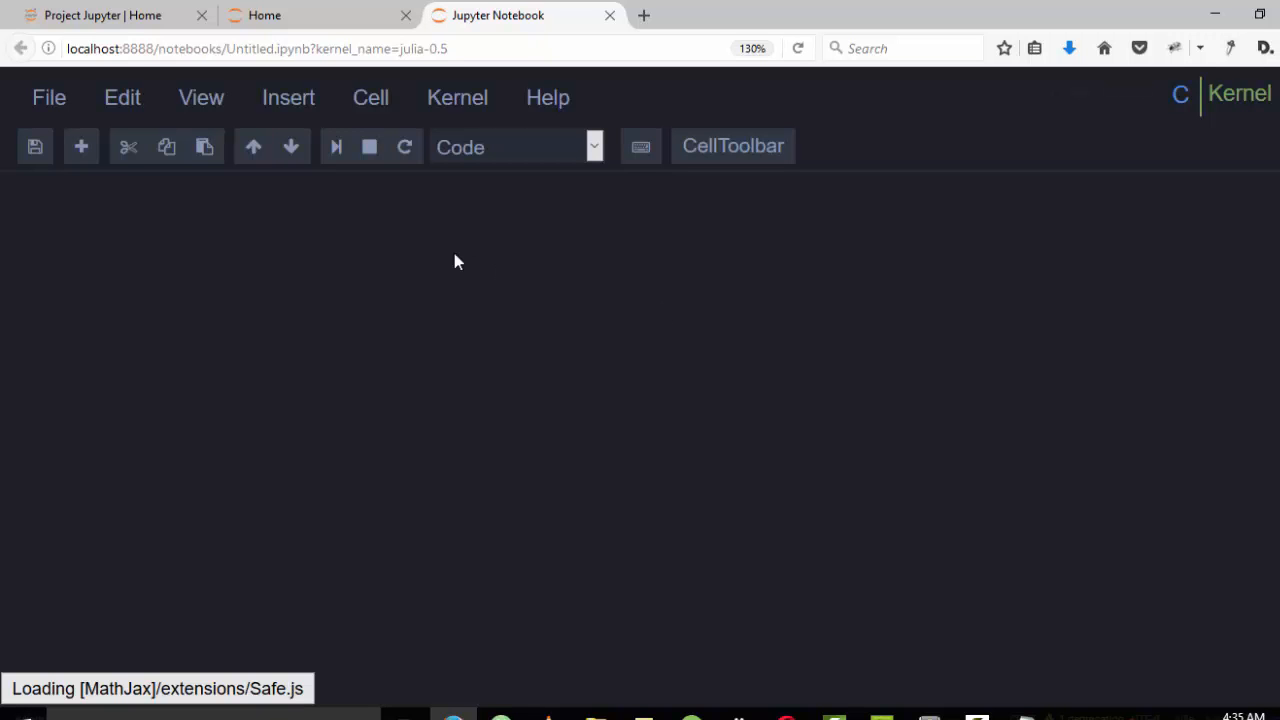
# Run 'using Vega', then define x = [1,3,5,7] in the next cell.
pyautogui.write('using Vega')
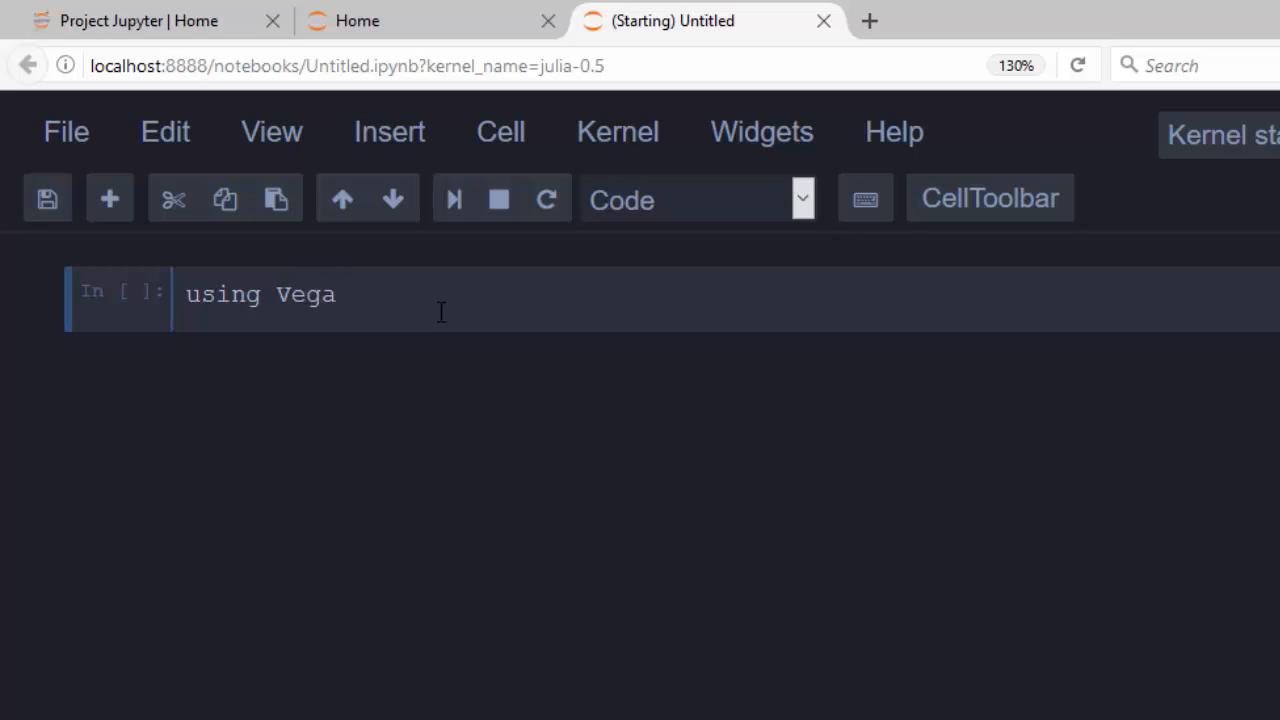
pyautogui.press('shift+enter')
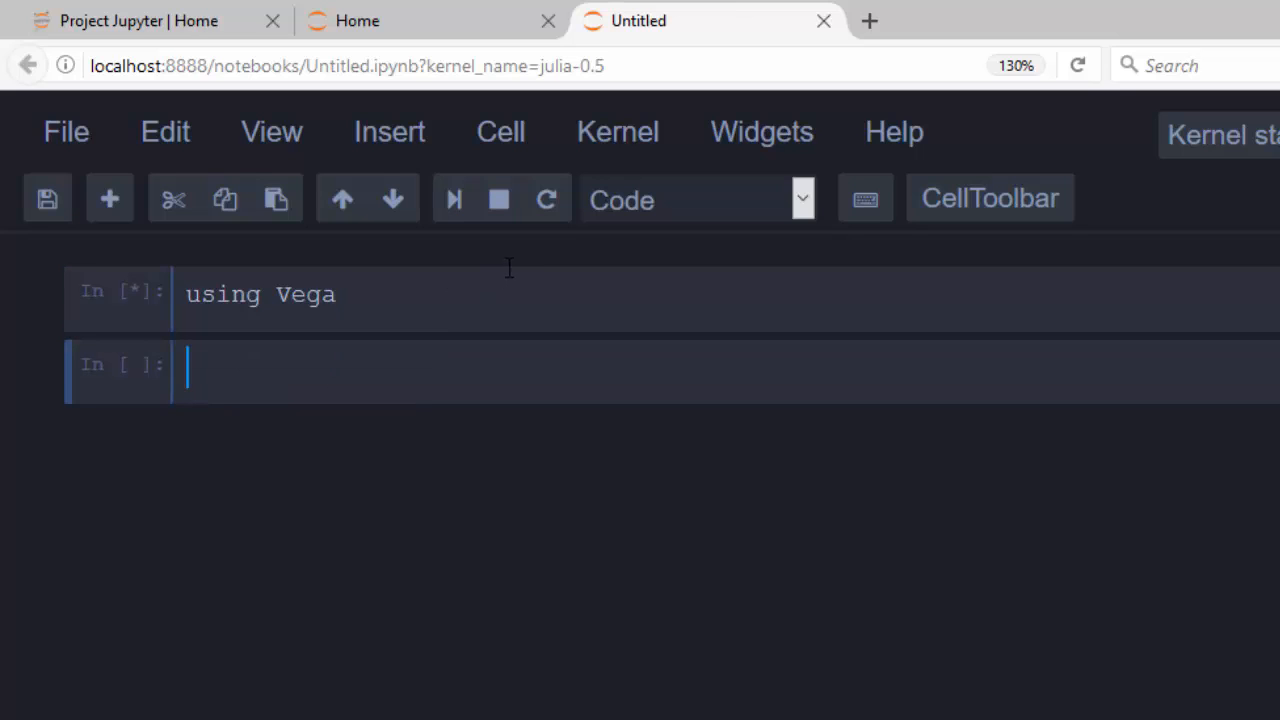
pyautogui.moveTo(264, 358)
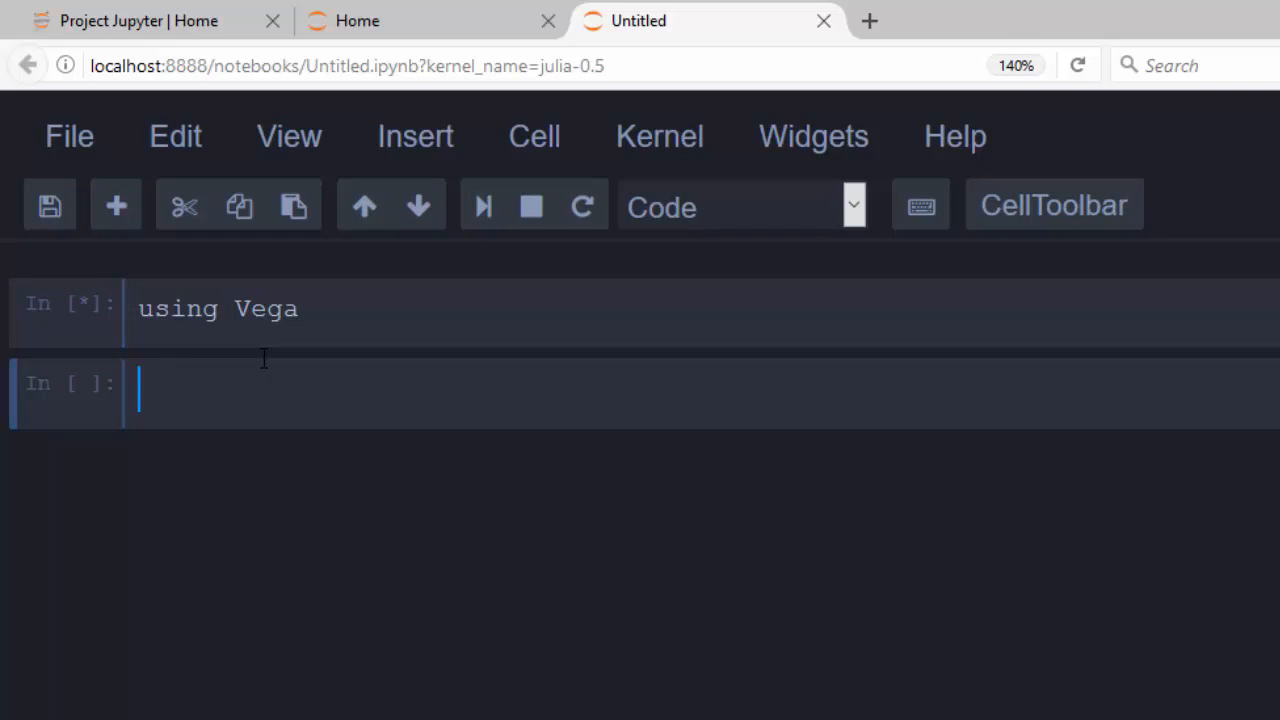
pyautogui.write('x =')
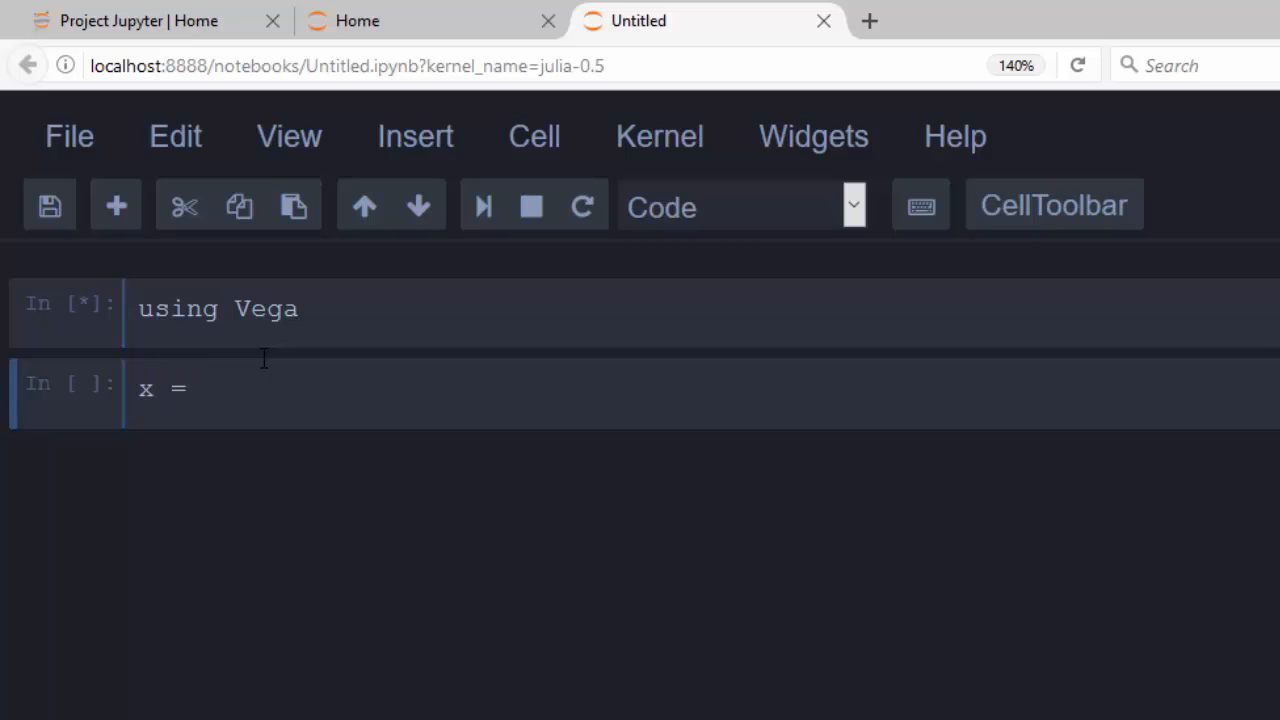
pyautogui.write('[1]')
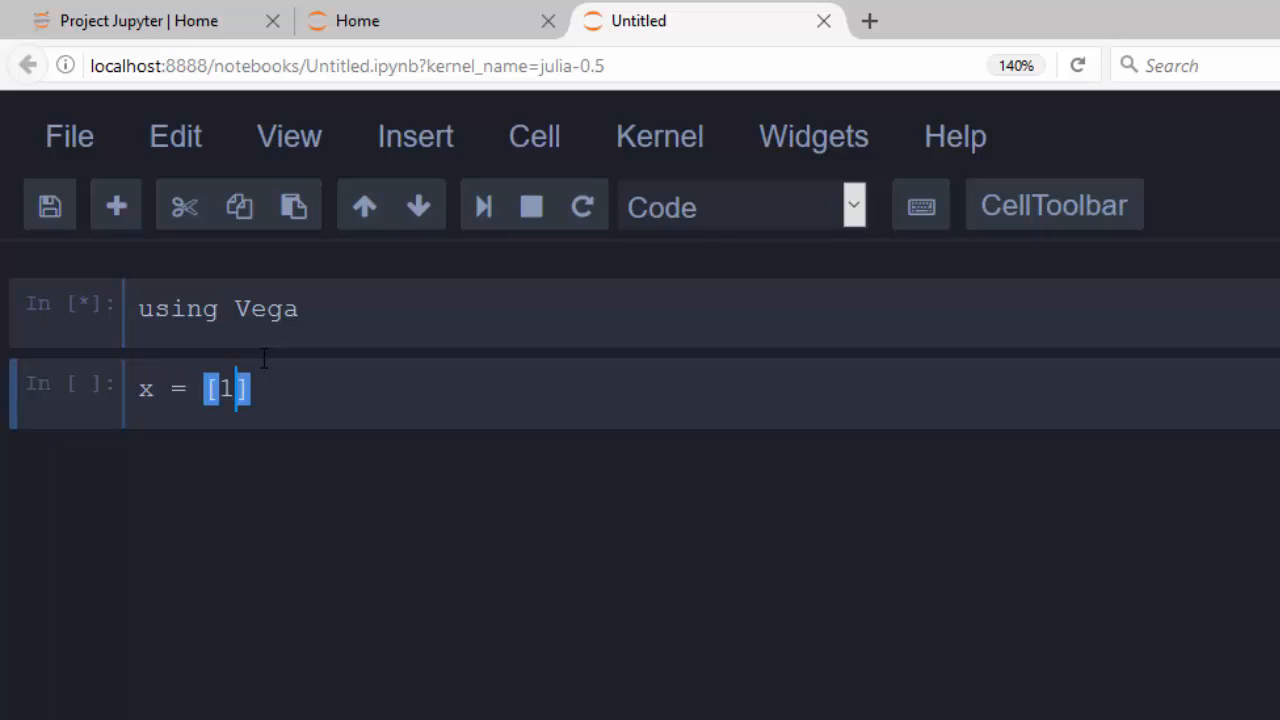
pyautogui.write(',3')
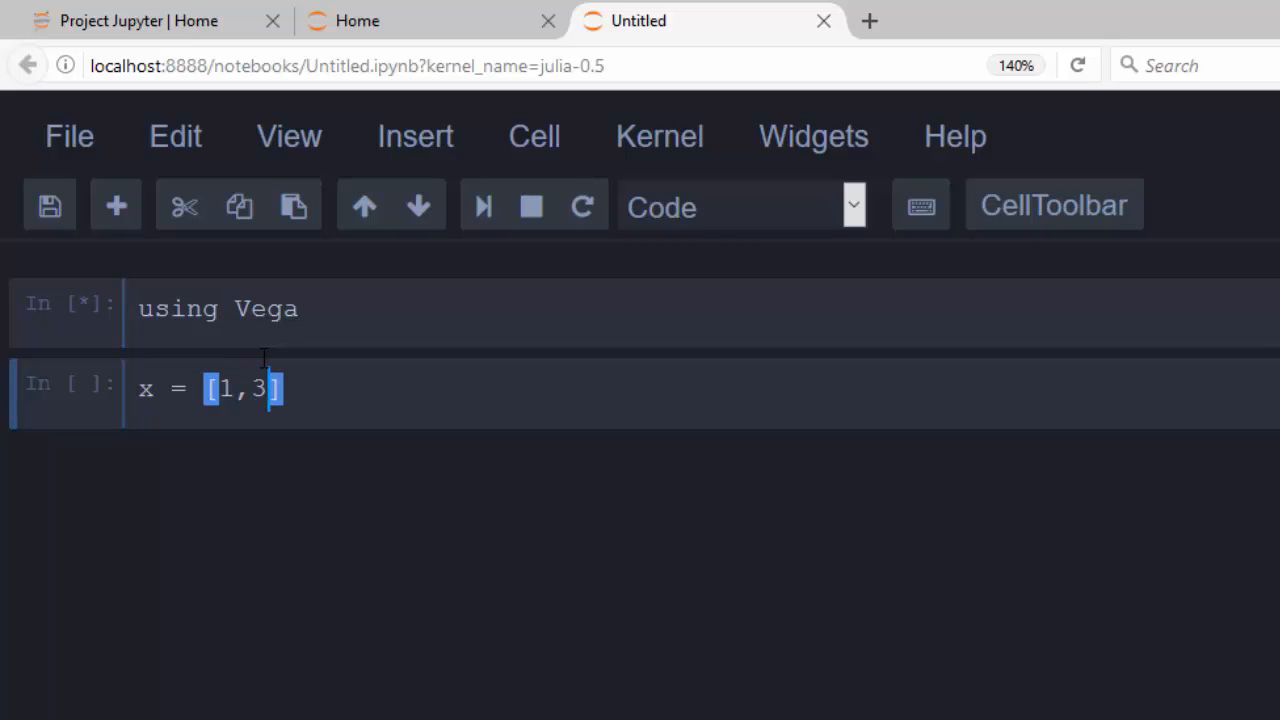
pyautogui.write(',5,')
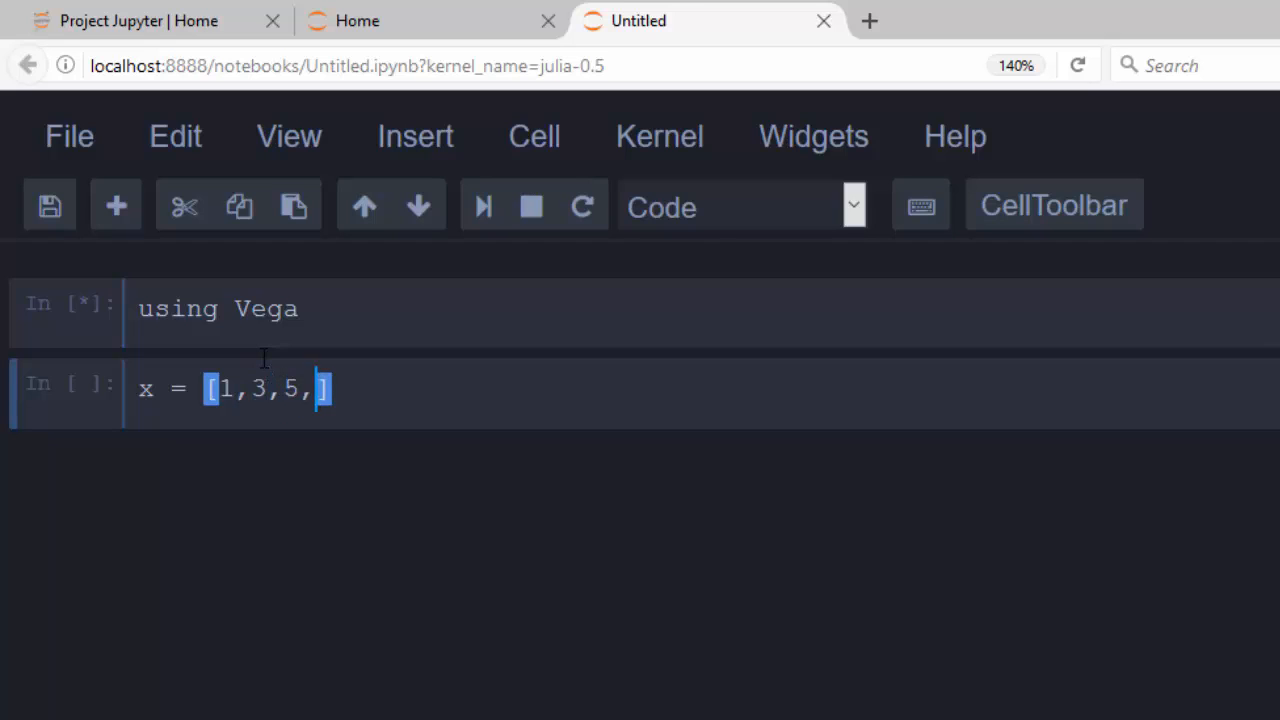
pyautogui.write('7')
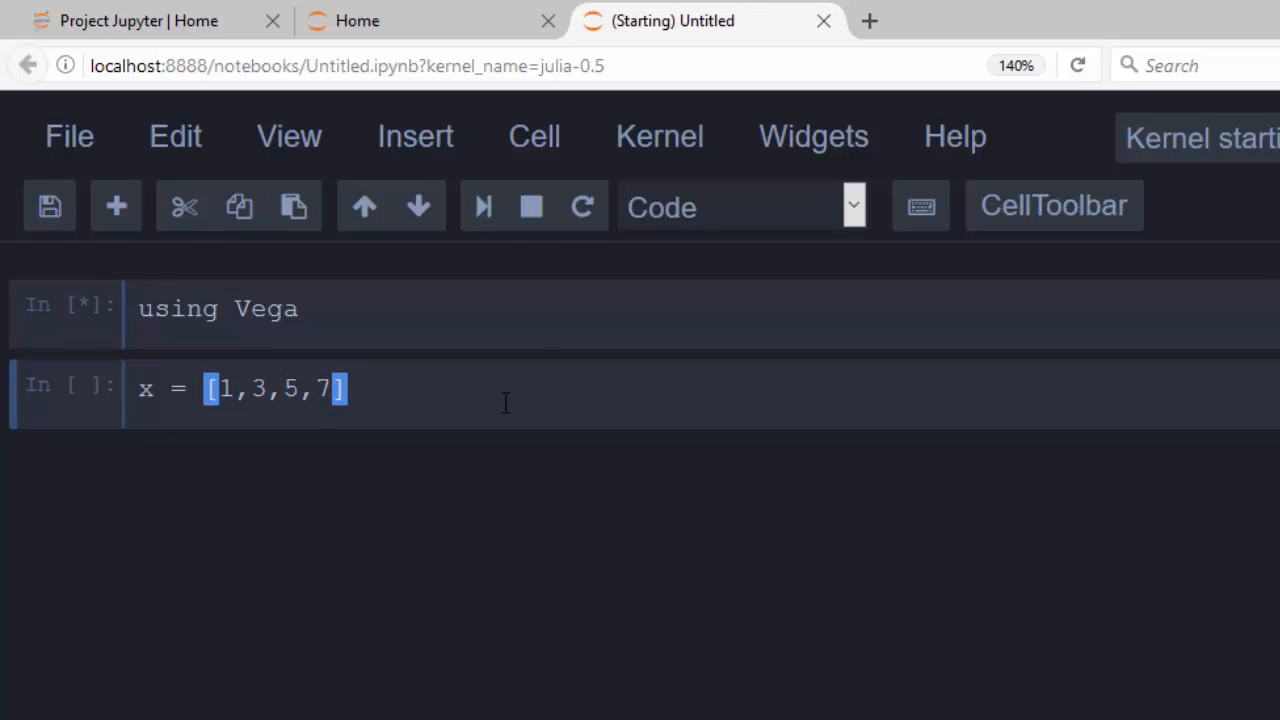
# Define y = [23,28,45,70] and g = [0,0,1,1] in the same cell.
pyautogui.write('y = [')
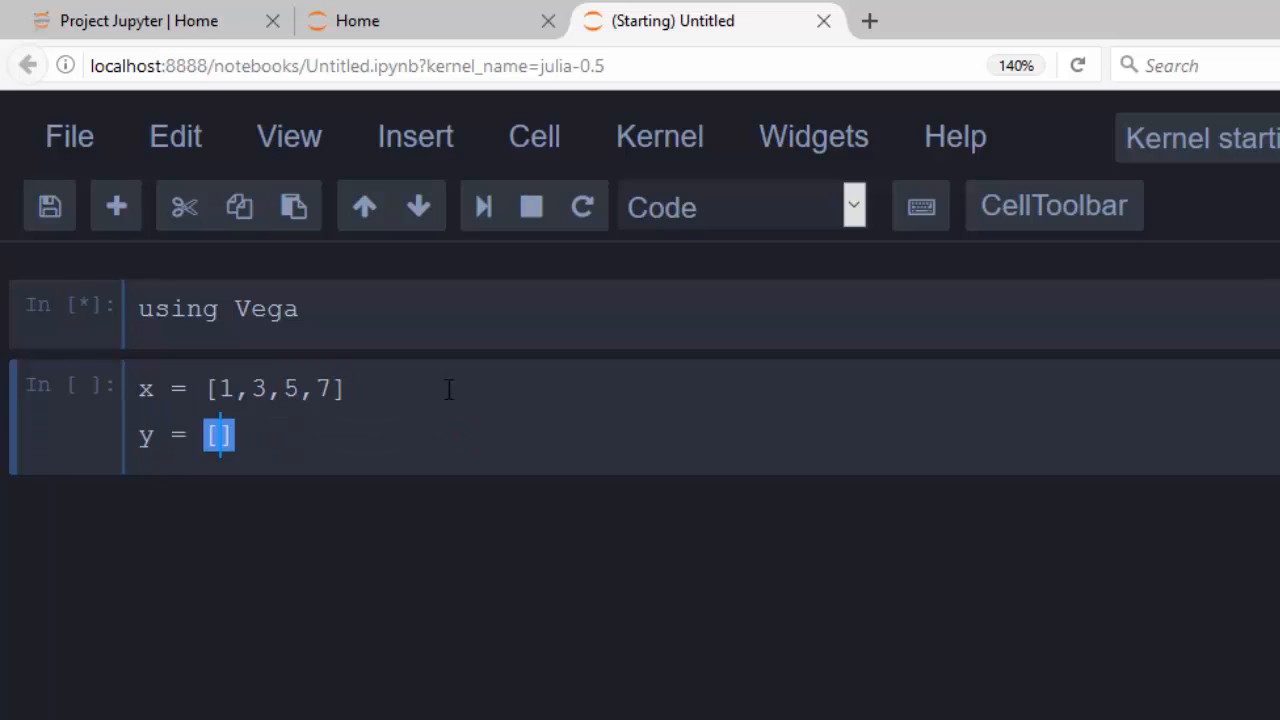
pyautogui.write('23,')
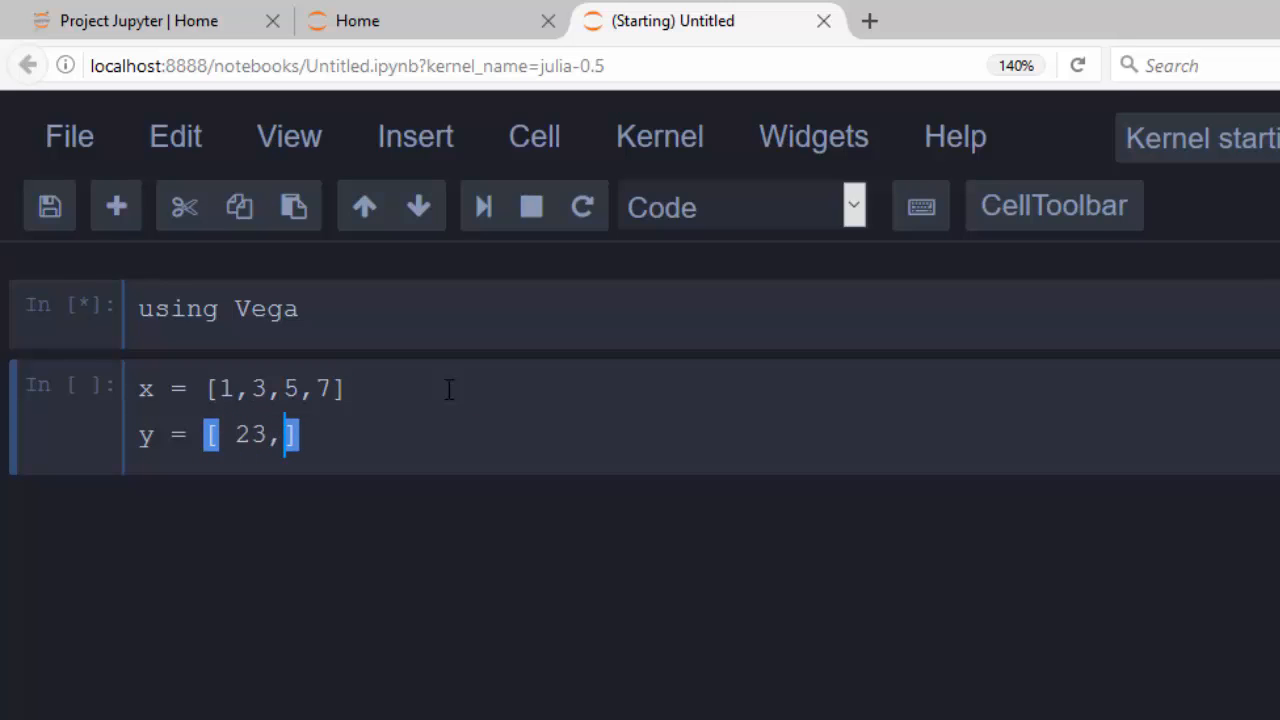
pyautogui.write('28')
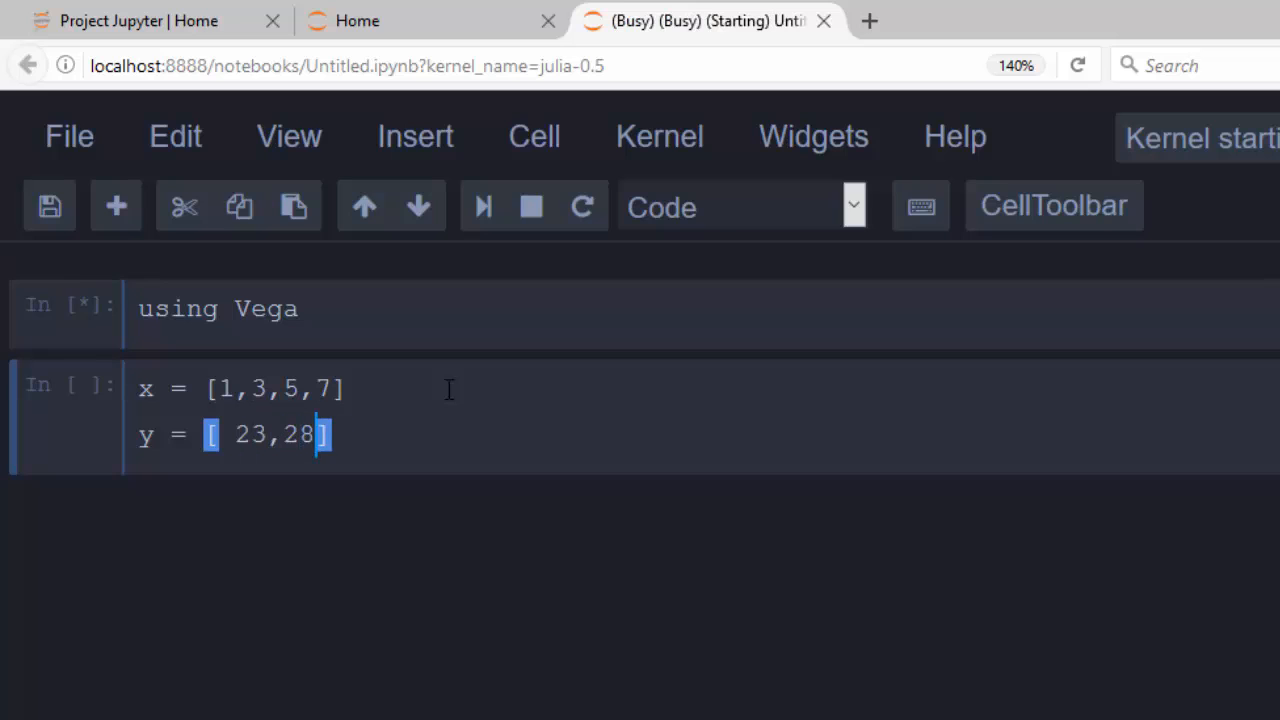
pyautogui.write(',25')
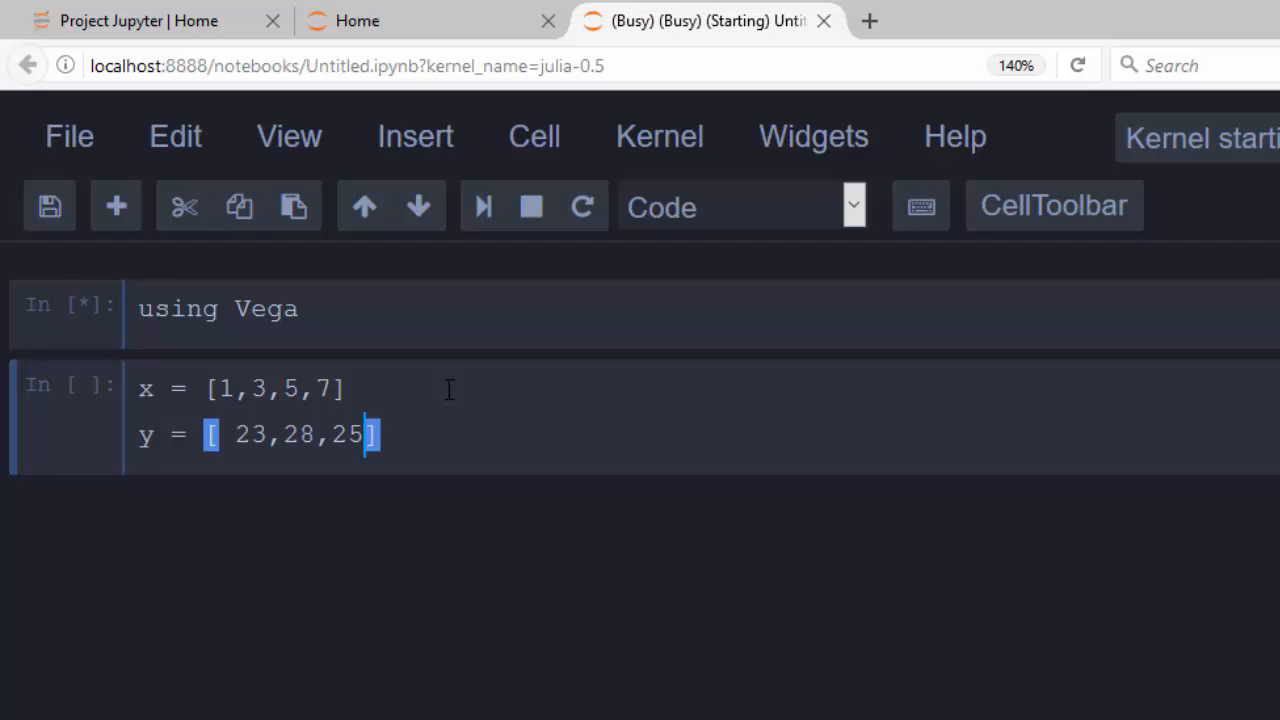
pyautogui.press('Backspace')
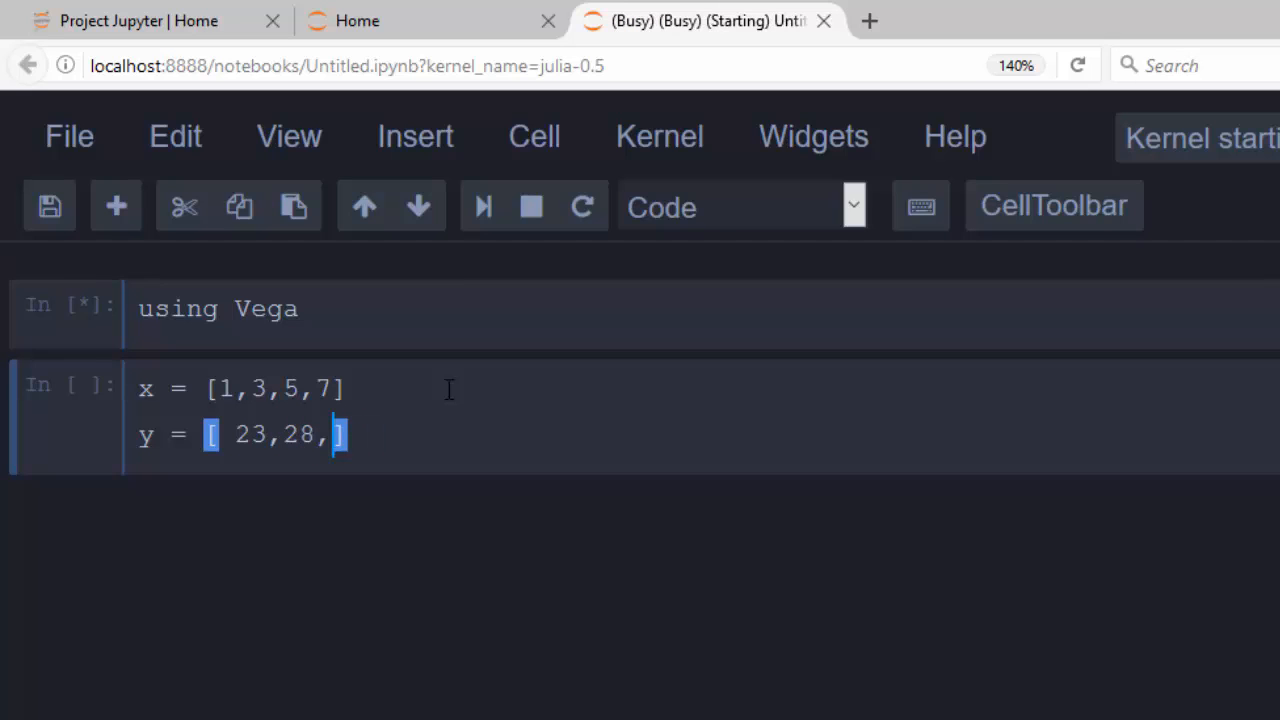
pyautogui.write('45,')
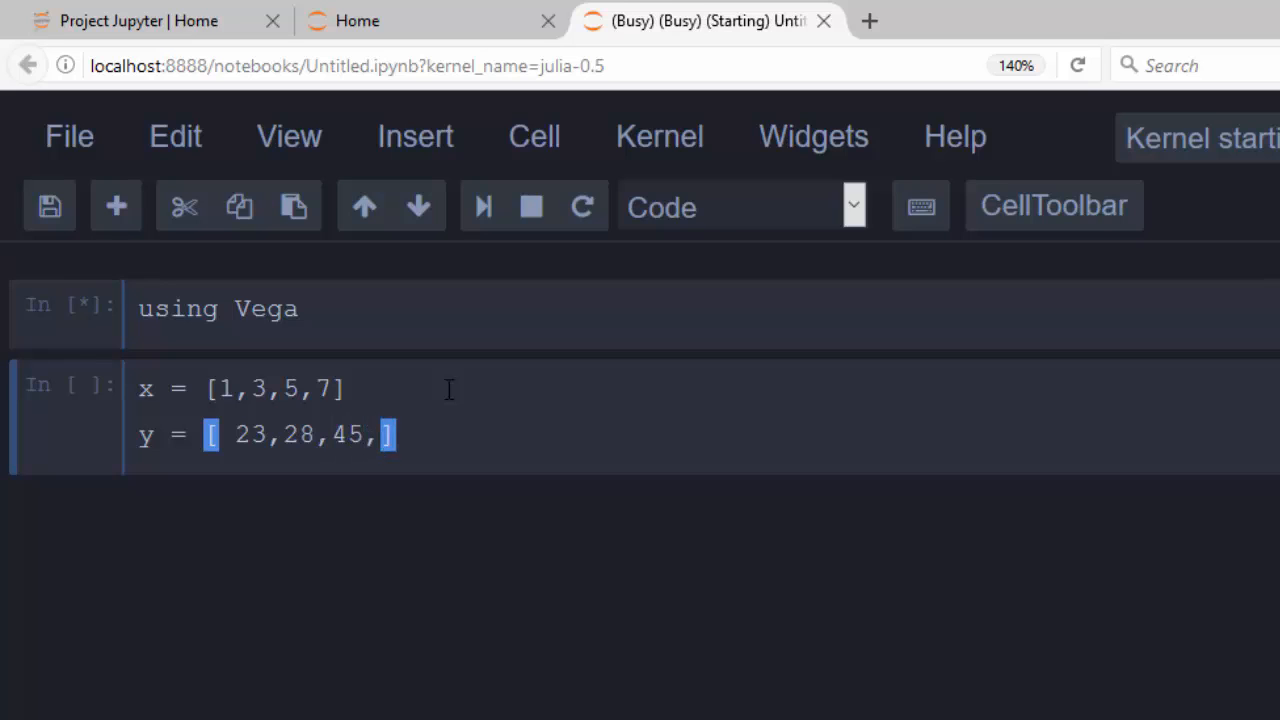
pyautogui.write('70')
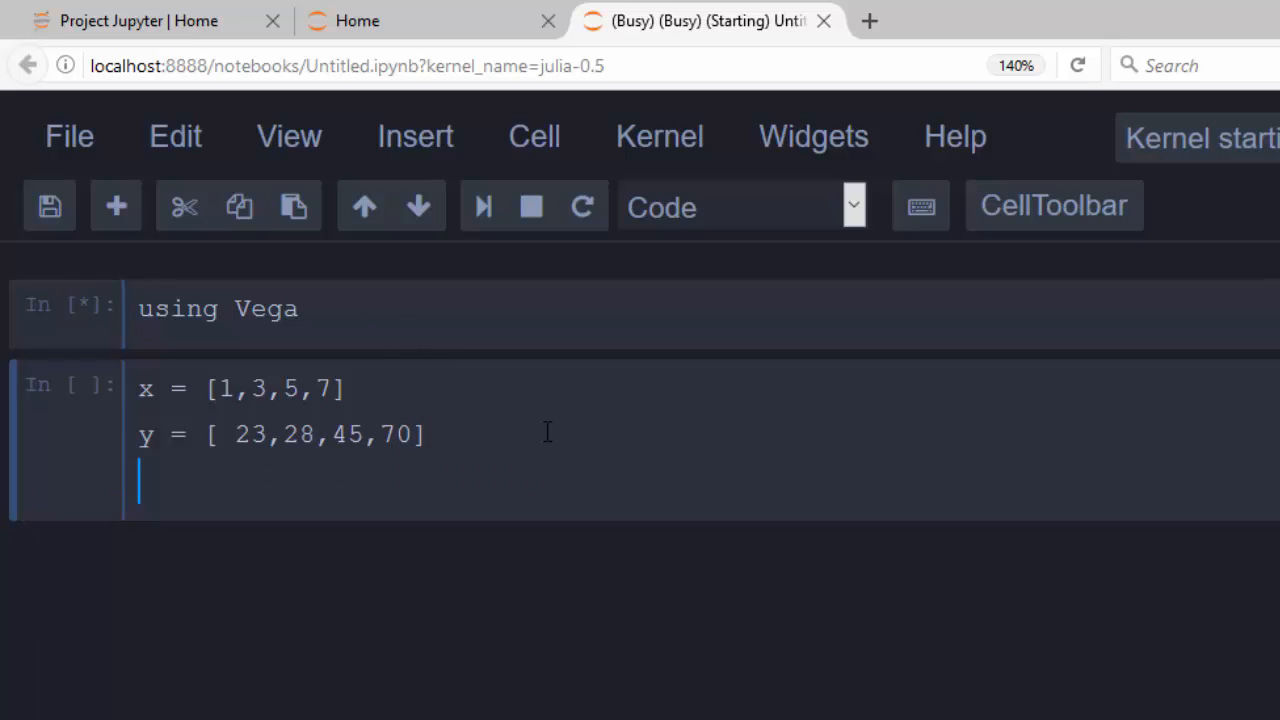
pyautogui.write('g')
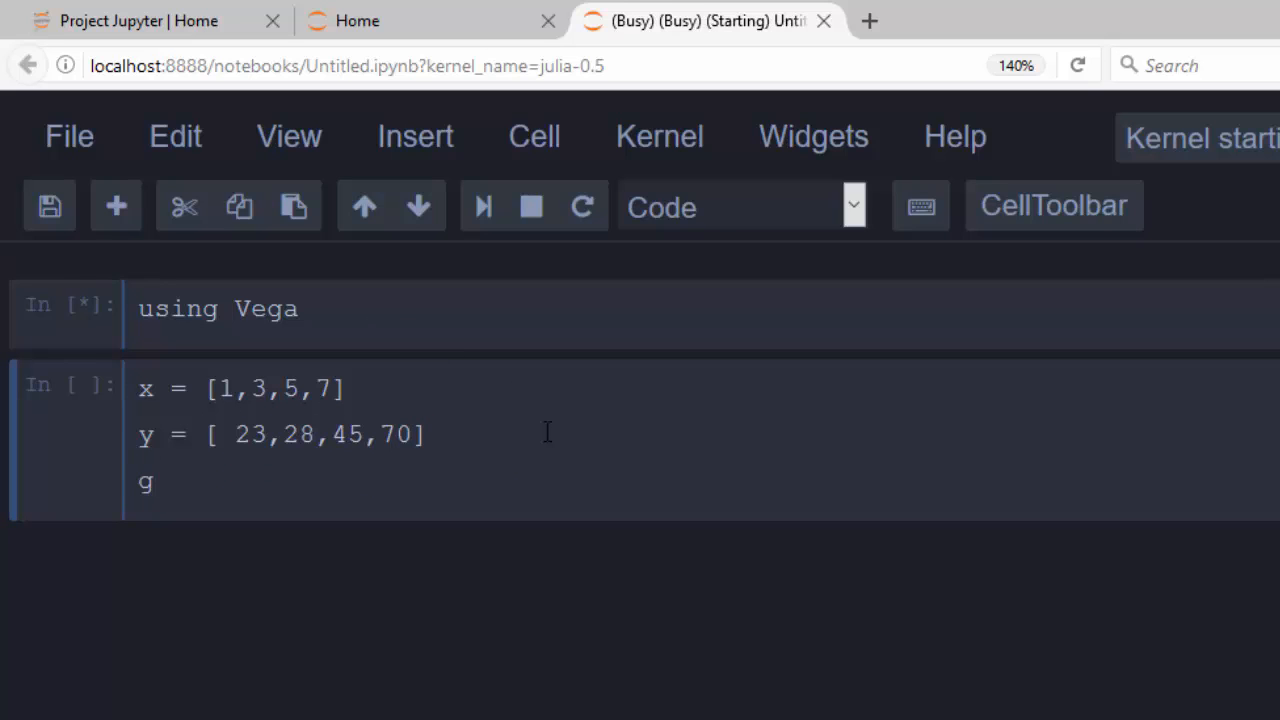
pyautogui.write('= []')
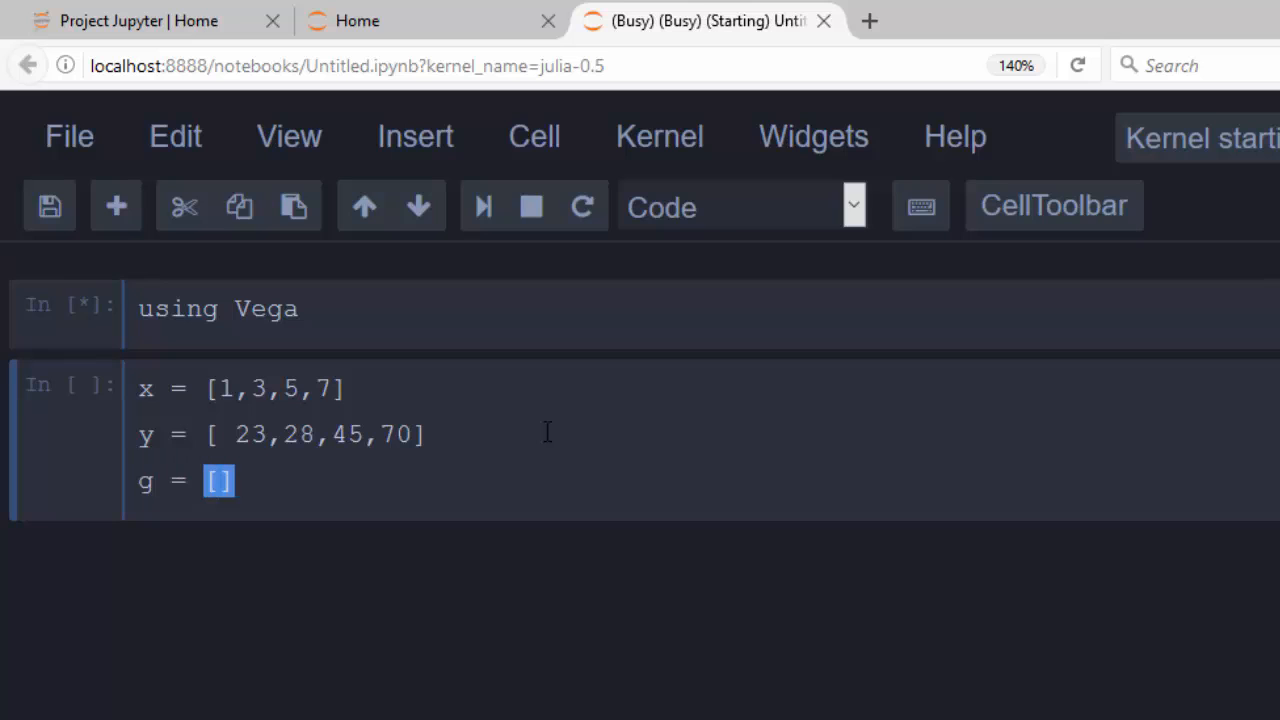
pyautogui.write('0,')
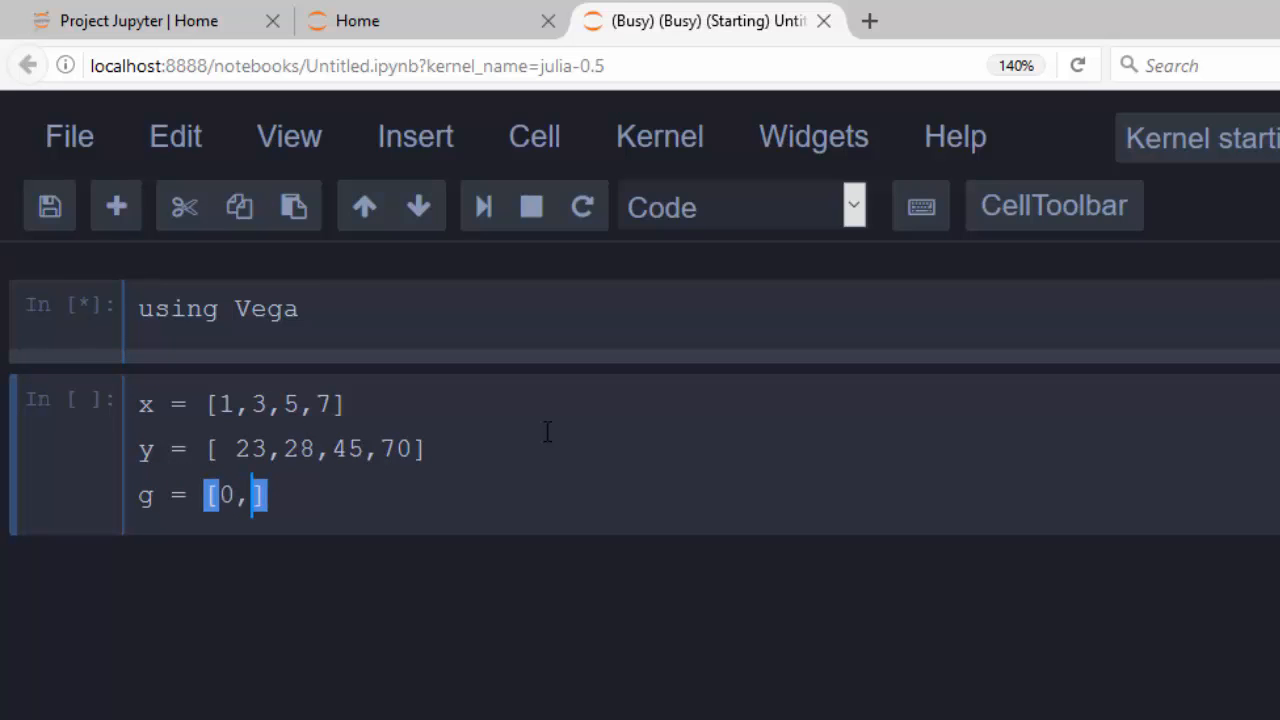
pyautogui.write('0')
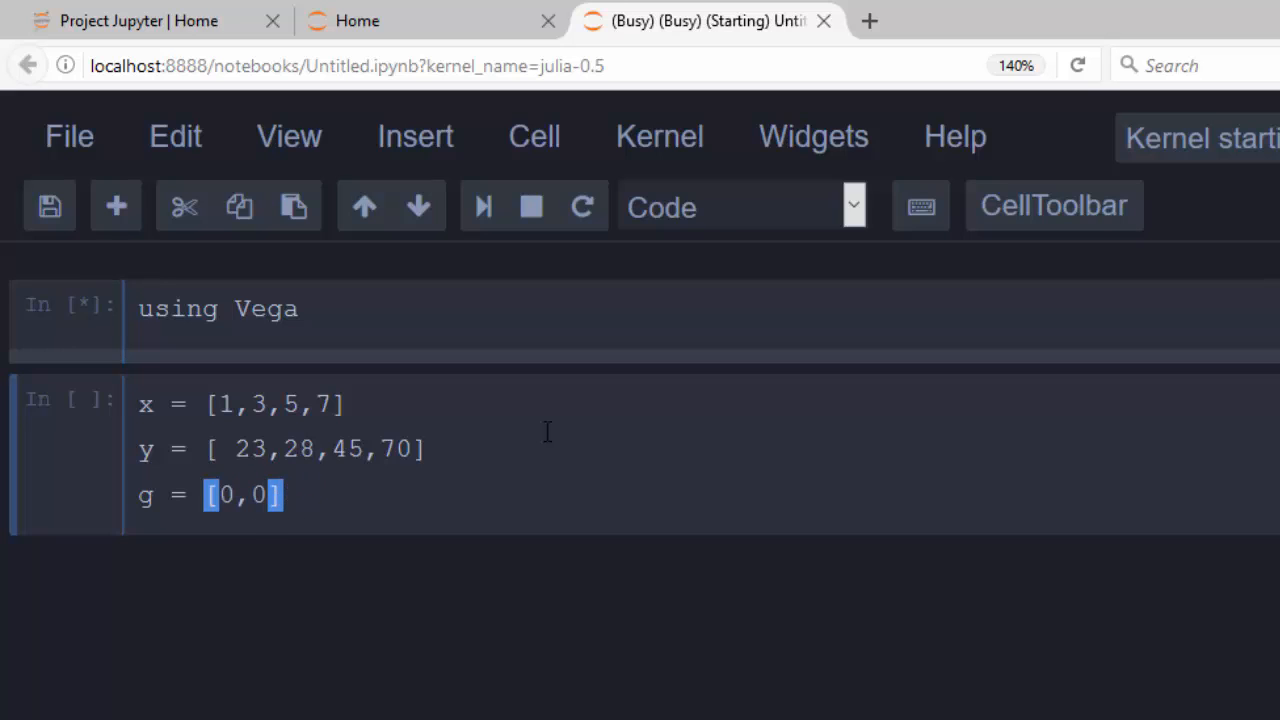
pyautogui.write(',1,1')
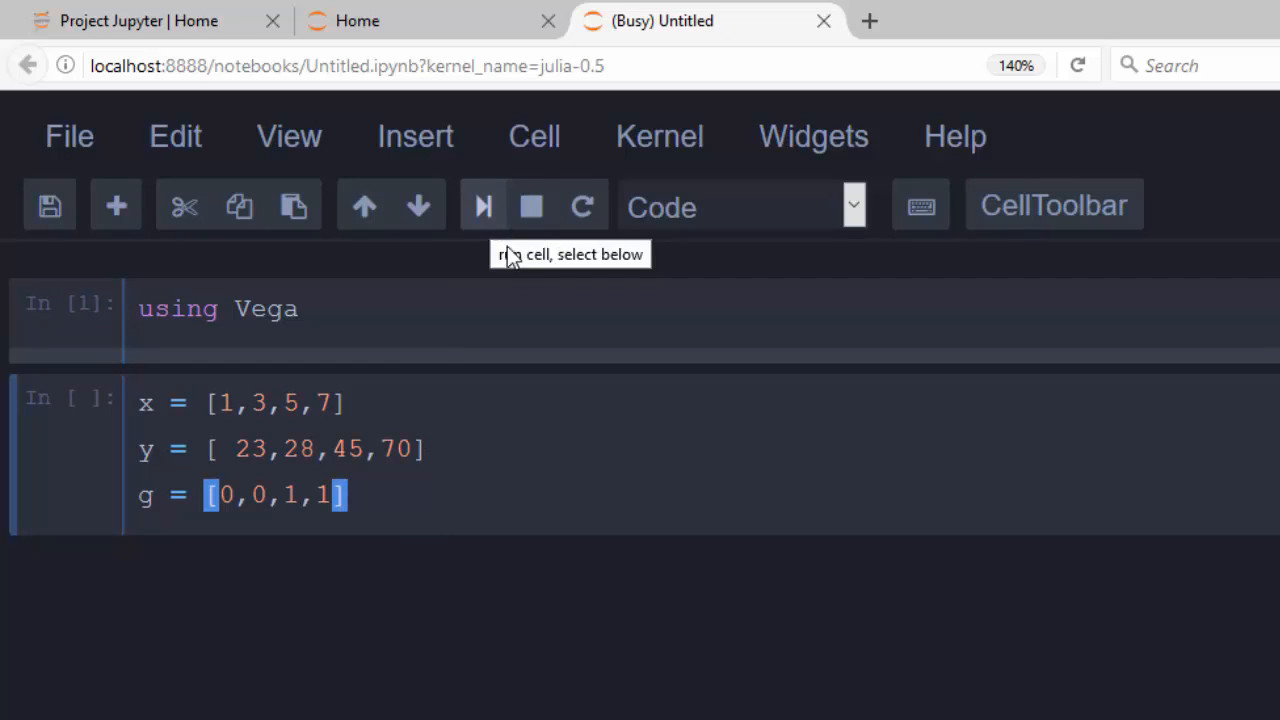
pyautogui.moveTo(484, 207)
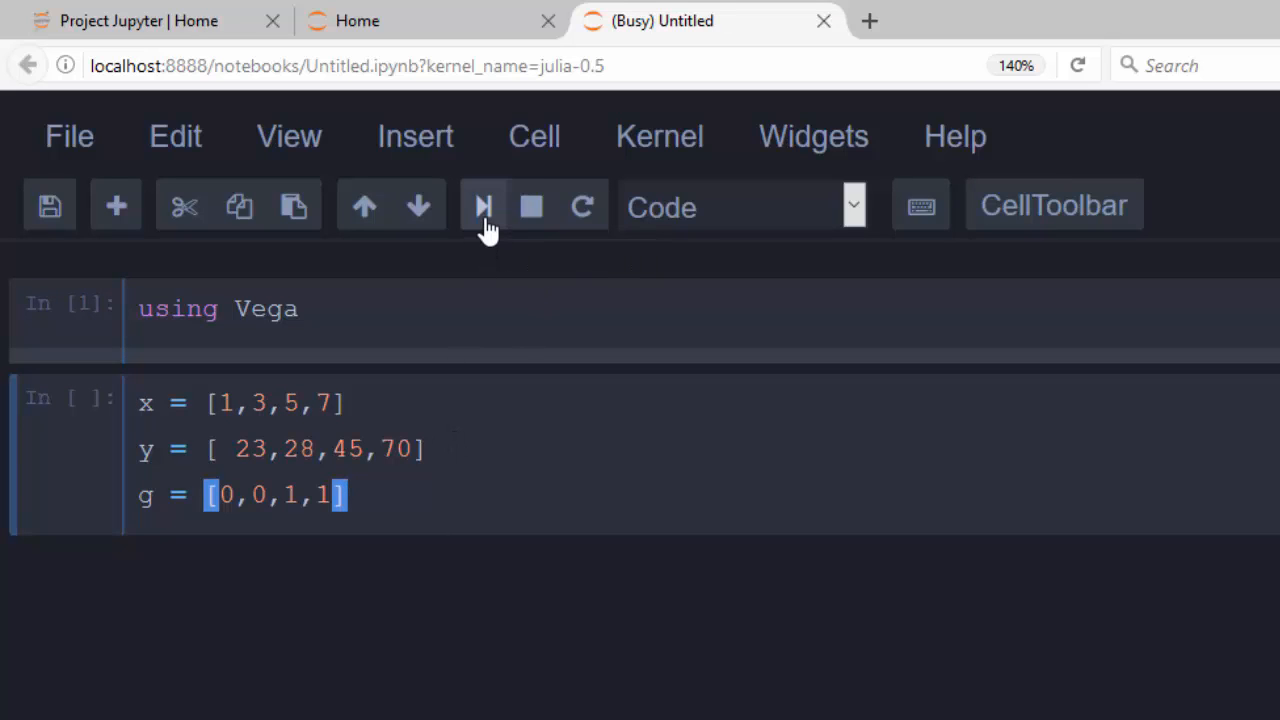
# Run the data cell and type B = areaplot(x, y, group = g, stacked = true).
pyautogui.click(483, 206)
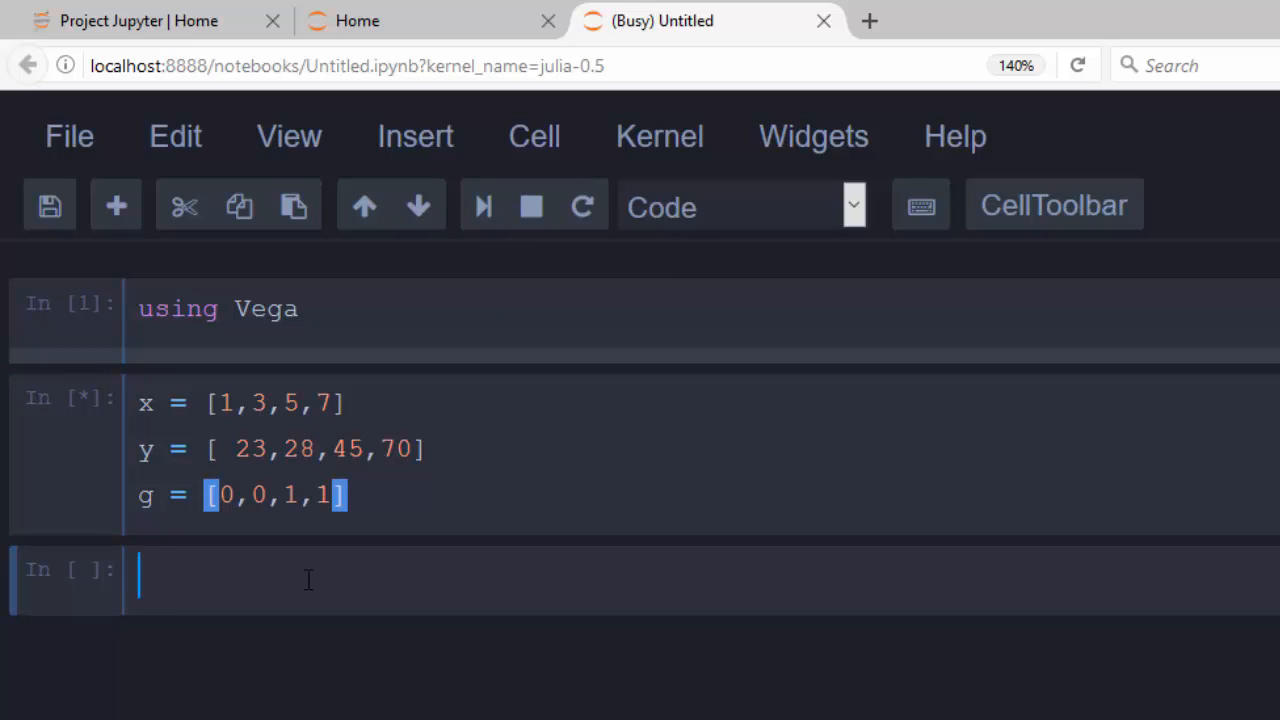
pyautogui.write('B')
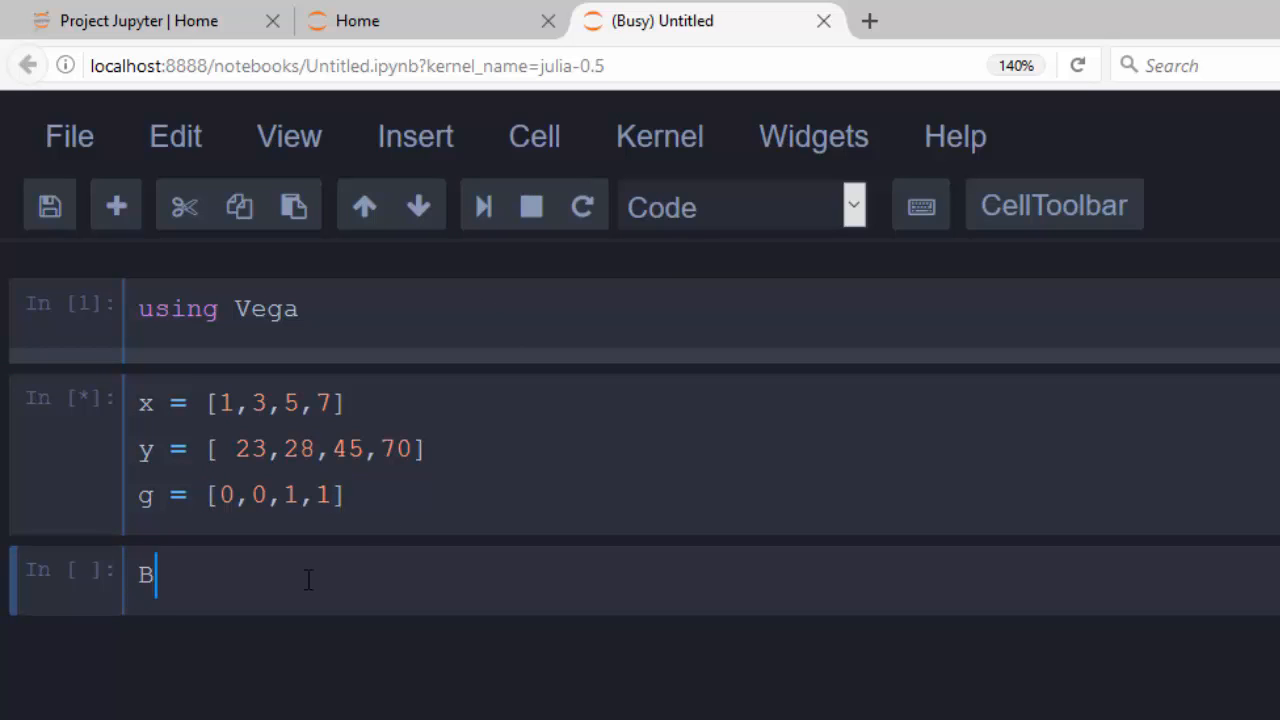
pyautogui.write('= ar')
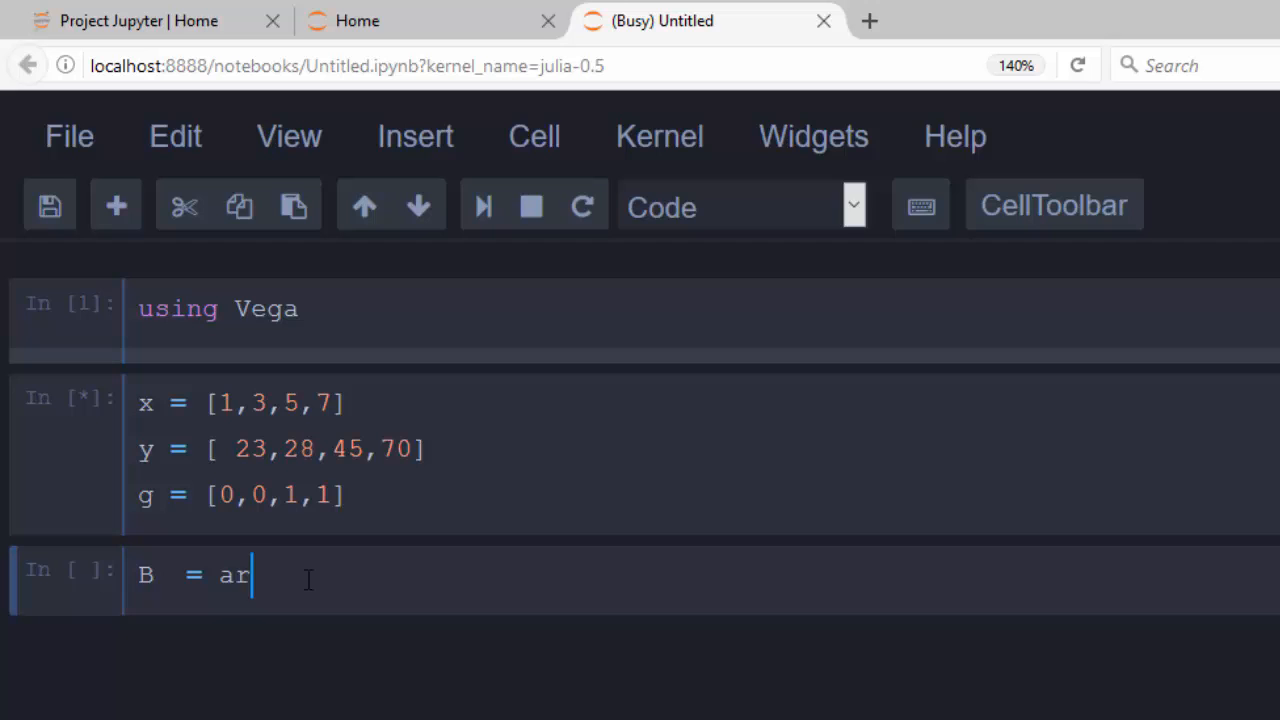
pyautogui.write('eaplot()')
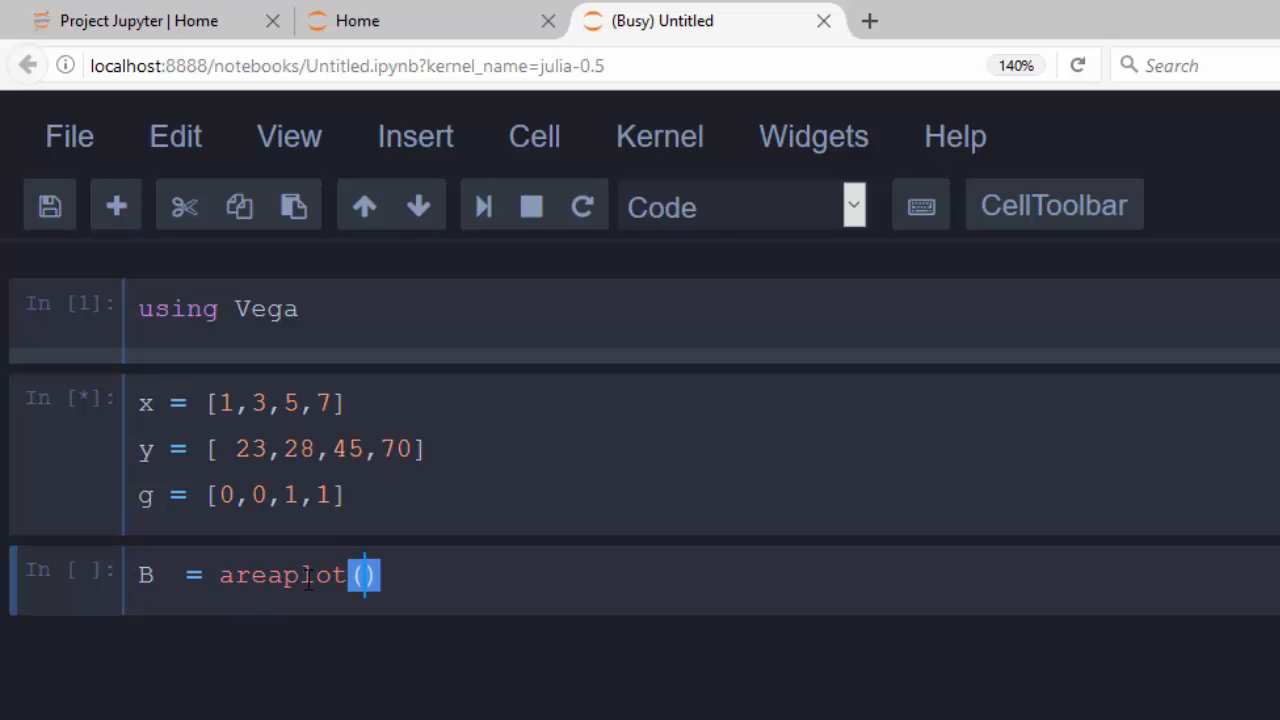
pyautogui.write('x = x, y')
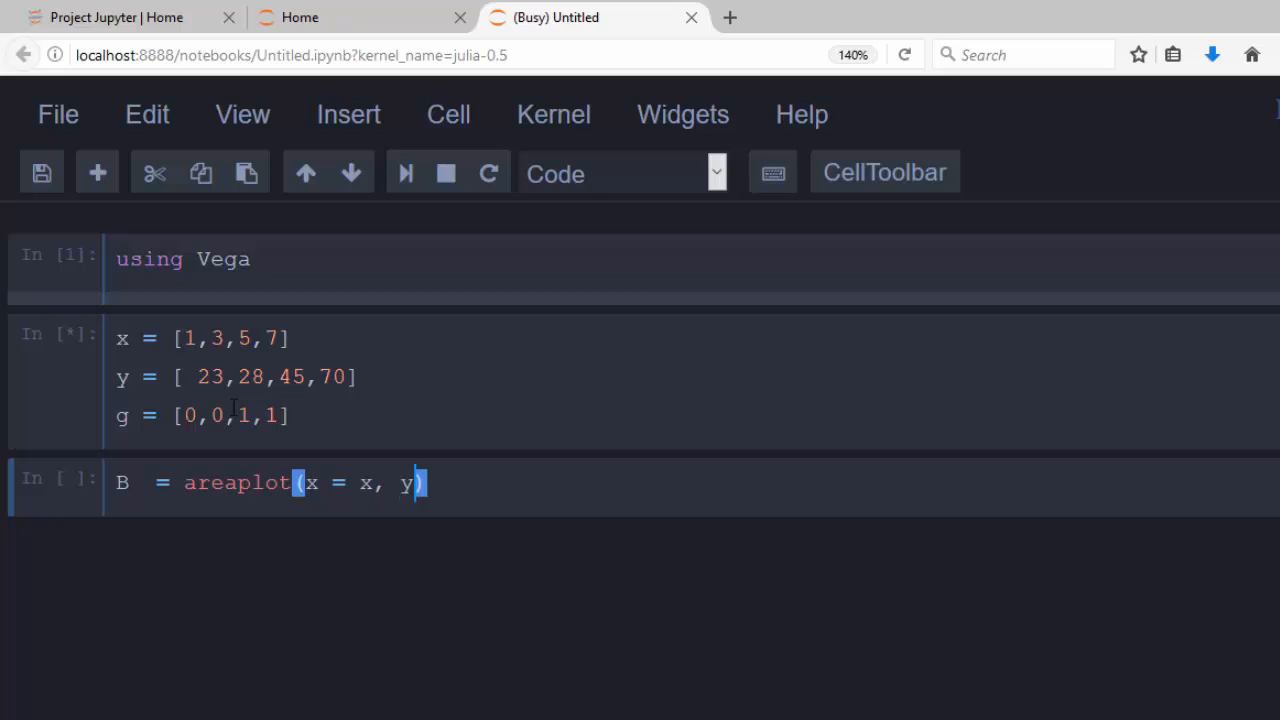
pyautogui.write('= y, gro')
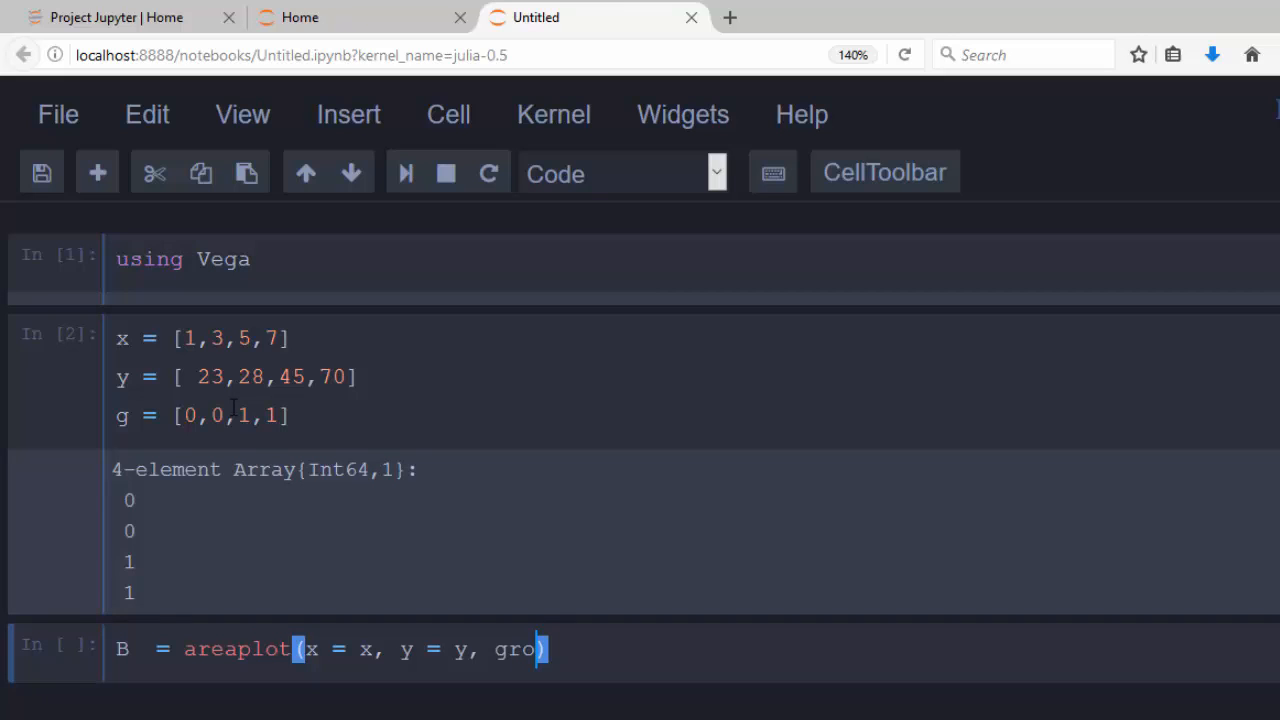
pyautogui.press('backspace')
pyautogui.write('up = ')
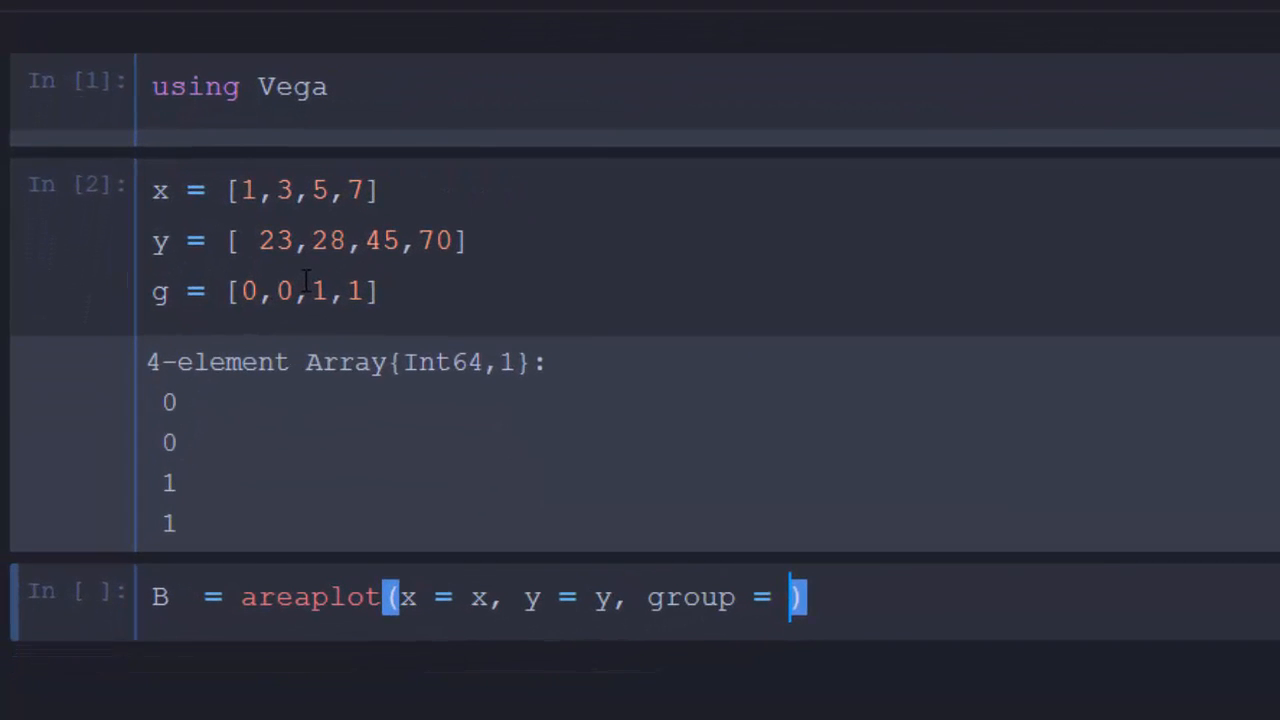
pyautogui.write('g')
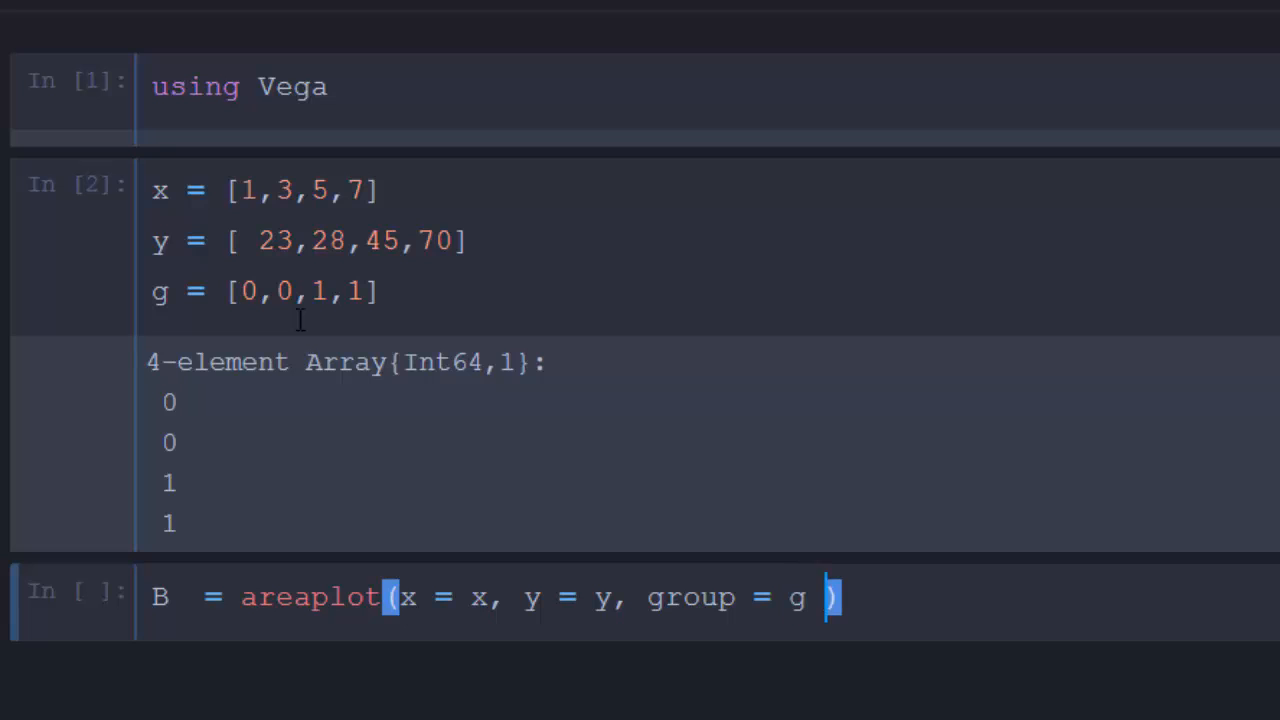
pyautogui.write(',')
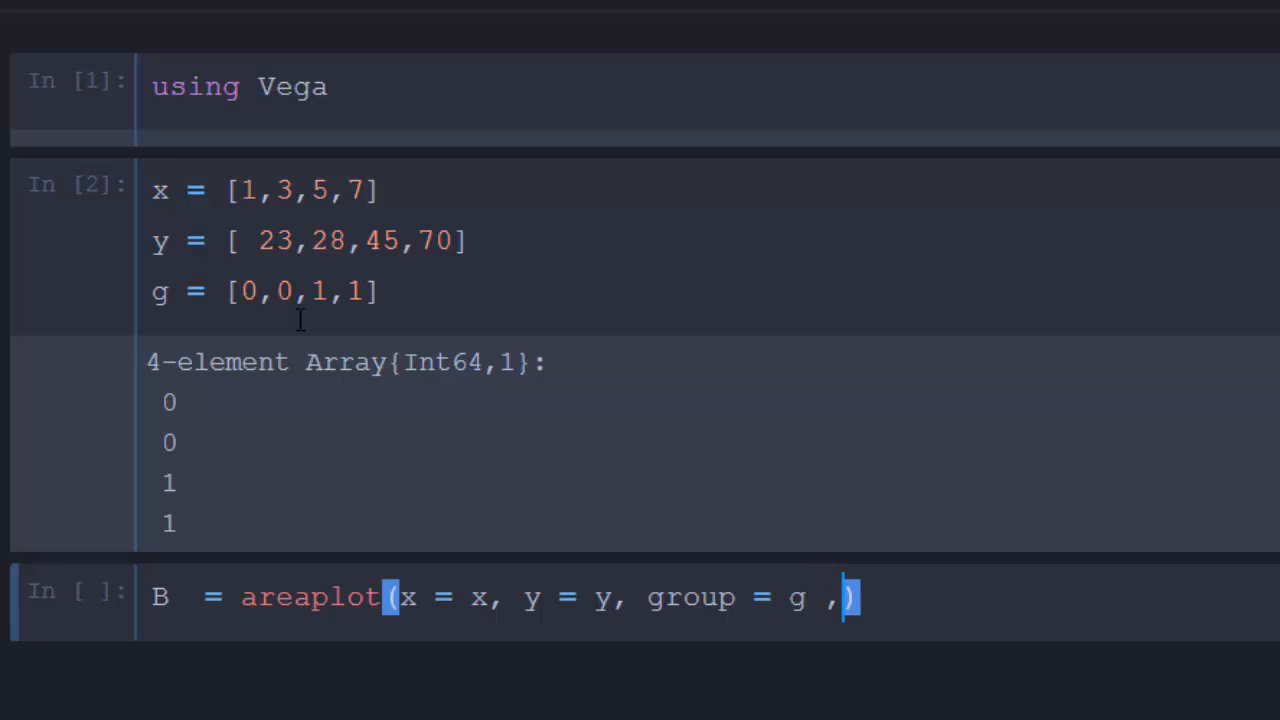
pyautogui.write('stacked')
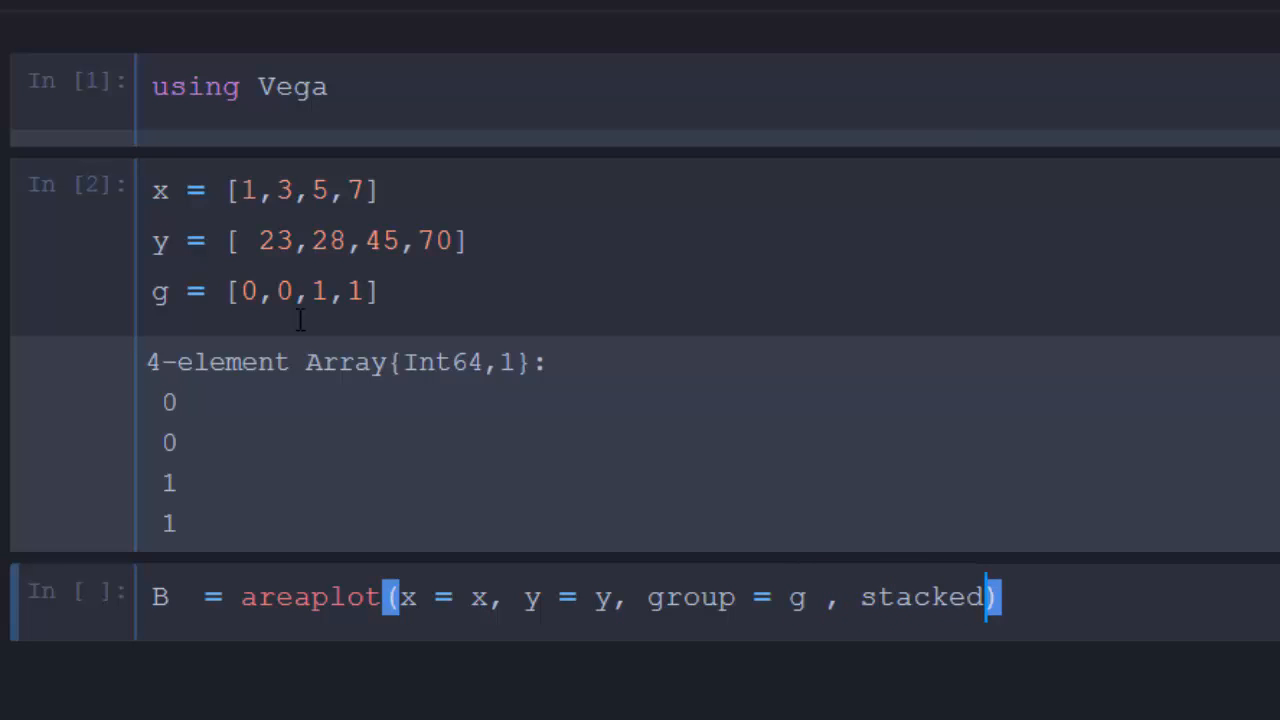
pyautogui.write('= true')
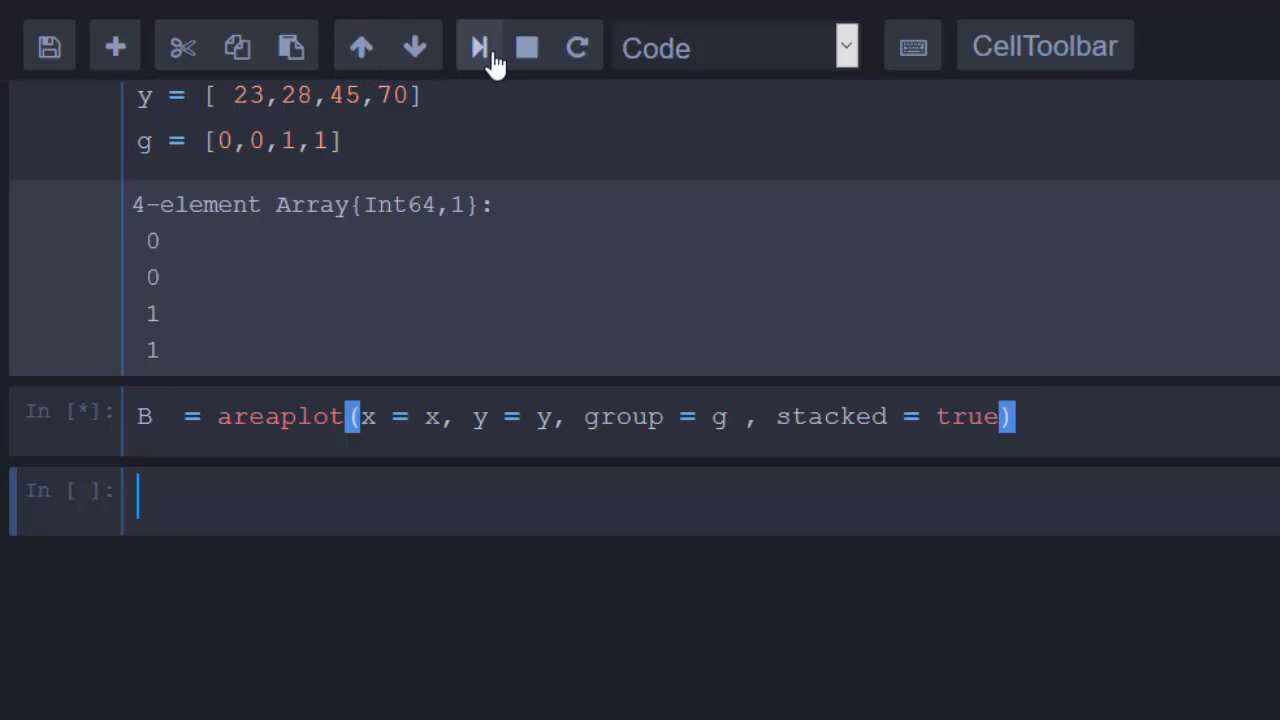
# Scroll down to view the stacked area chart with its legend for groups 0 and 1.
pyautogui.click(479, 47)
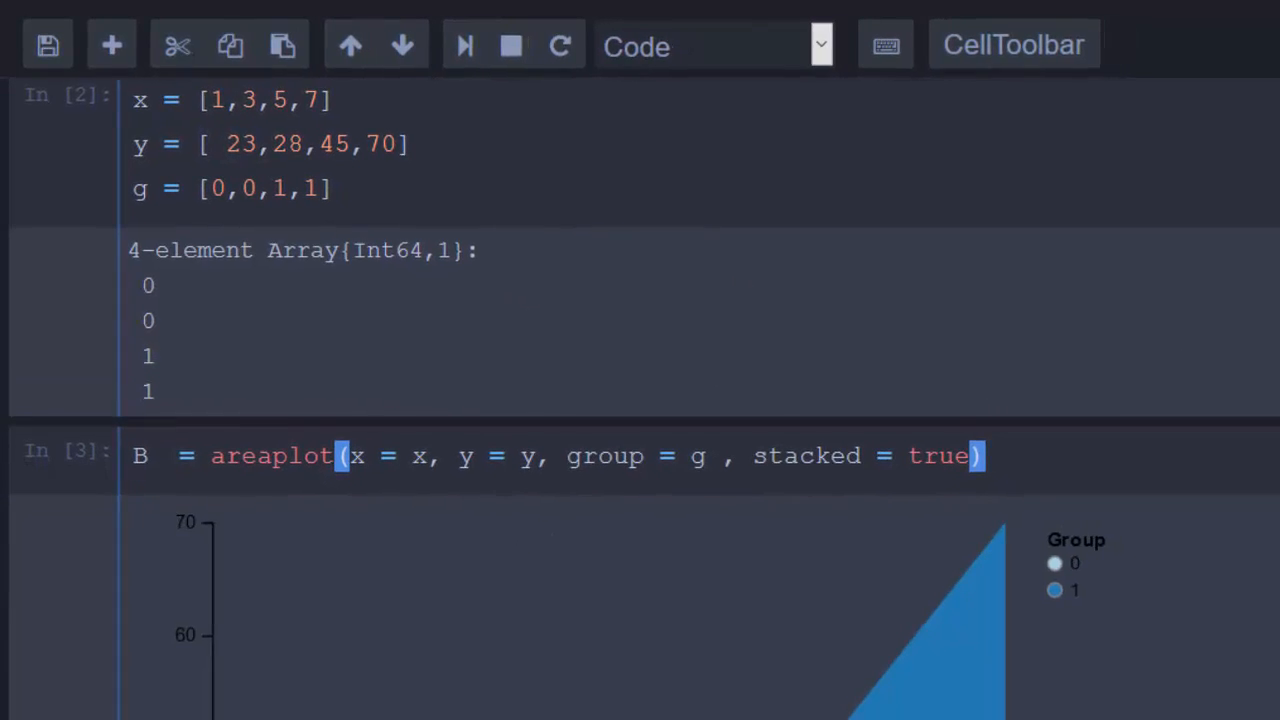
pyautogui.scroll(-3)
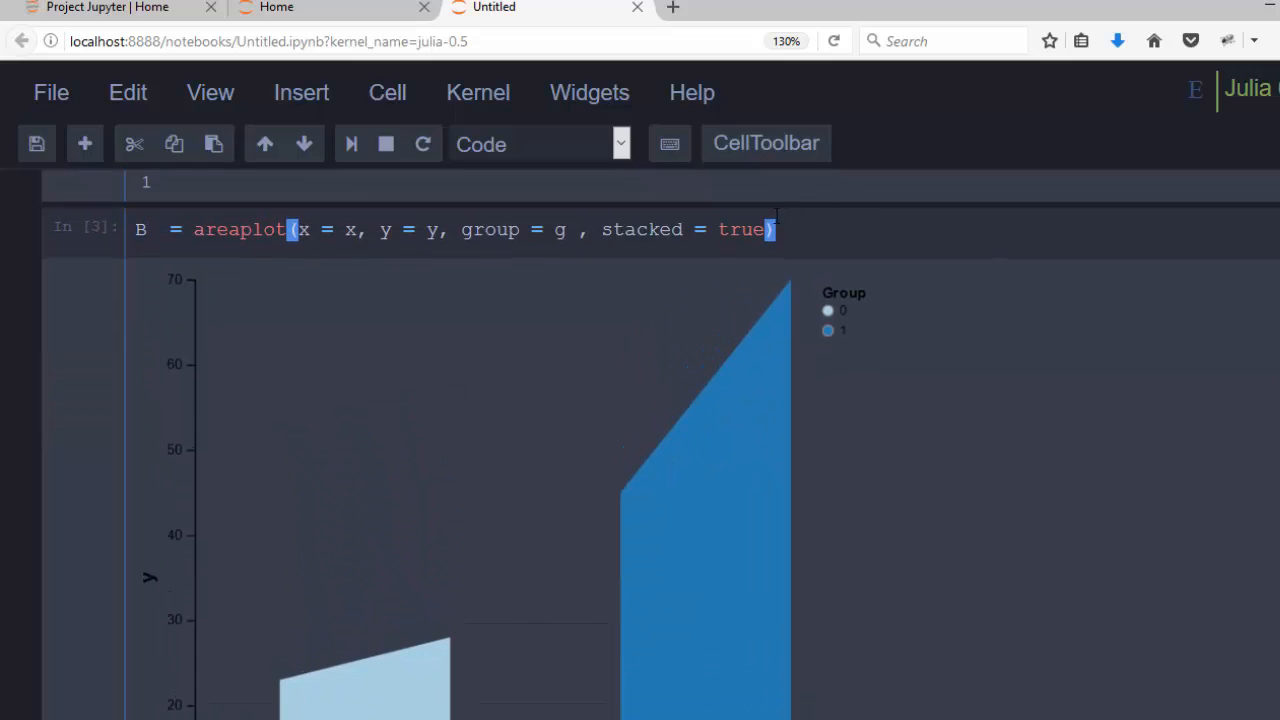
# Add colorscheme!(B, palette = ("Greens",4)) to the area plot cell and run it.
pyautogui.write('C')
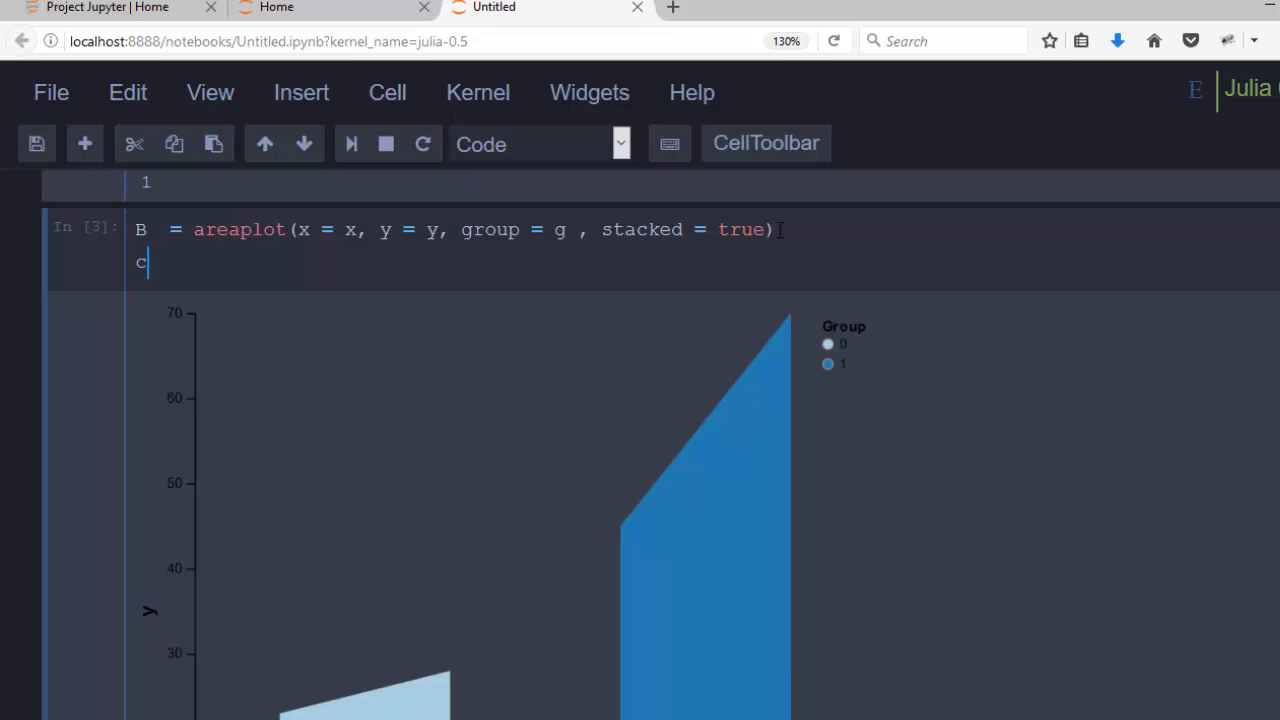
pyautogui.write('olorschem')
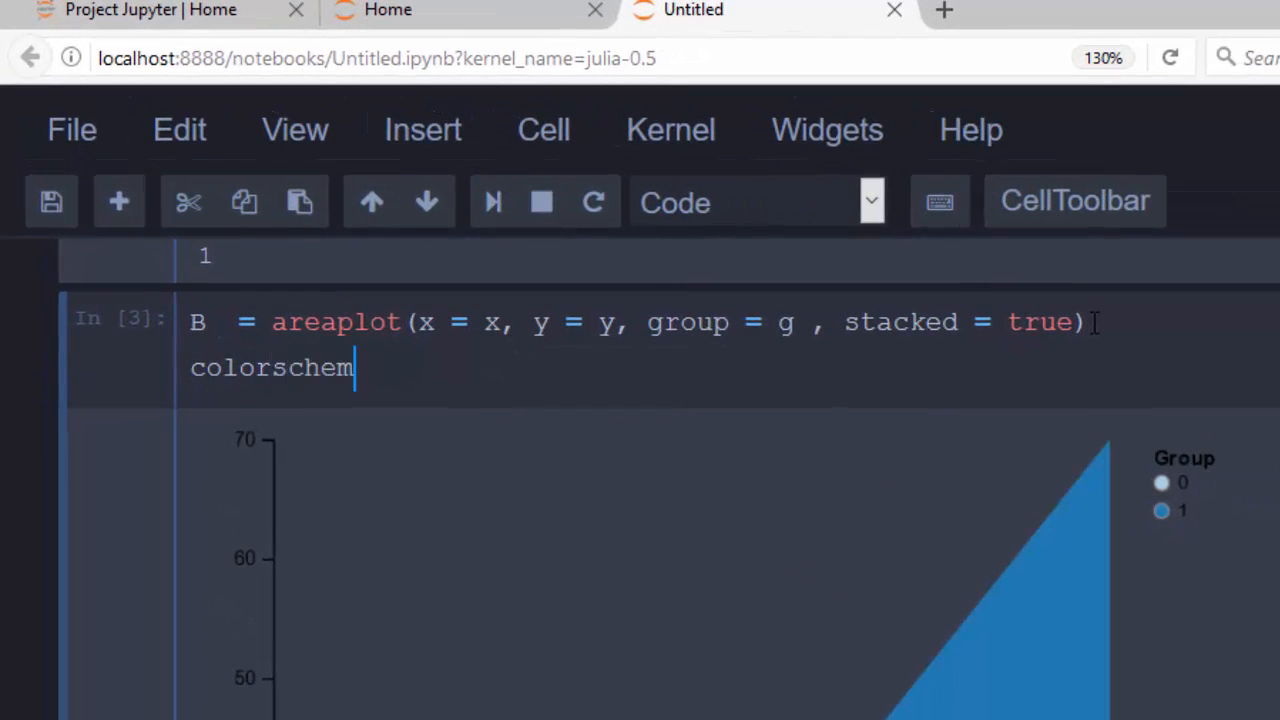
pyautogui.write('e!()')
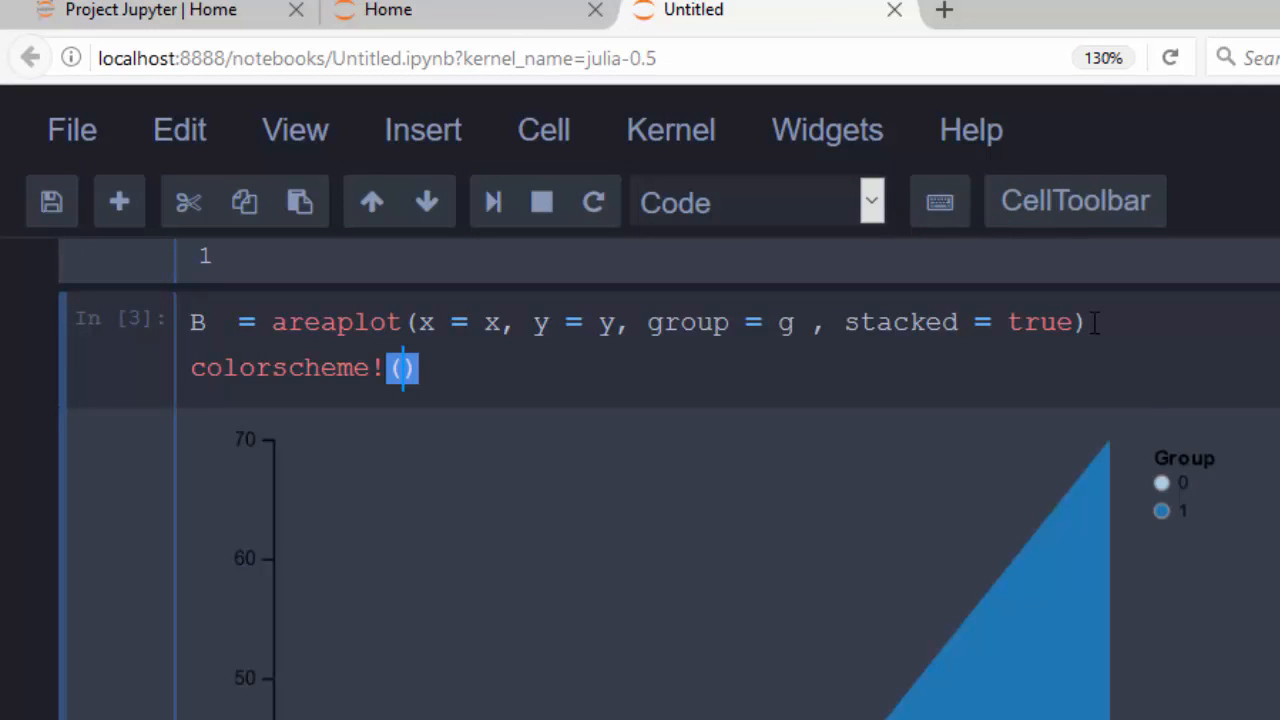
pyautogui.write('B')
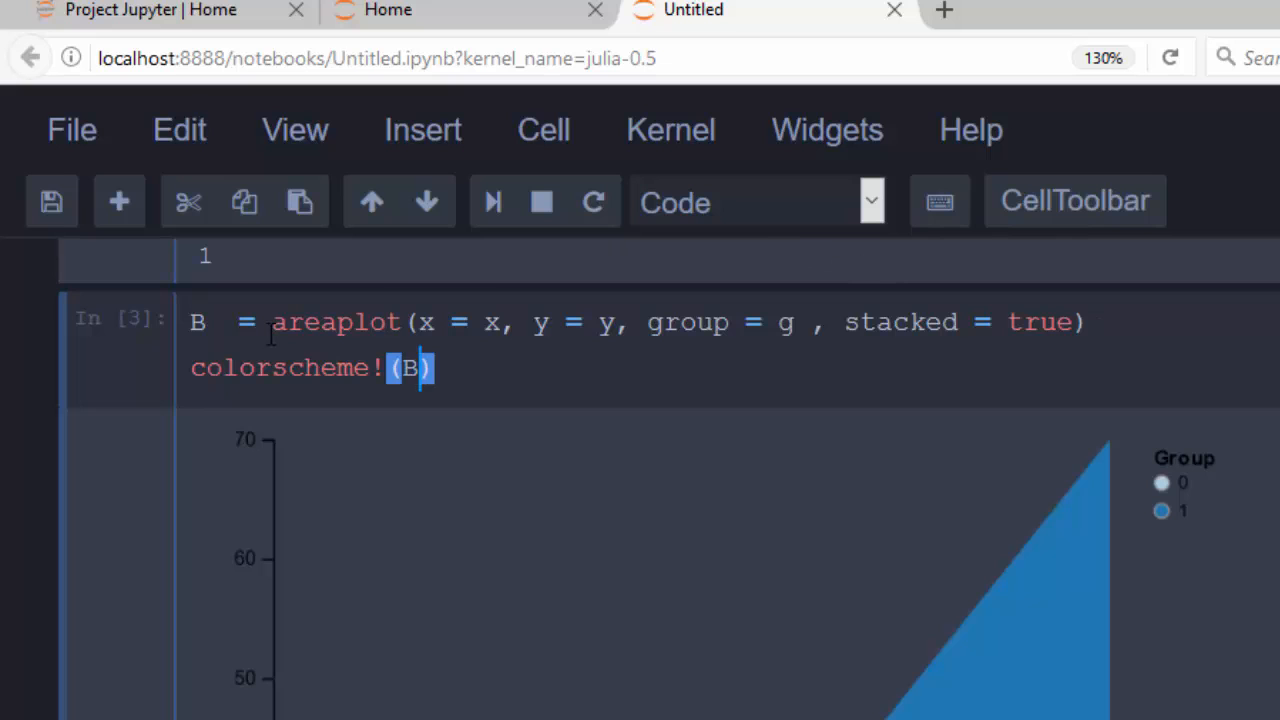
pyautogui.write('p')
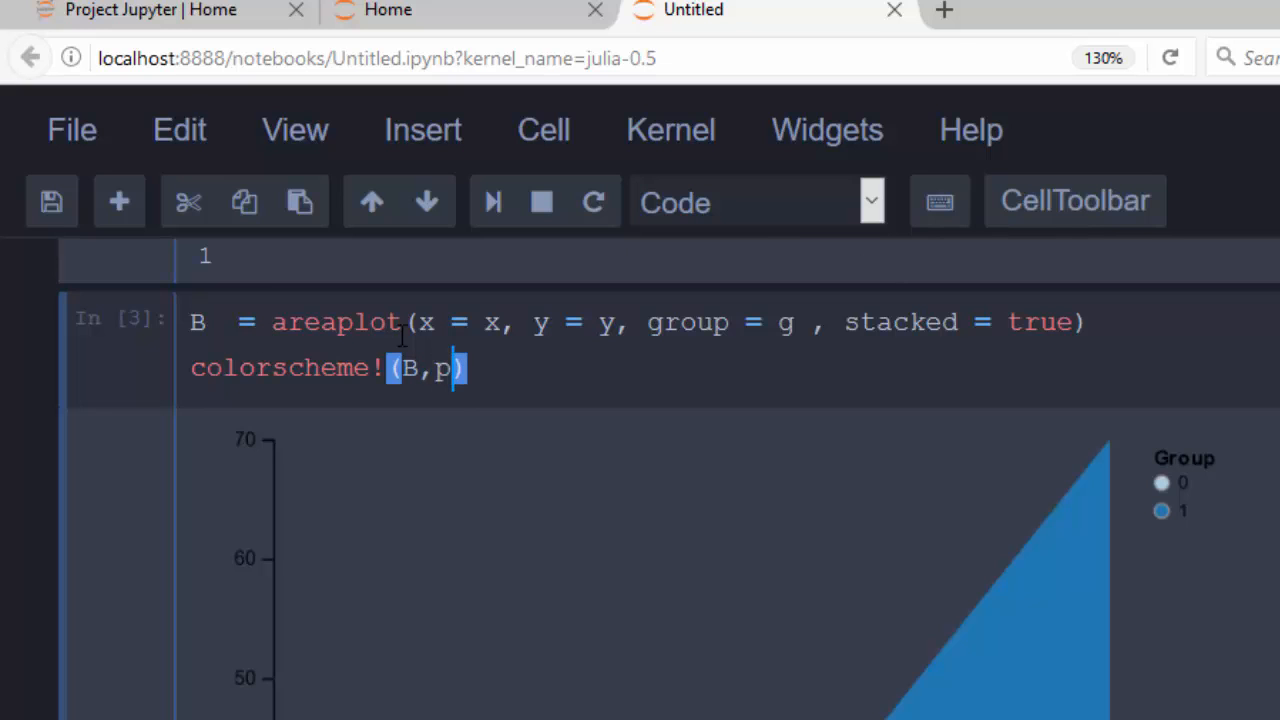
pyautogui.write('aleette')
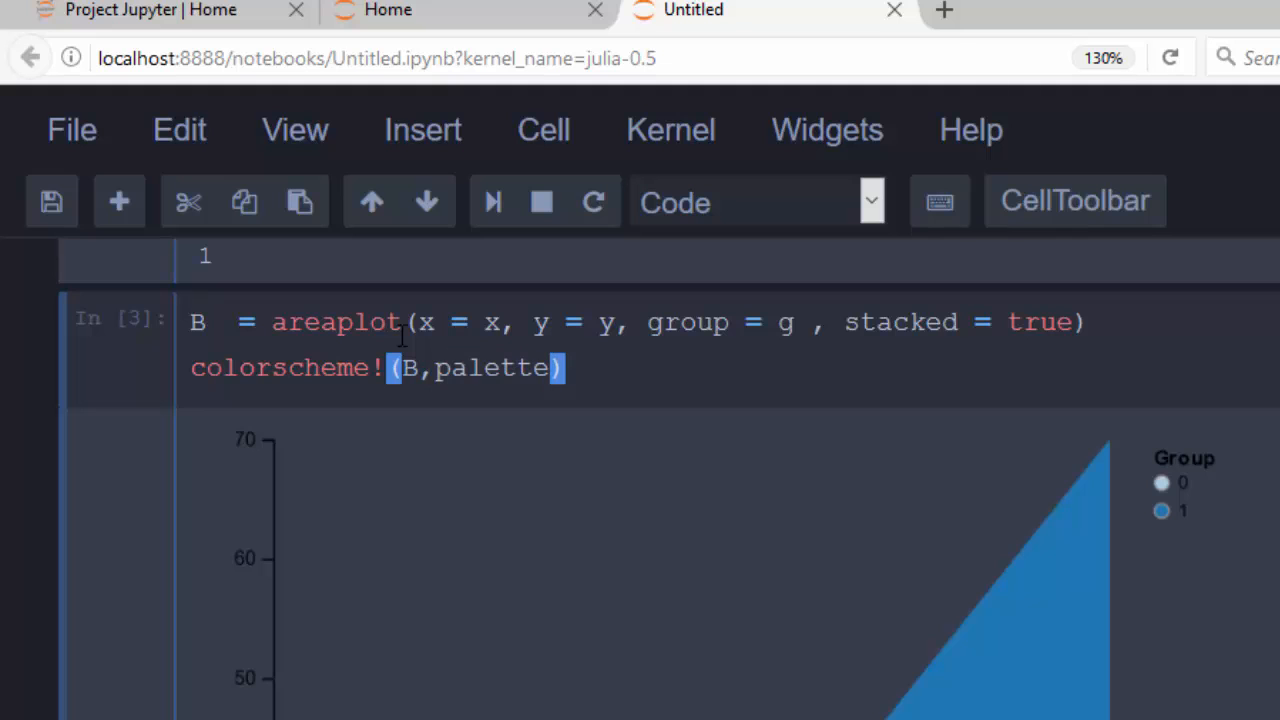
pyautogui.write('=')
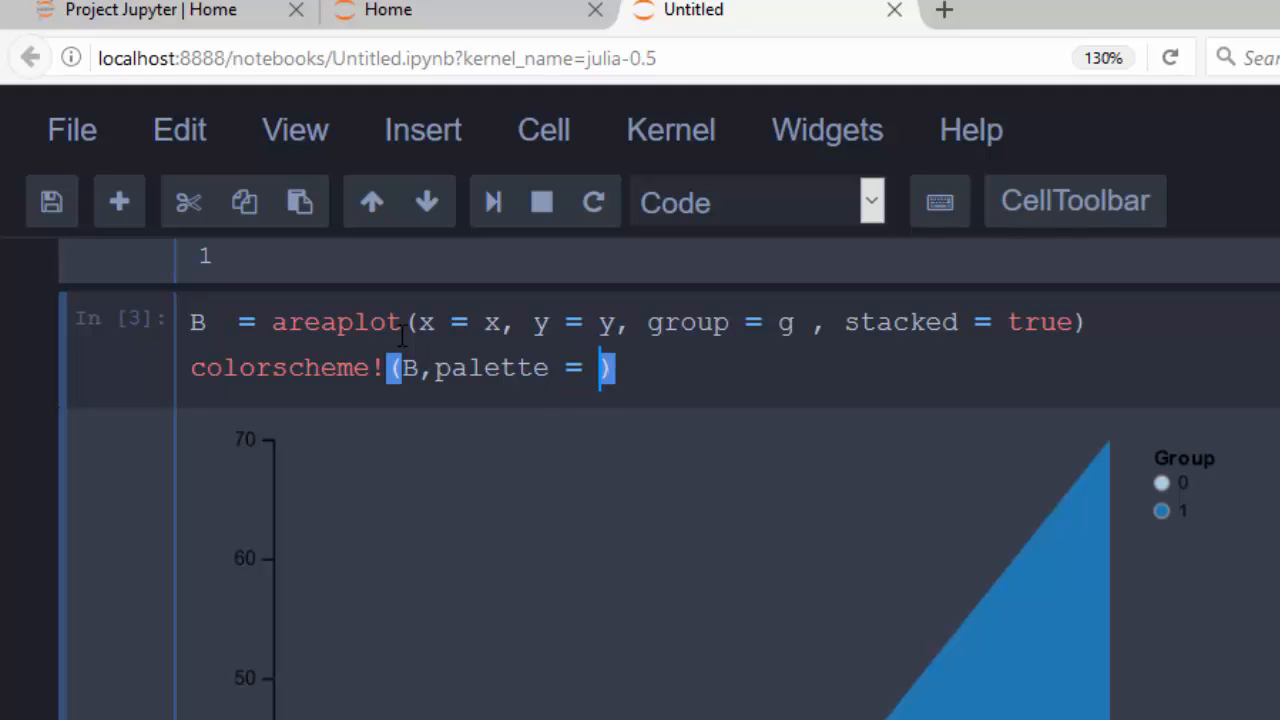
pyautogui.write('(')
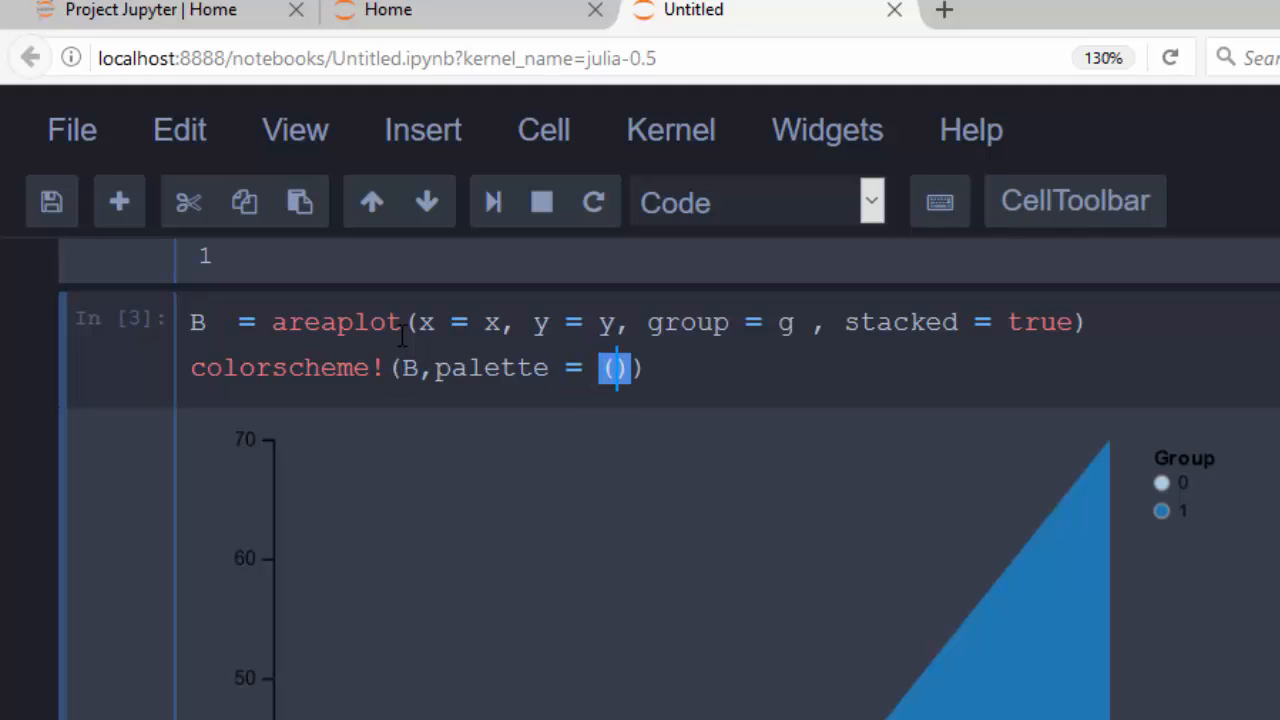
pyautogui.write('"')
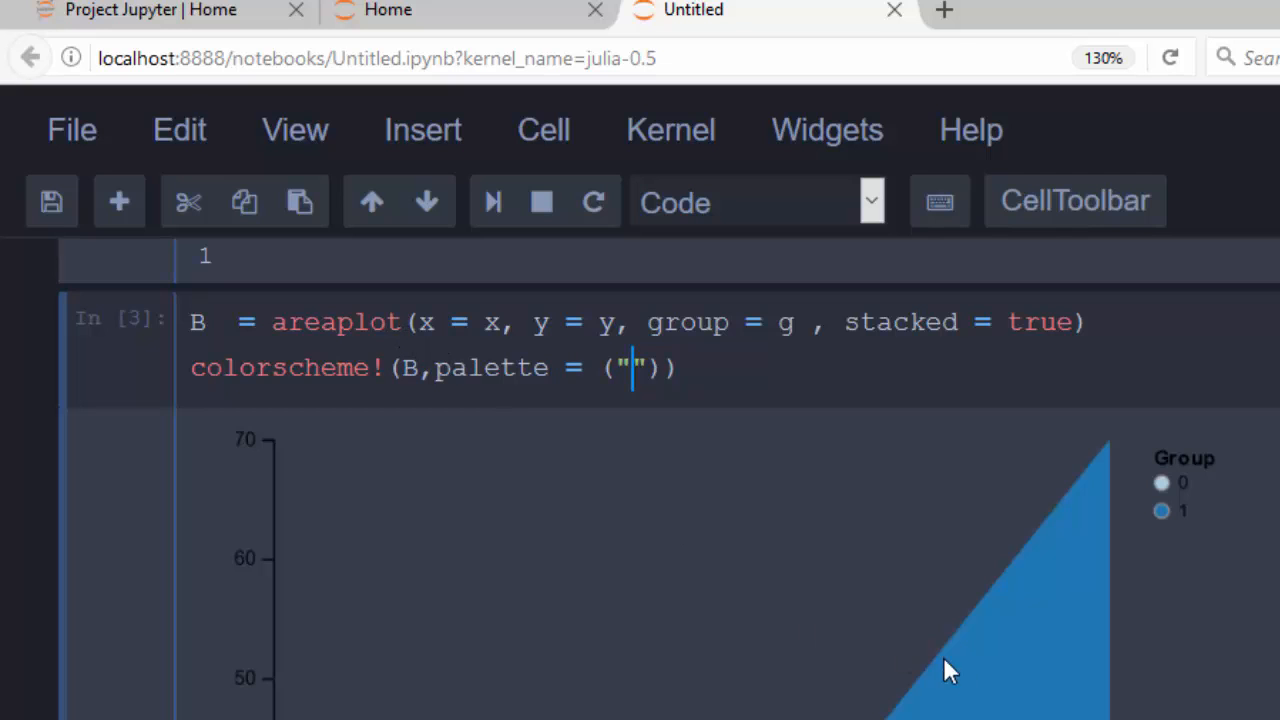
pyautogui.write('Gree')
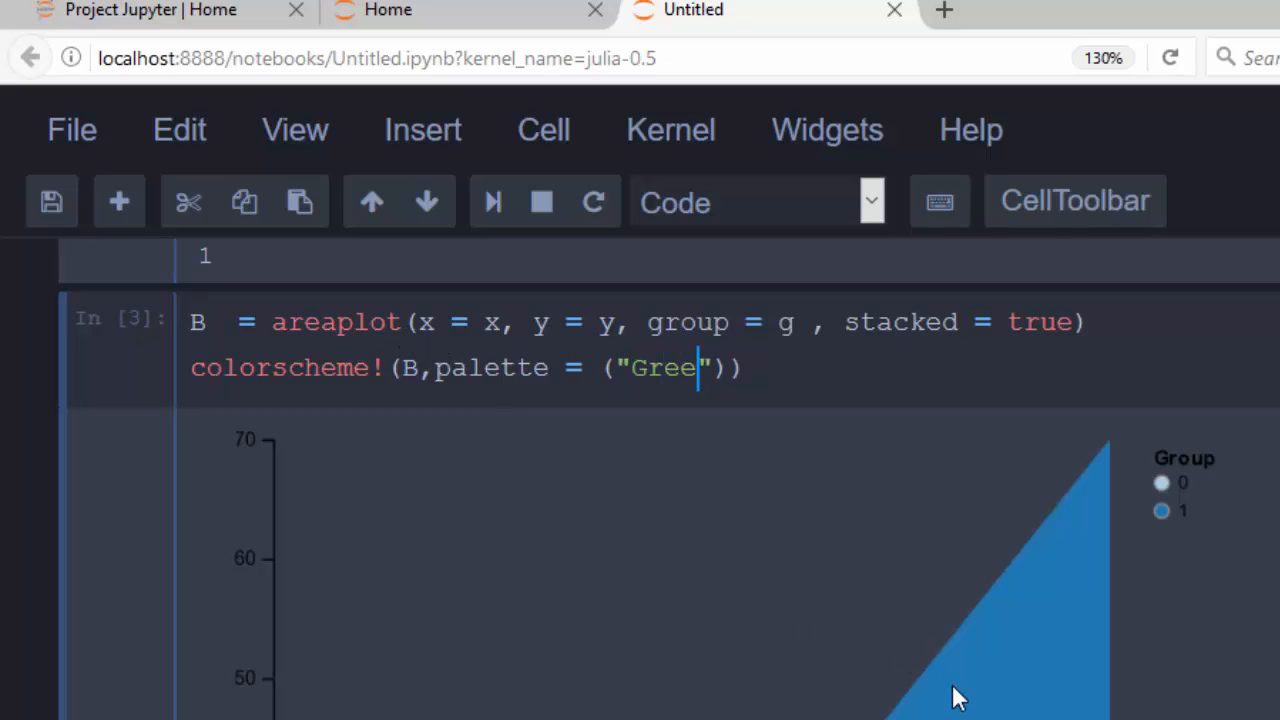
pyautogui.write('ns')
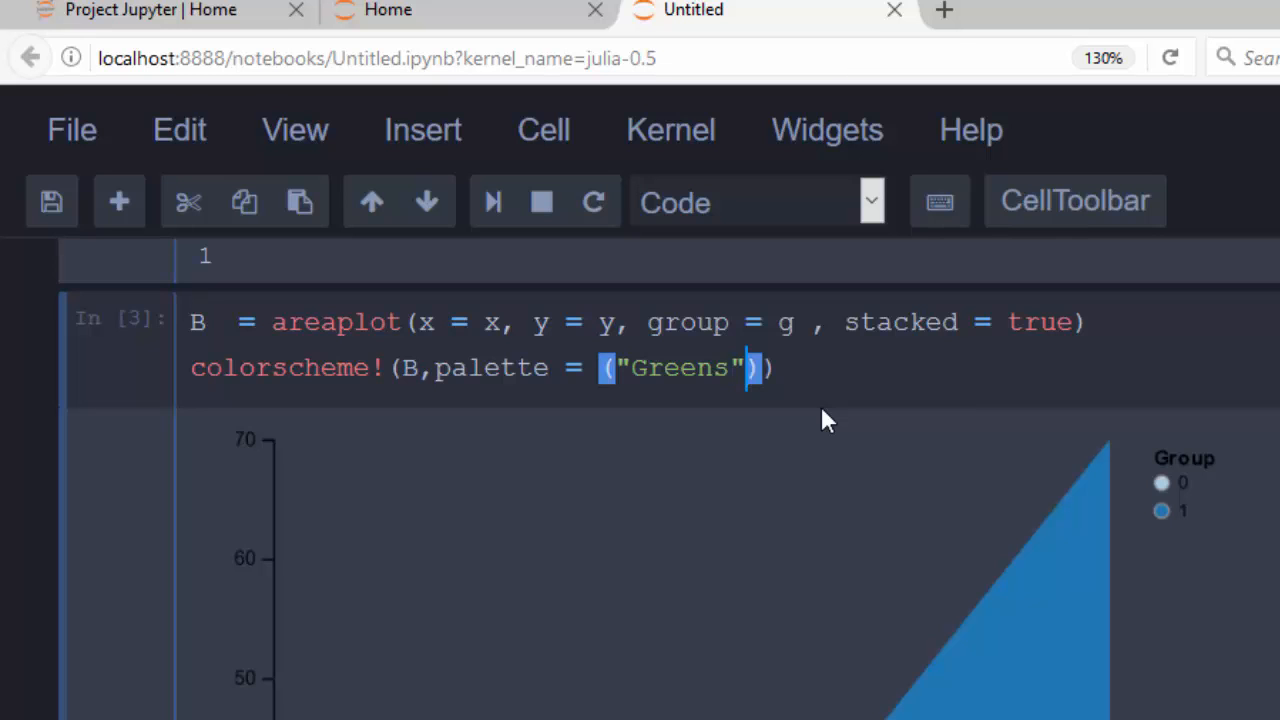
pyautogui.write(',')
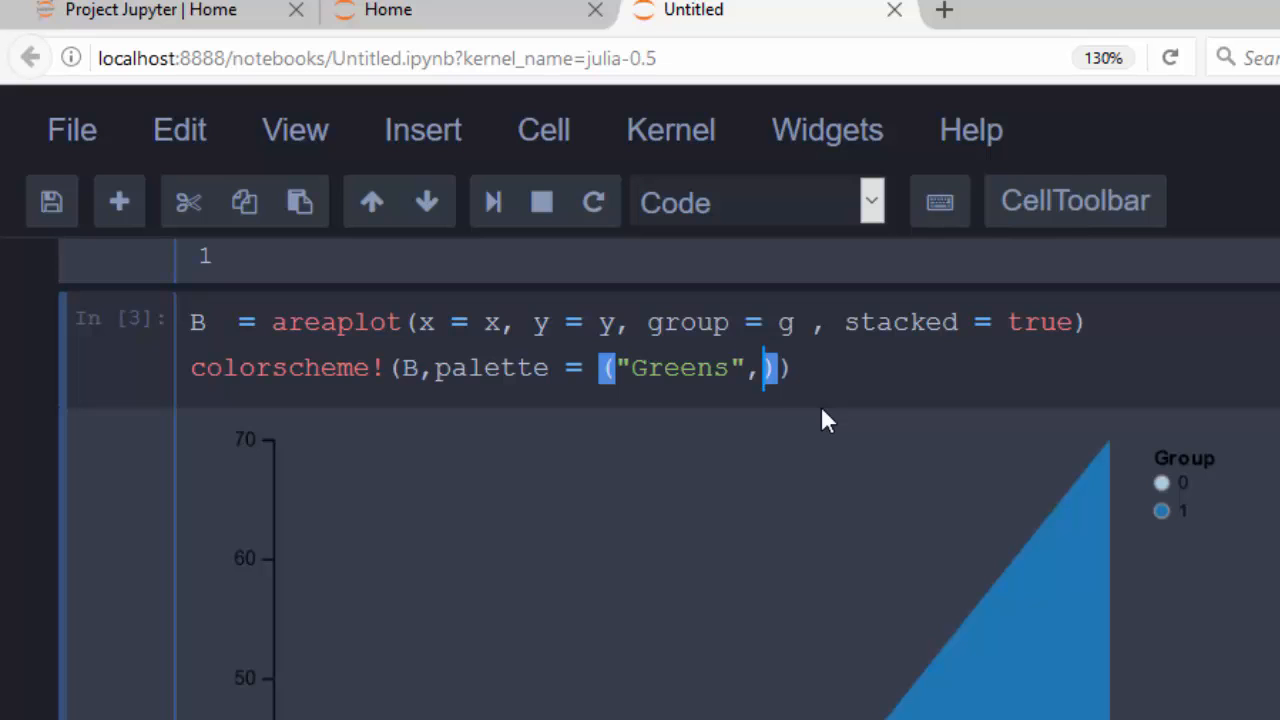
pyautogui.write('4')
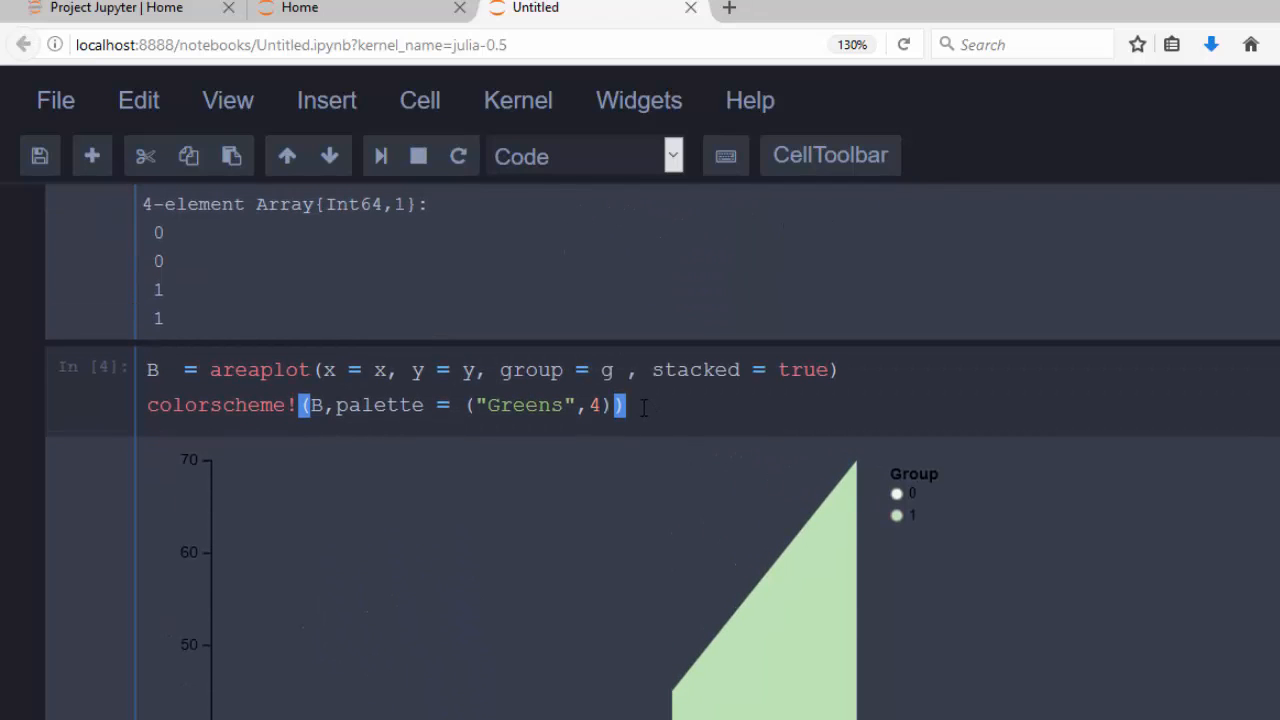
# Add hover!(B, opacity = 0.6) to the area plot cell and rerun it.
pyautogui.write('hov')
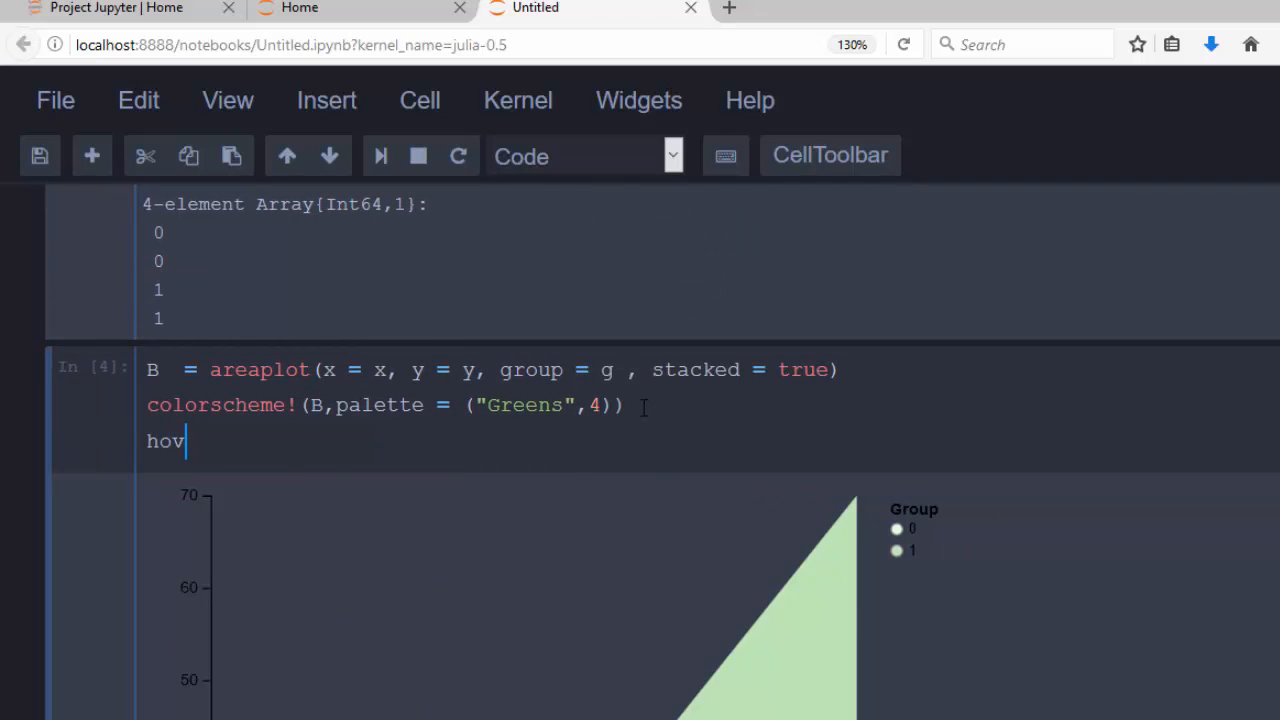
pyautogui.write('er!')
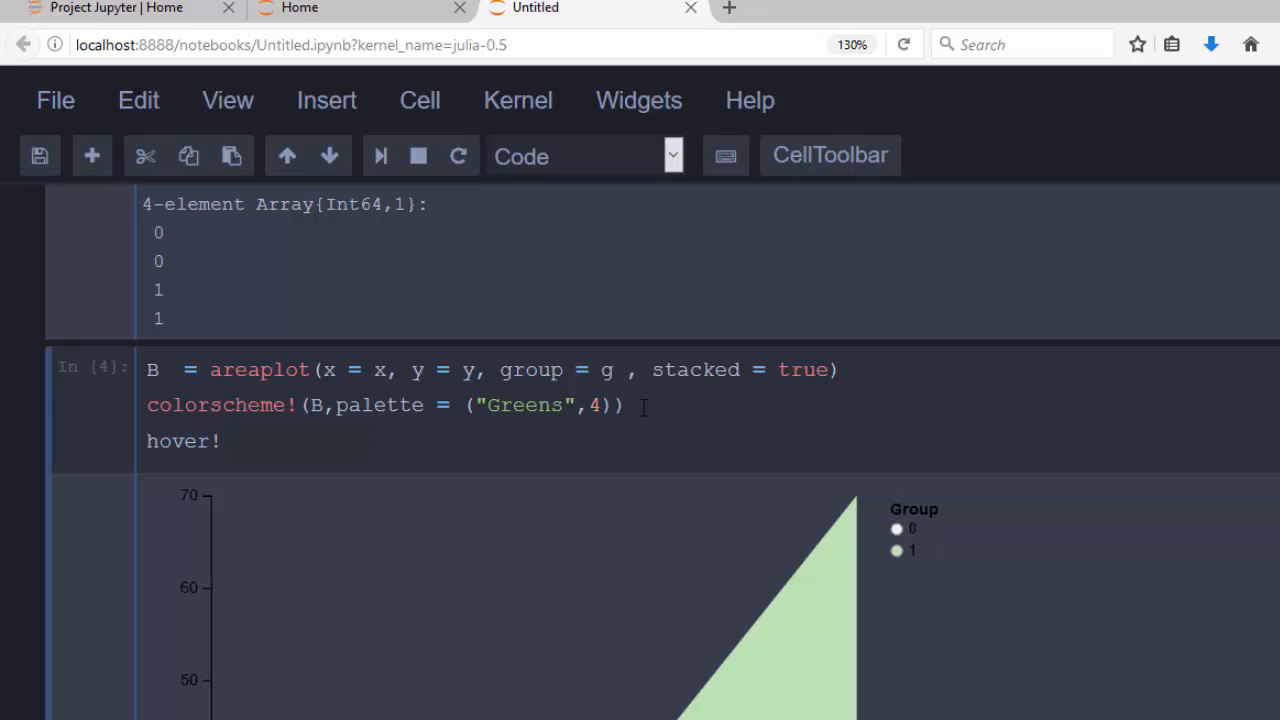
pyautogui.write('(B)')
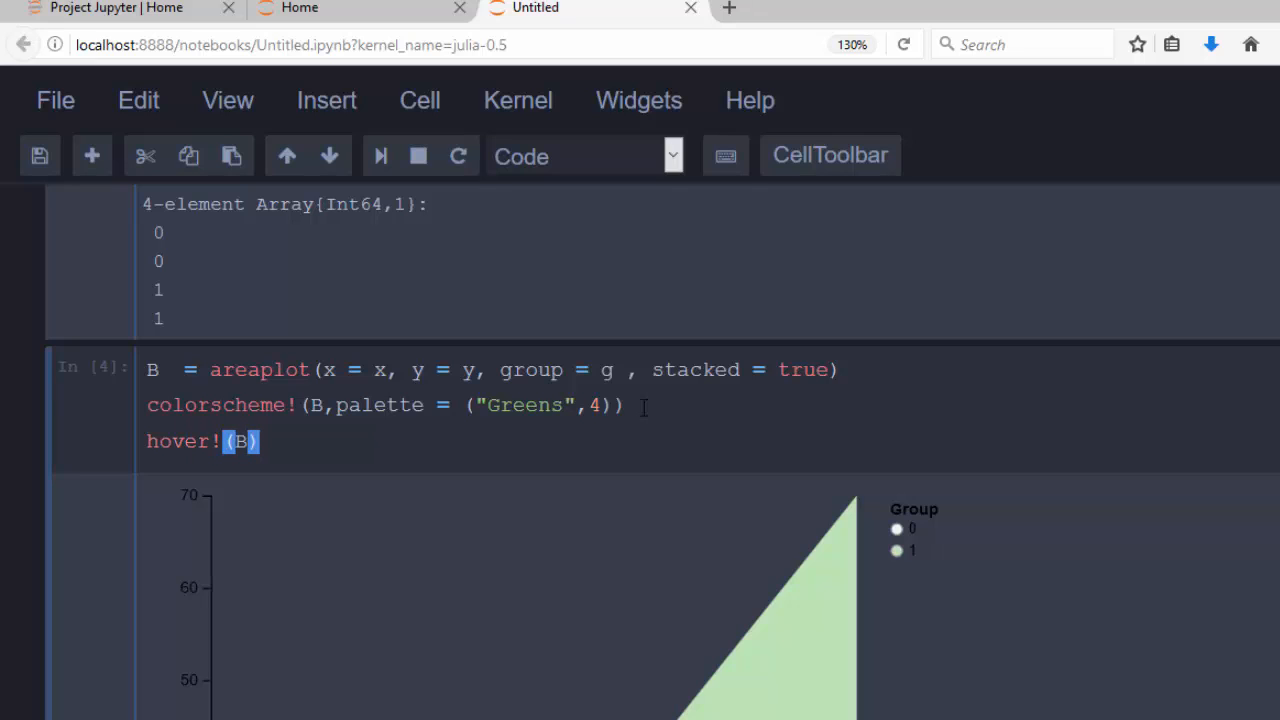
pyautogui.write(',')
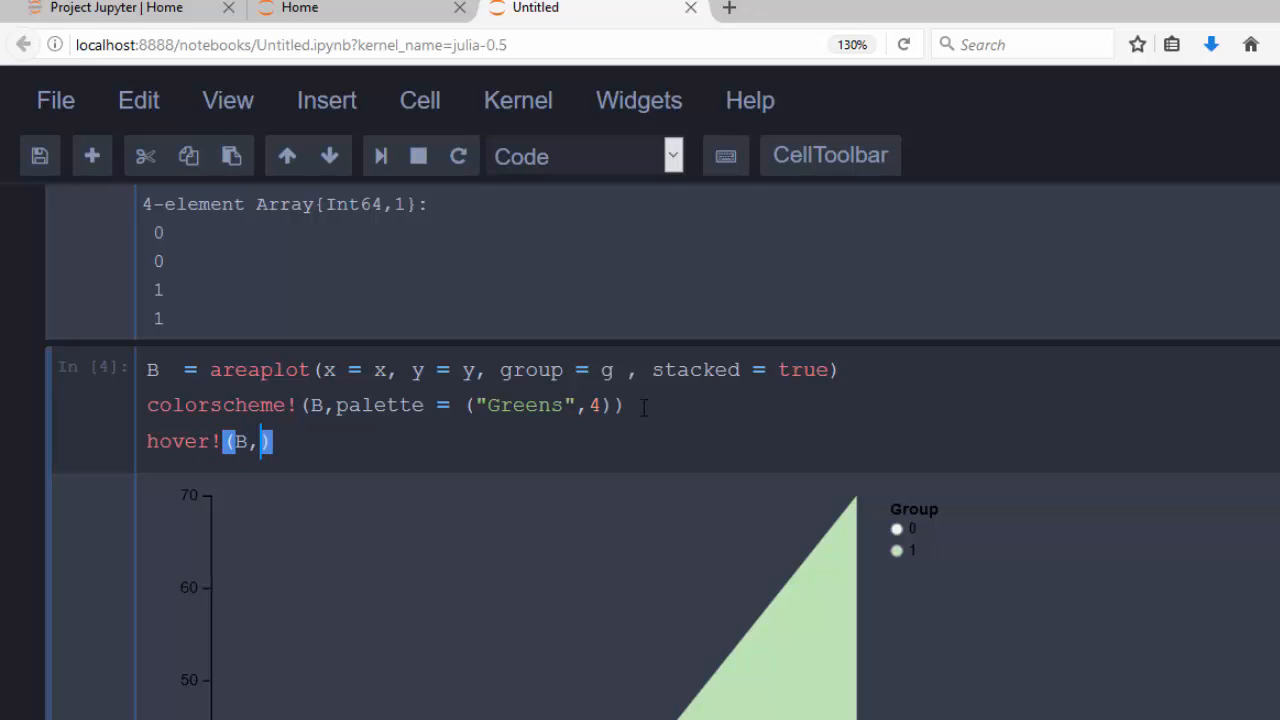
pyautogui.write('opacity')
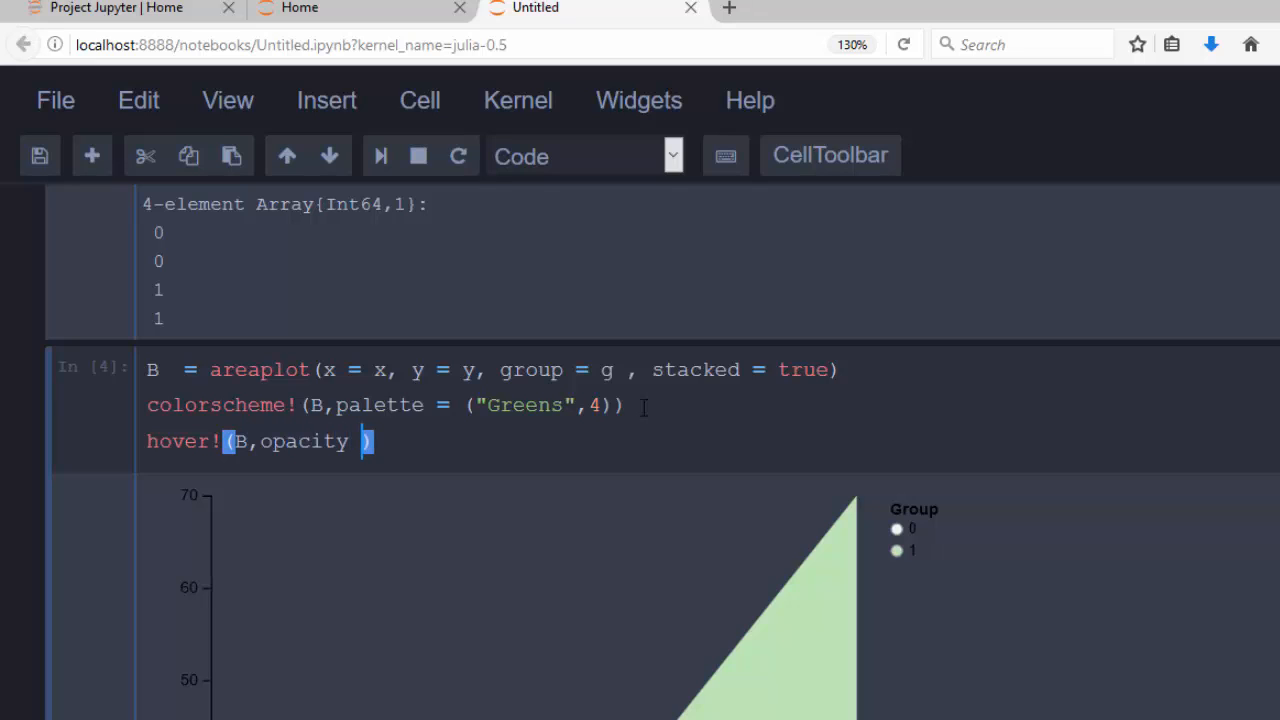
pyautogui.write('=')
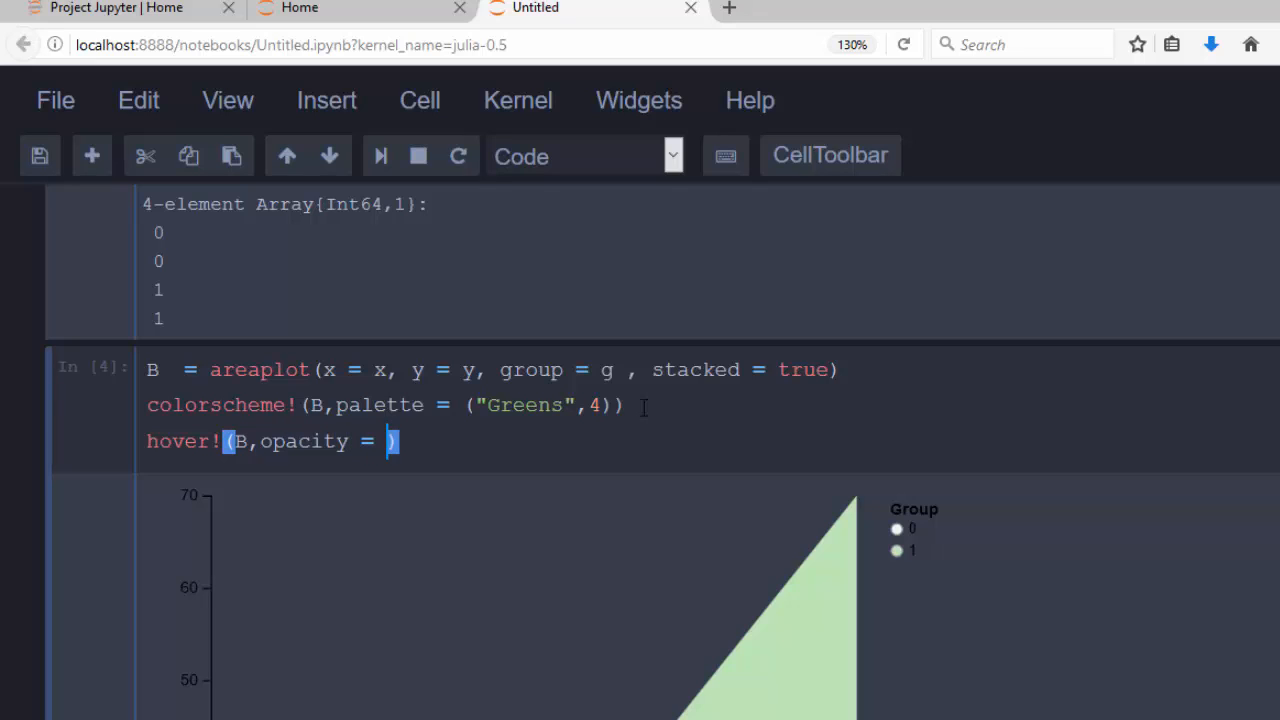
pyautogui.write('0.6')
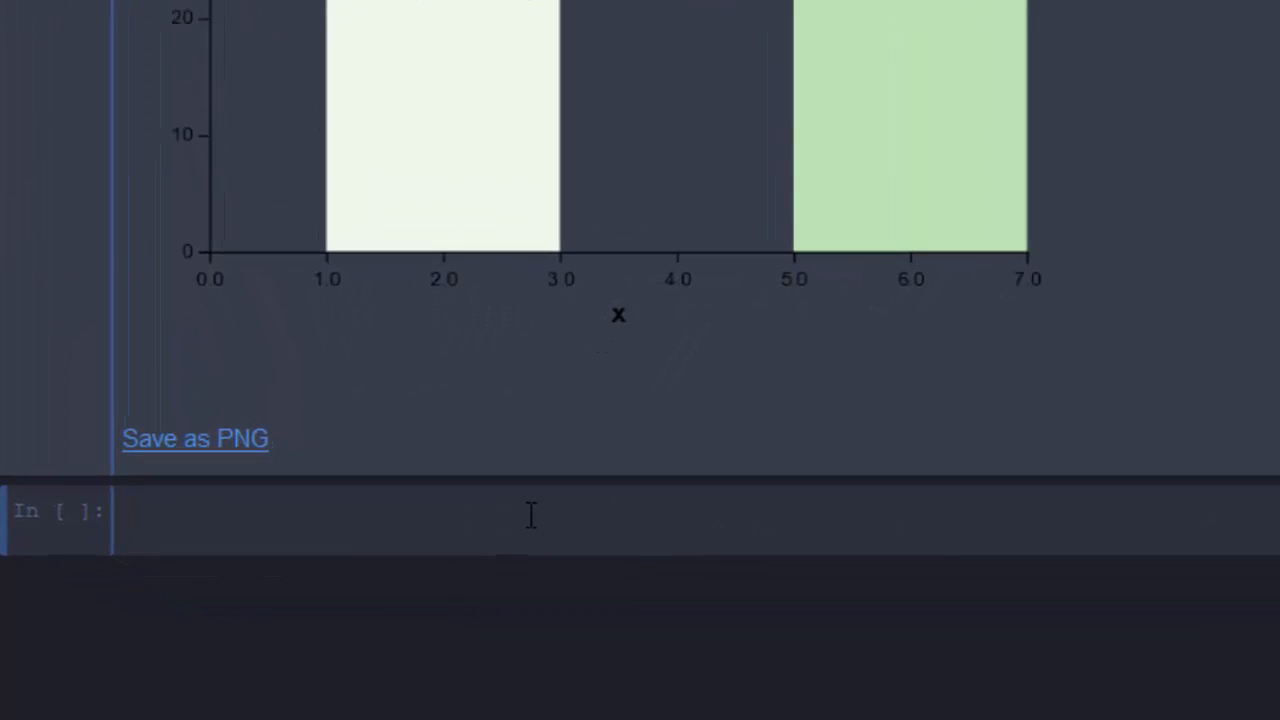
# Enter h = histogram(x = x) in the cell.
pyautogui.write('h')
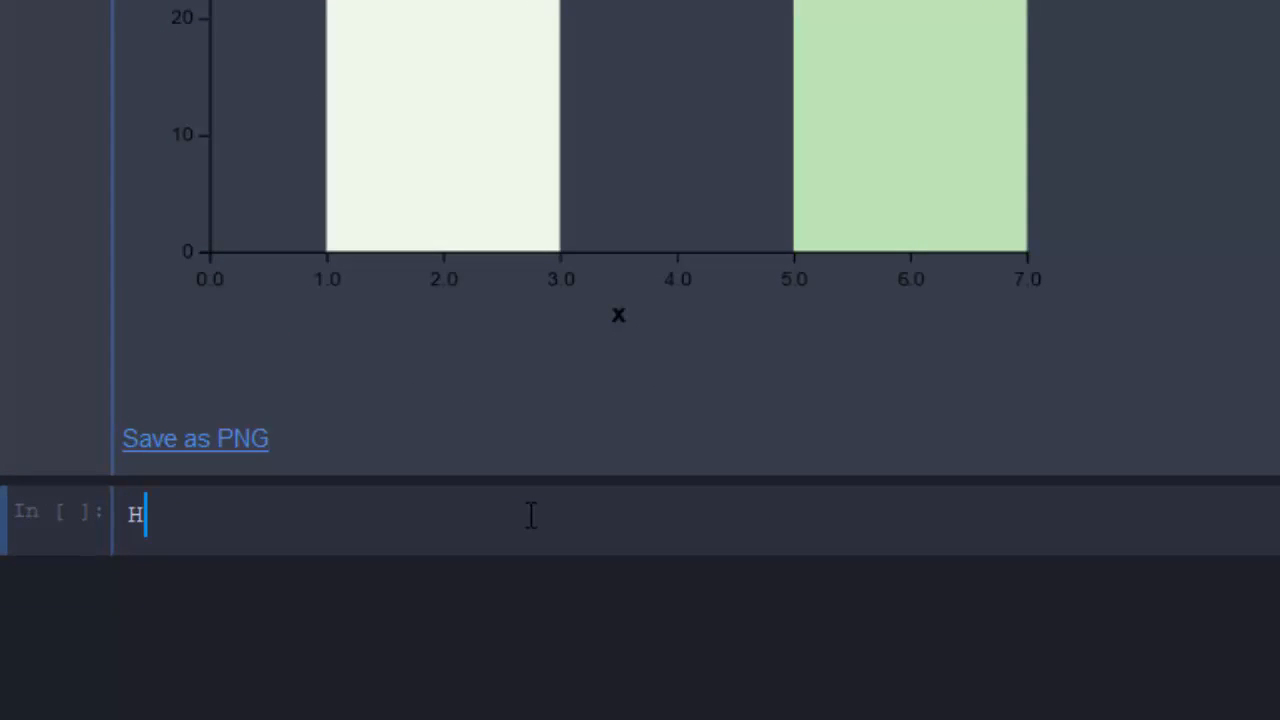
pyautogui.write('= histogram(')
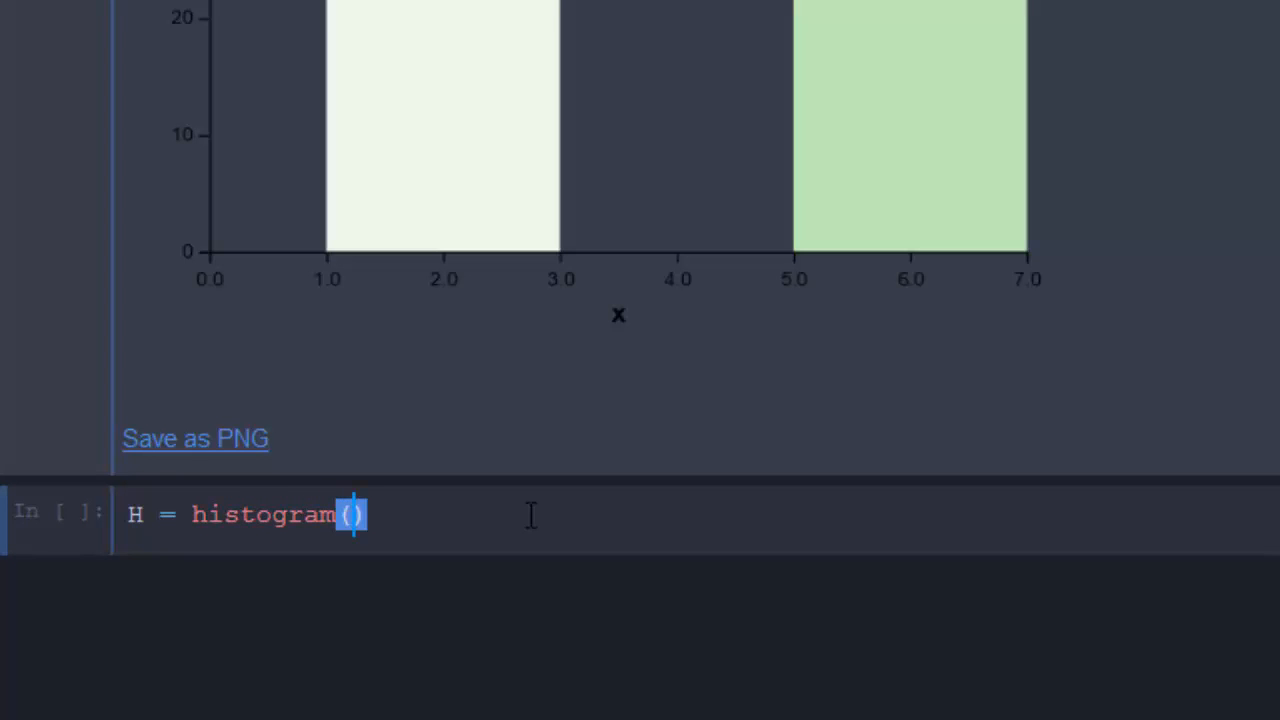
pyautogui.write('x')
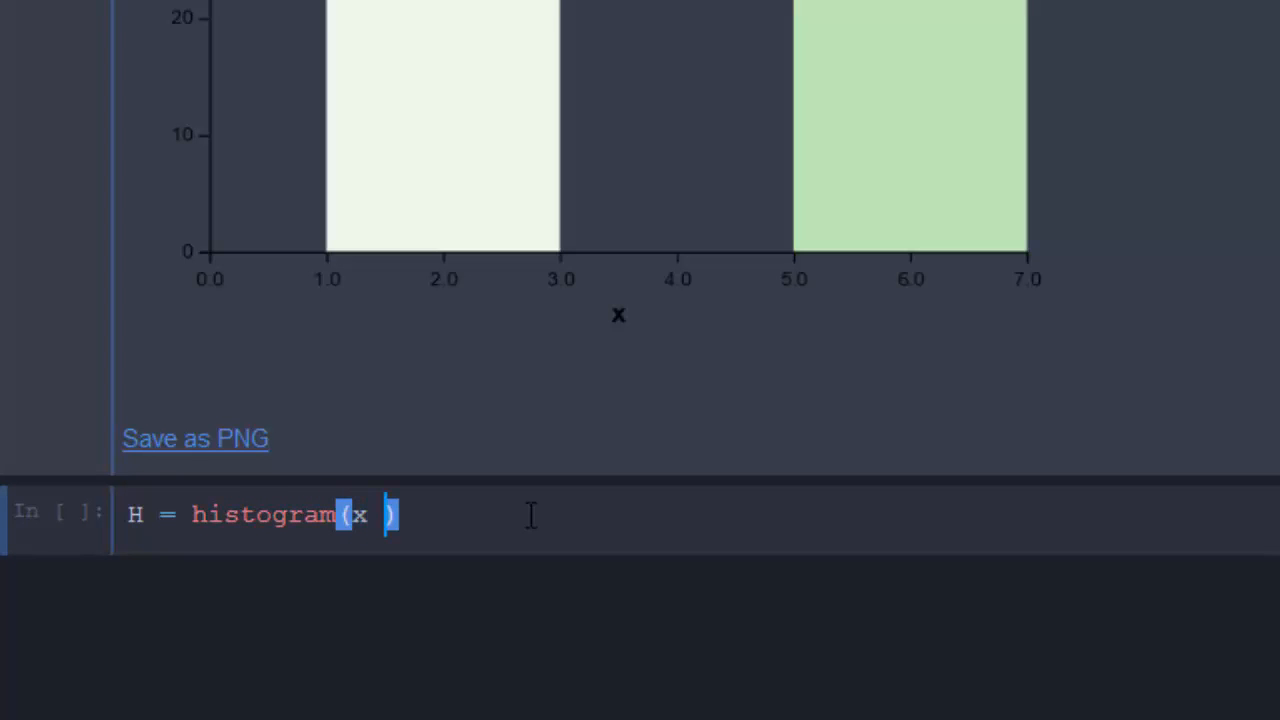
pyautogui.write('= x')
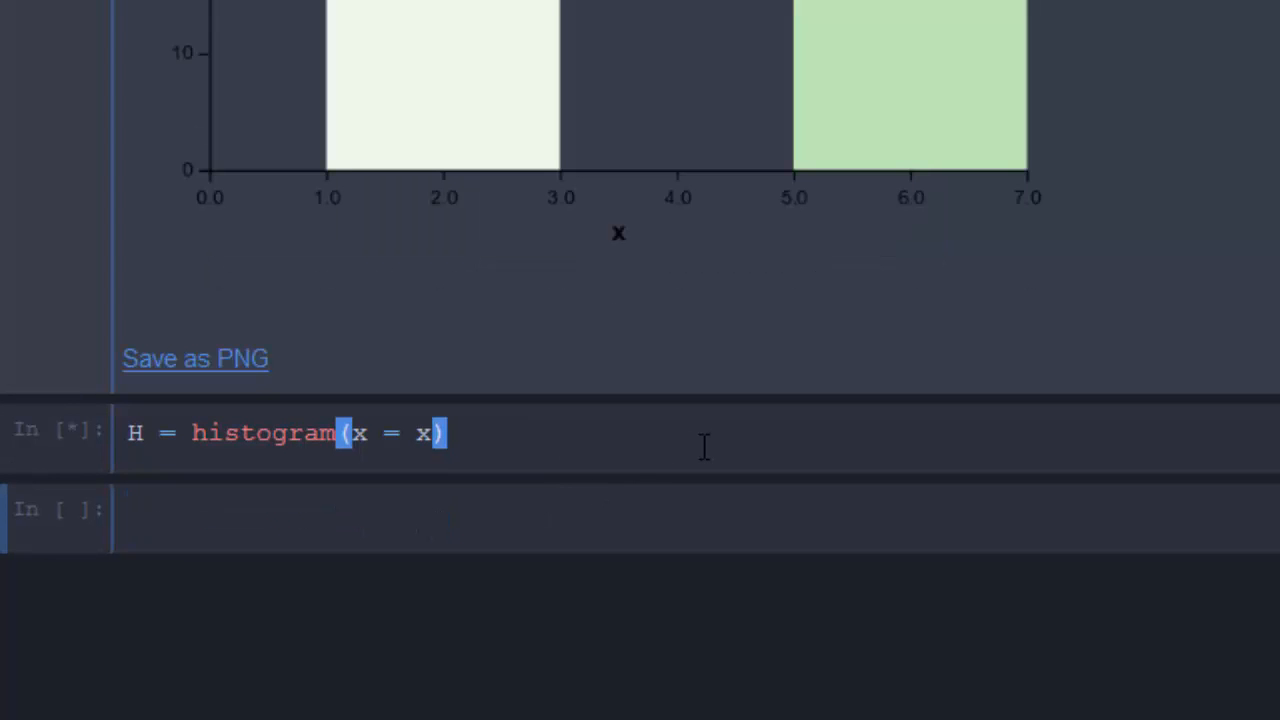
pyautogui.moveTo(545, 448)
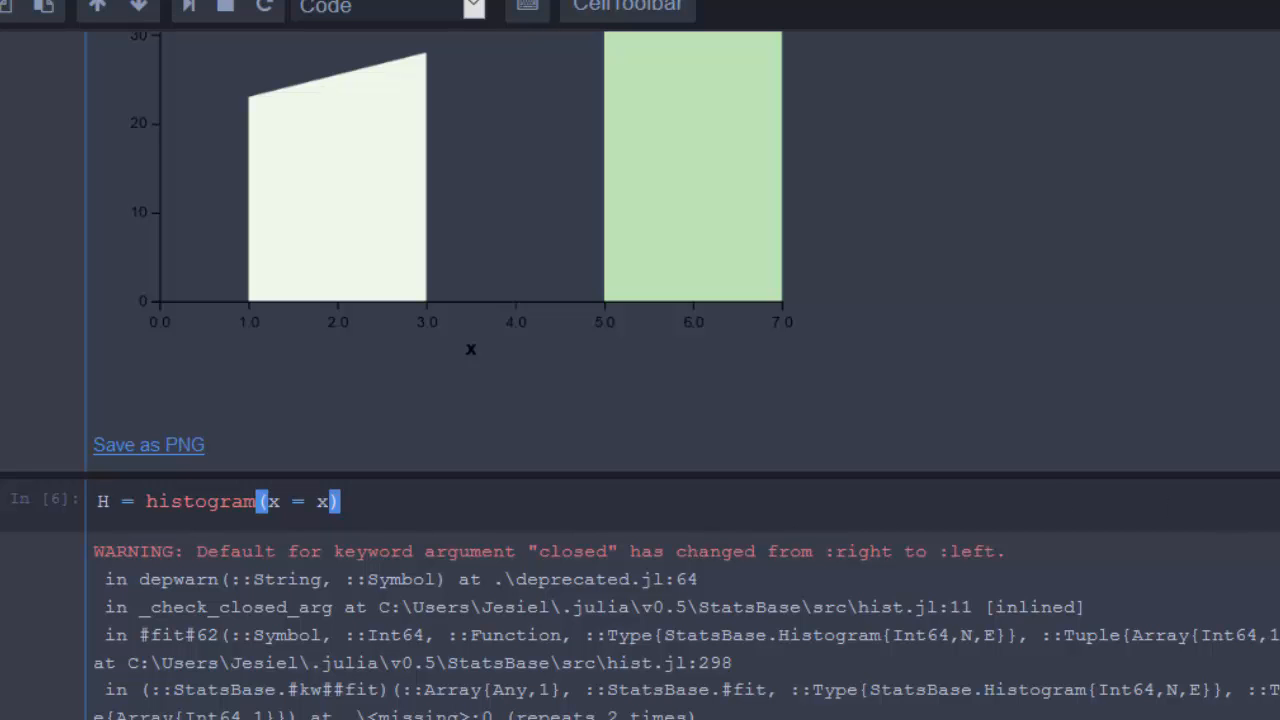
# Scroll down past the four-bar counts histogram to the empty cell below.
pyautogui.scroll(-3)
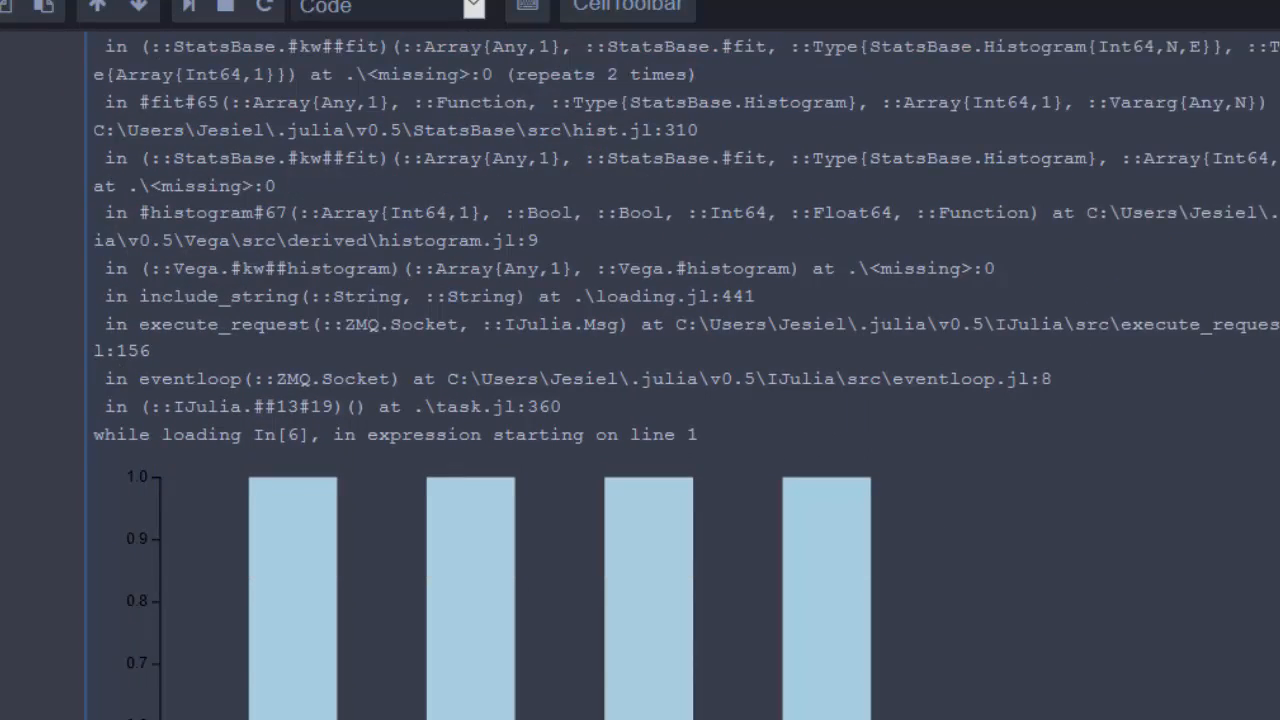
pyautogui.scroll(-3)
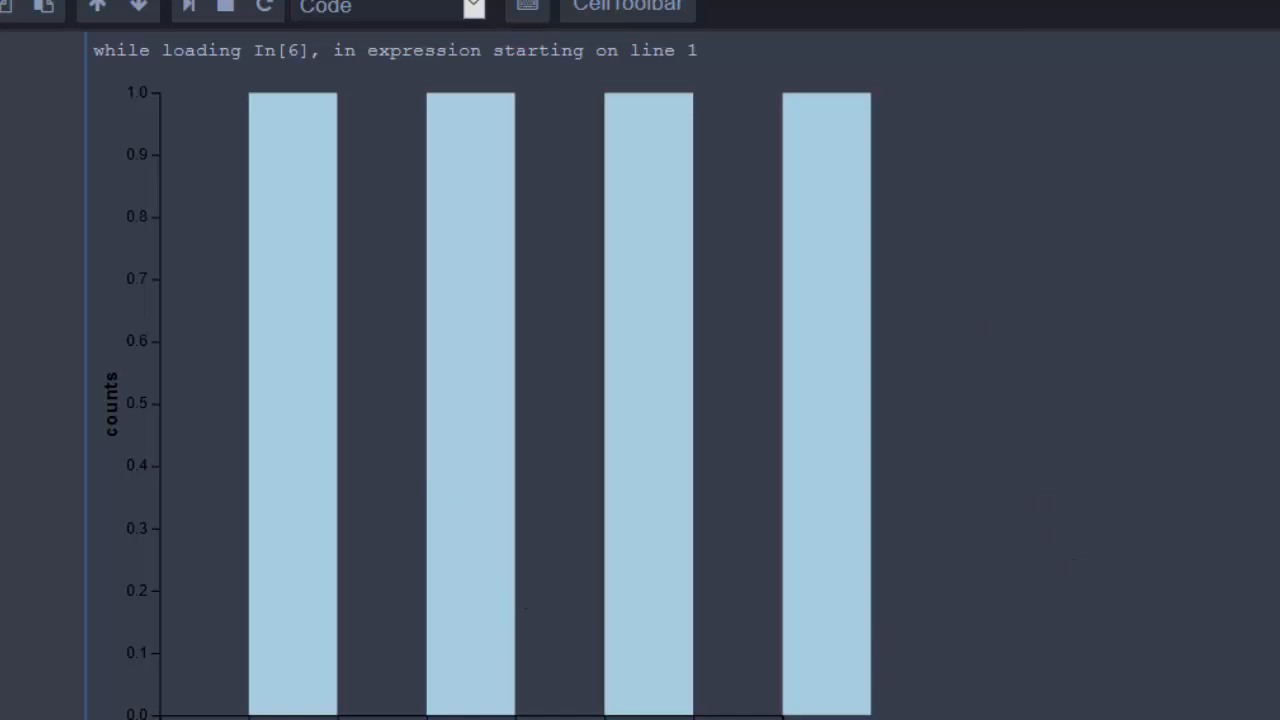
pyautogui.scroll(-3)
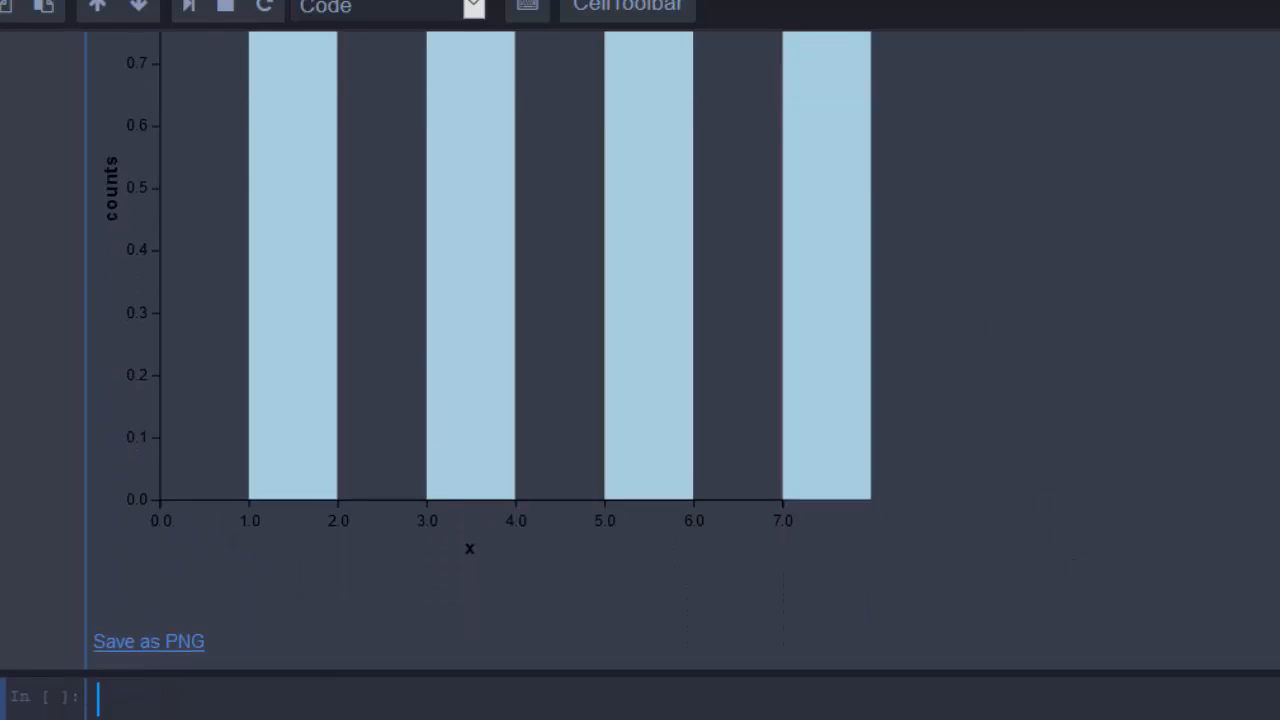
pyautogui.scroll(-3)
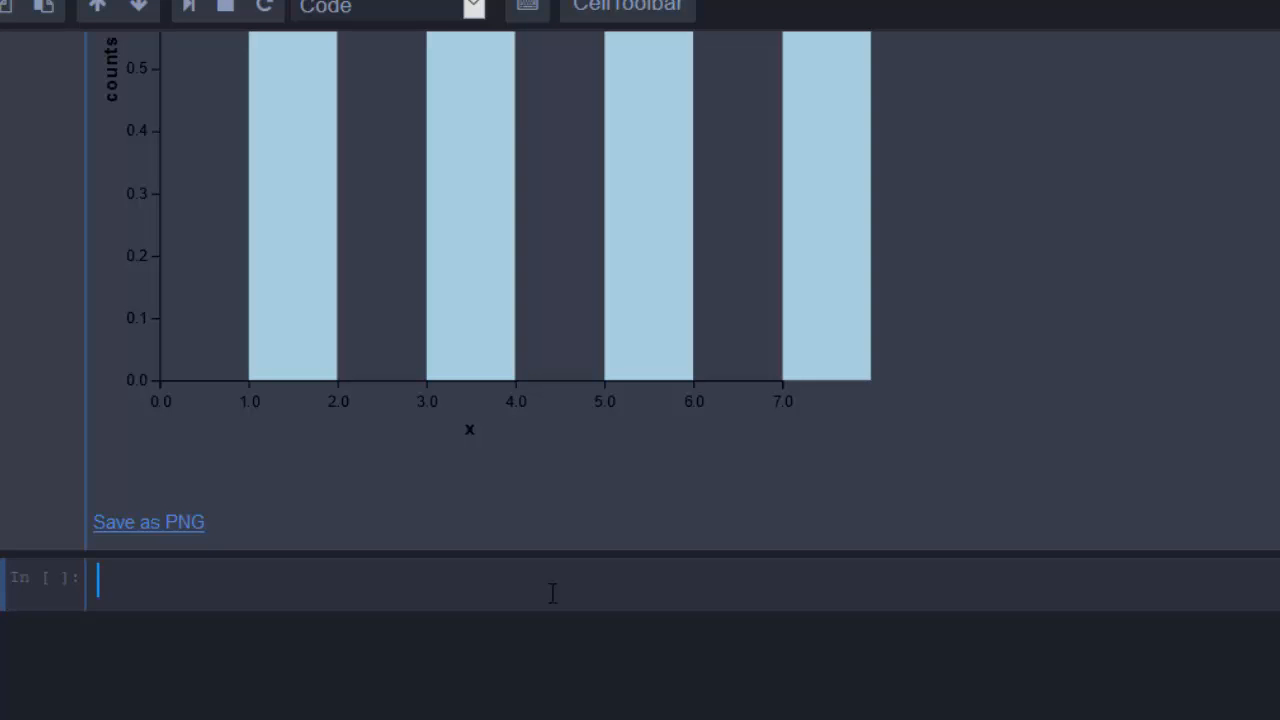
# Start a new cell with Bplot = barplot().
pyautogui.write('Ba')
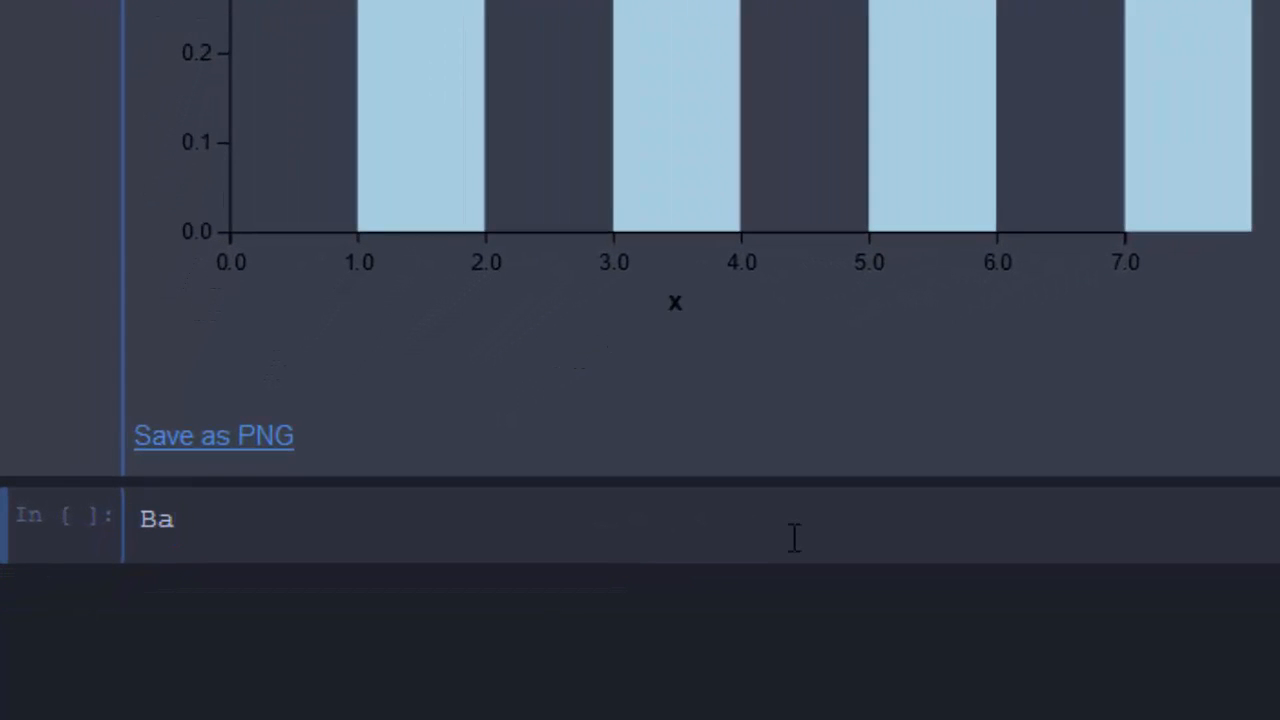
pyautogui.write('plot =')
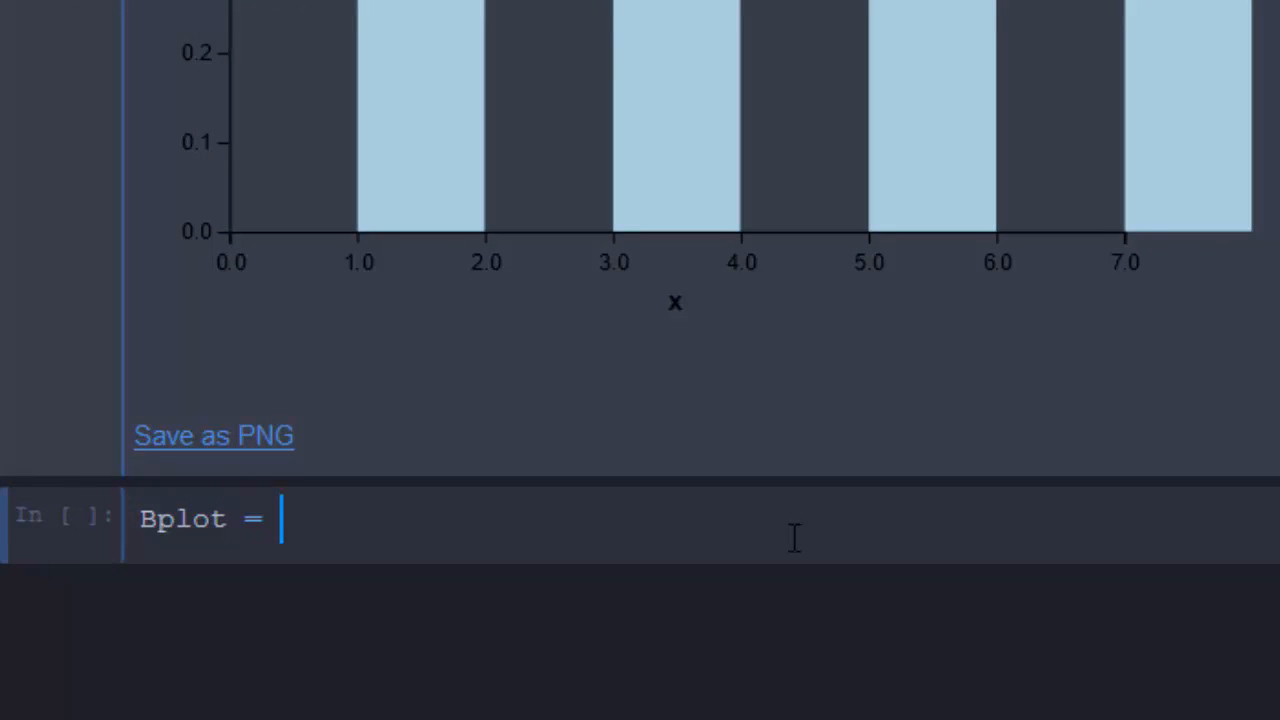
pyautogui.write('ba')
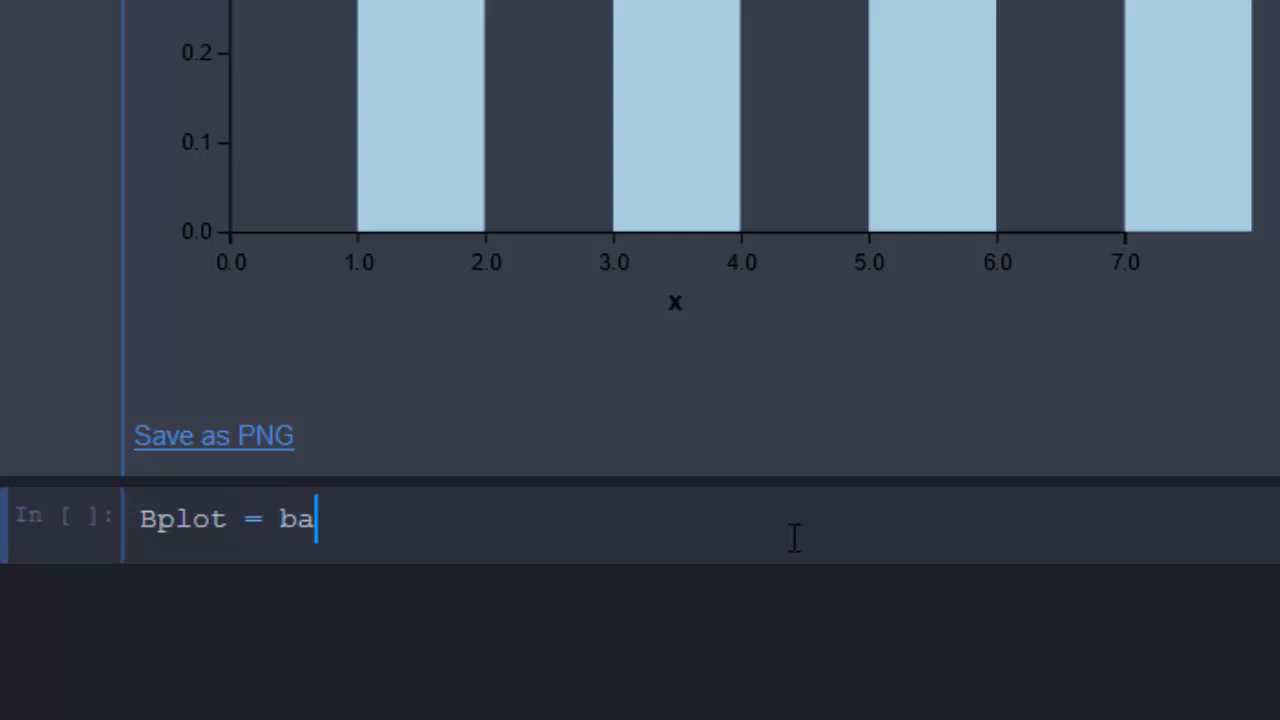
pyautogui.write('rplot')
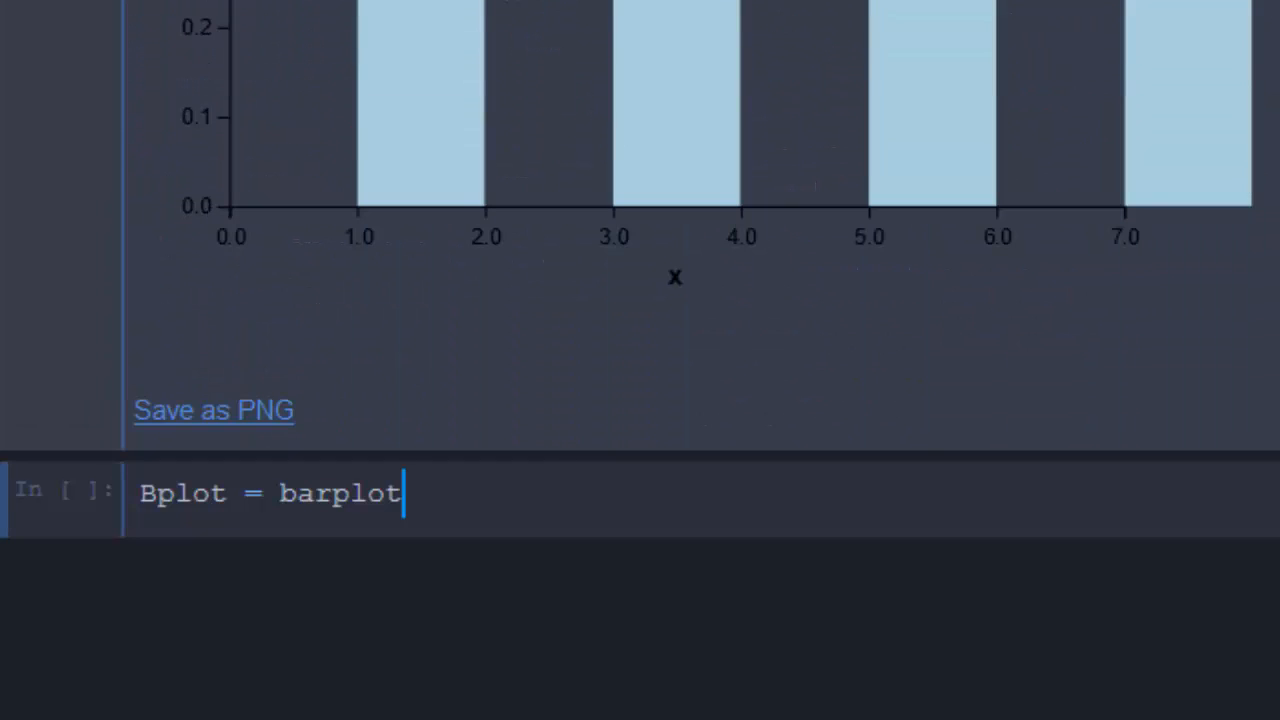
pyautogui.write('()')
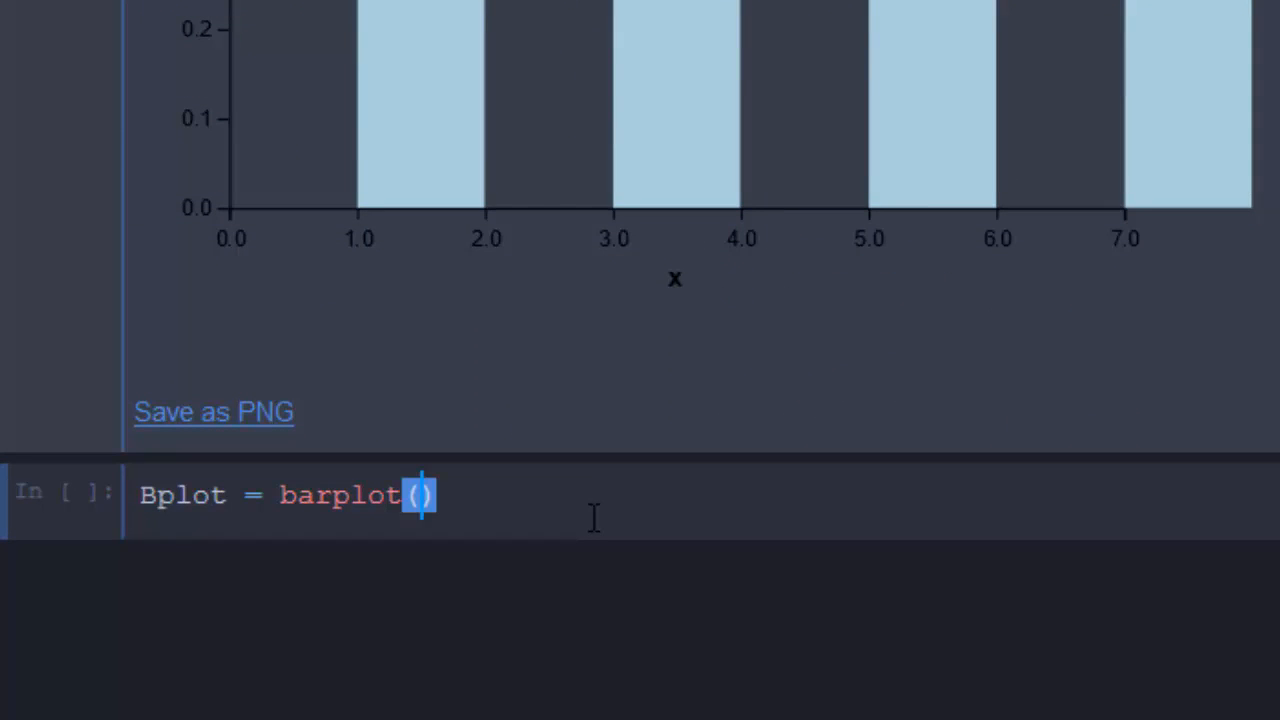
# Fill in x = x, y = y, horizontal = true and scroll through the bar chart output.
pyautogui.write('x = x')
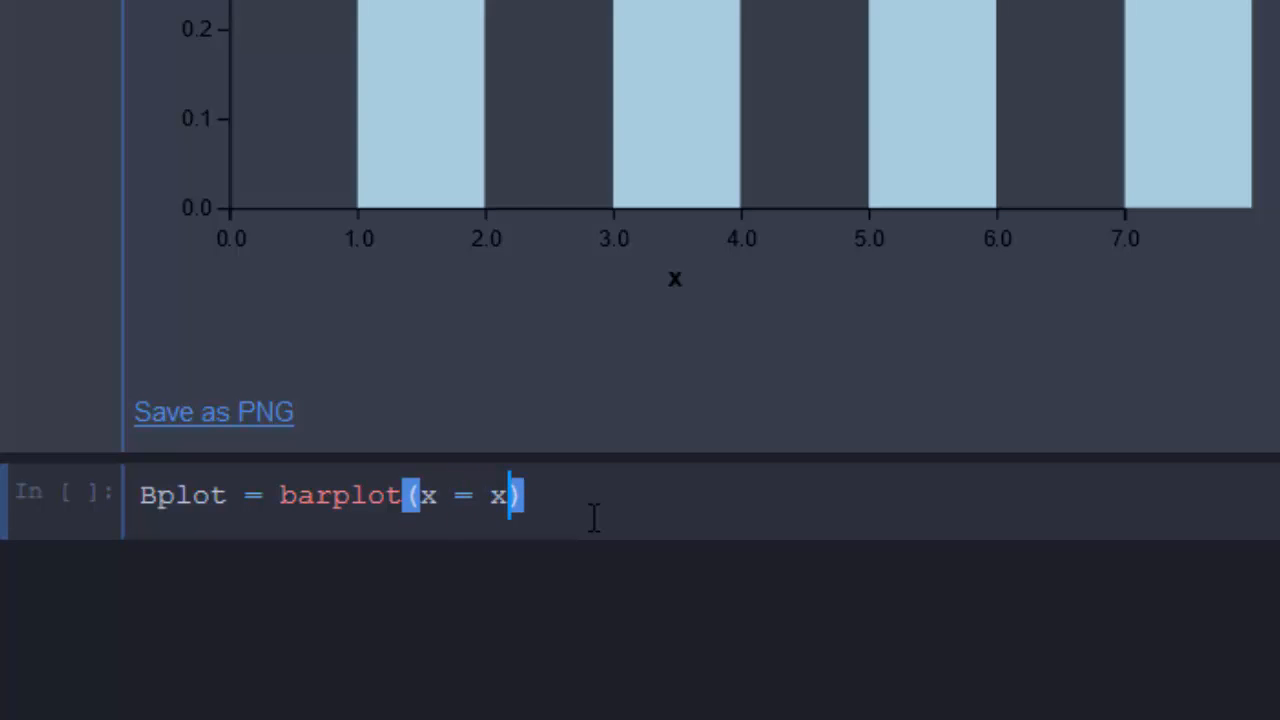
pyautogui.write(', y')
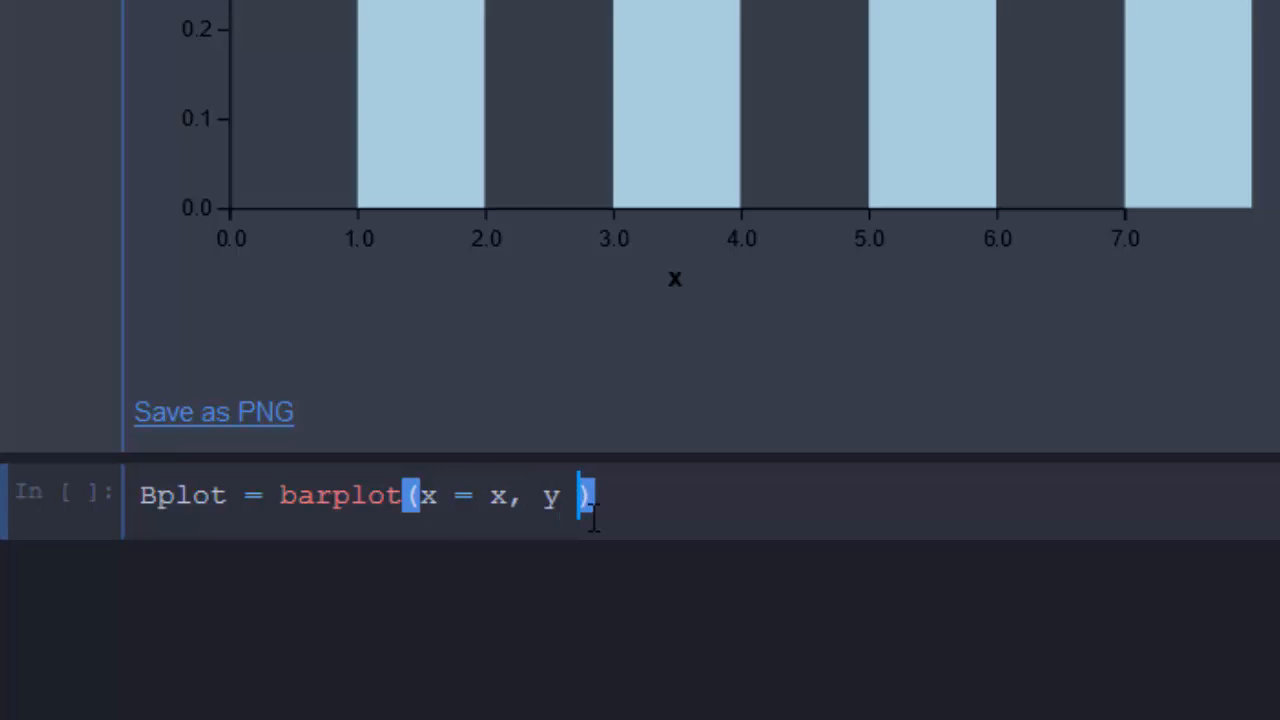
pyautogui.write('= y')
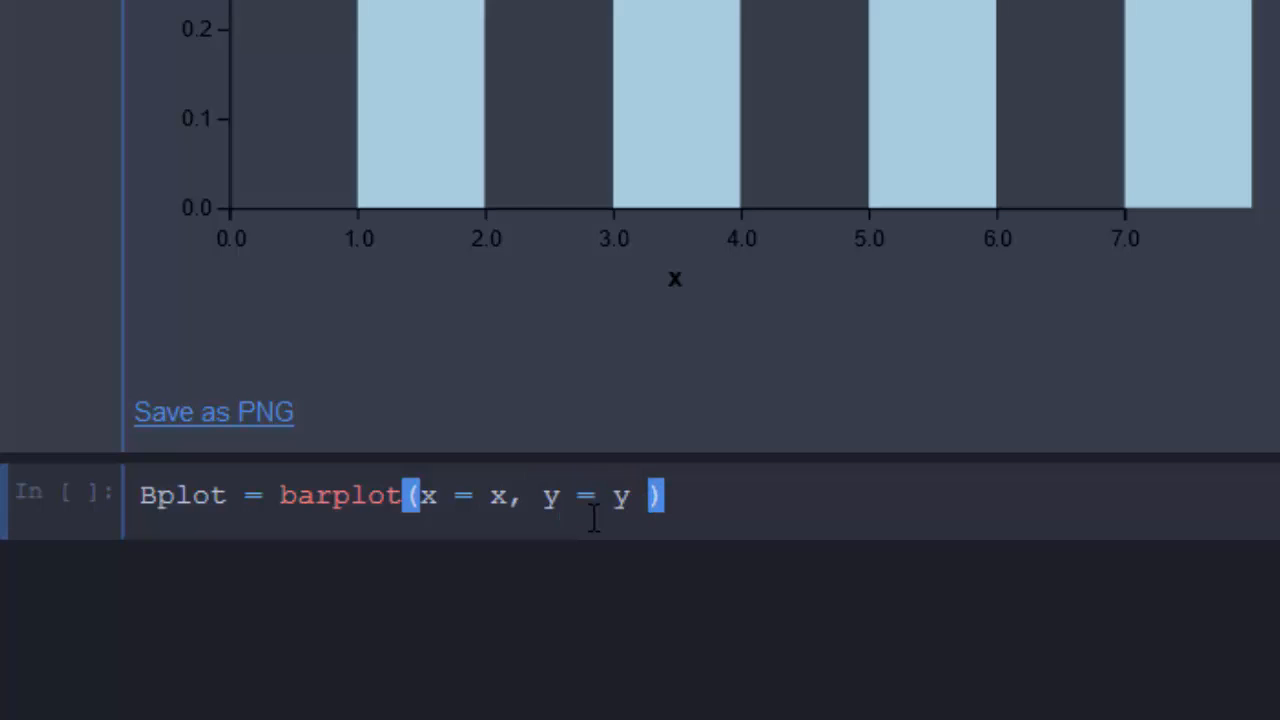
pyautogui.write(',h')
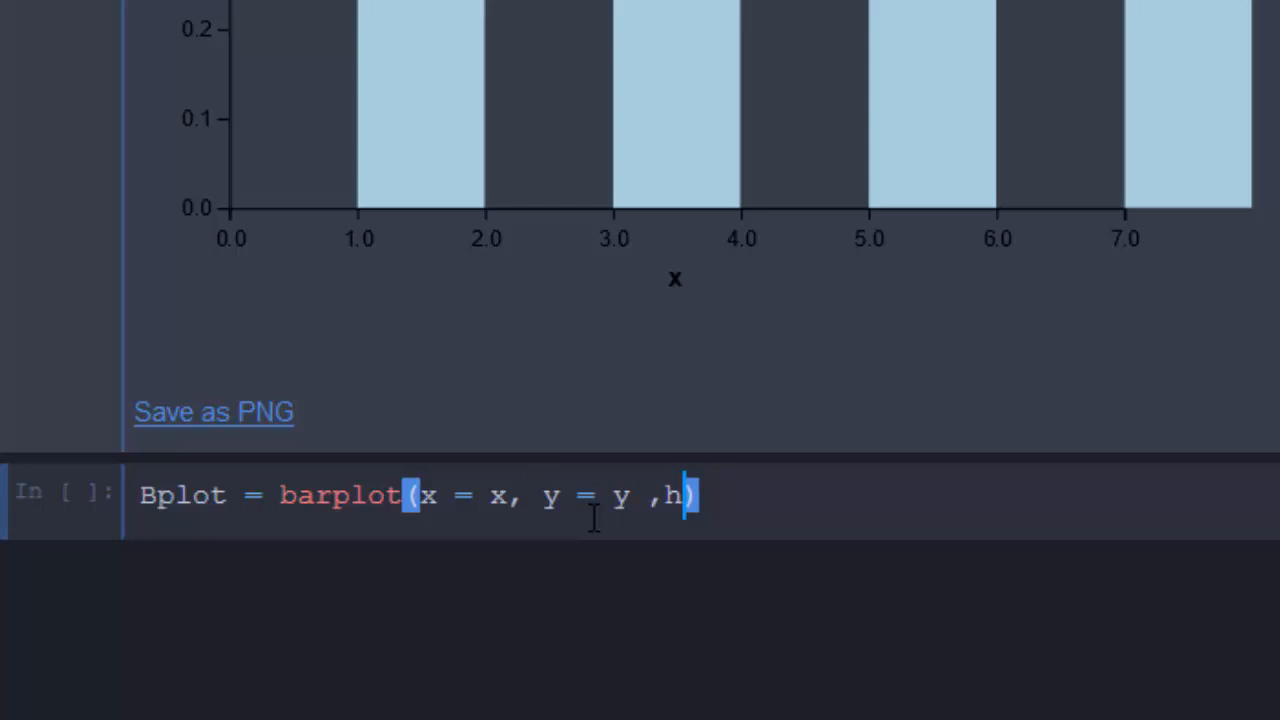
pyautogui.write('orizont')
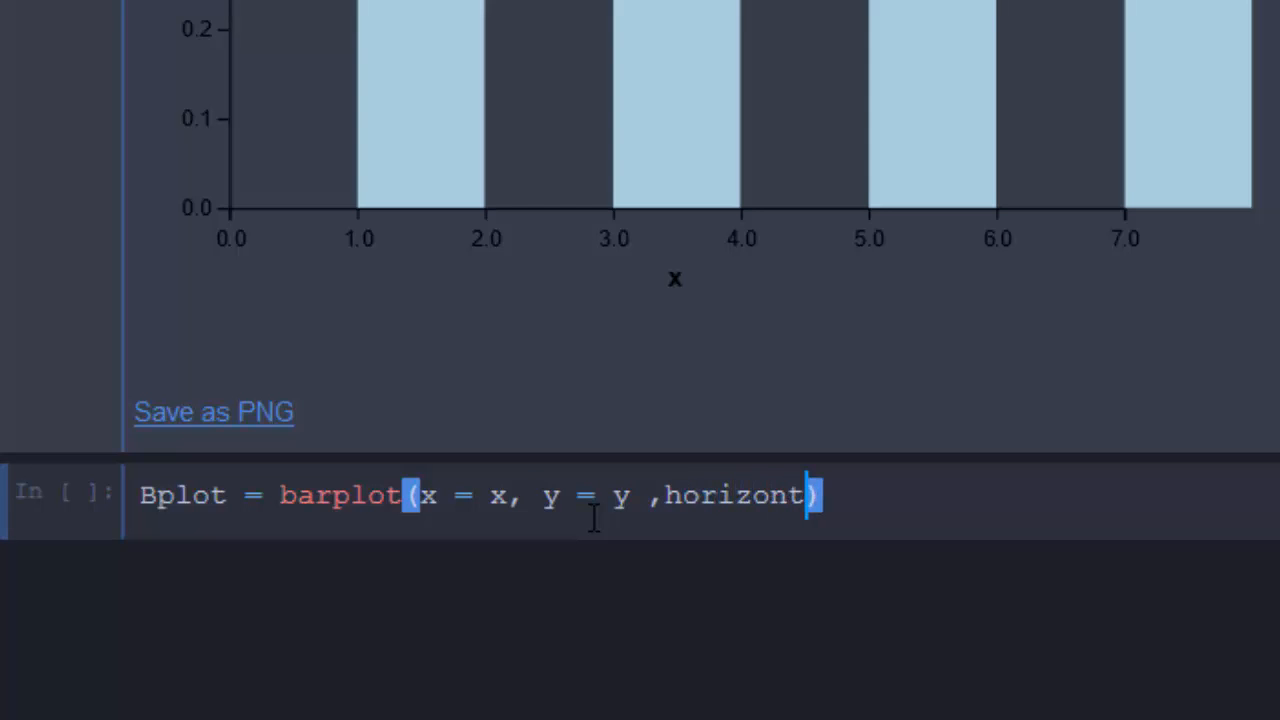
pyautogui.write('al = true')
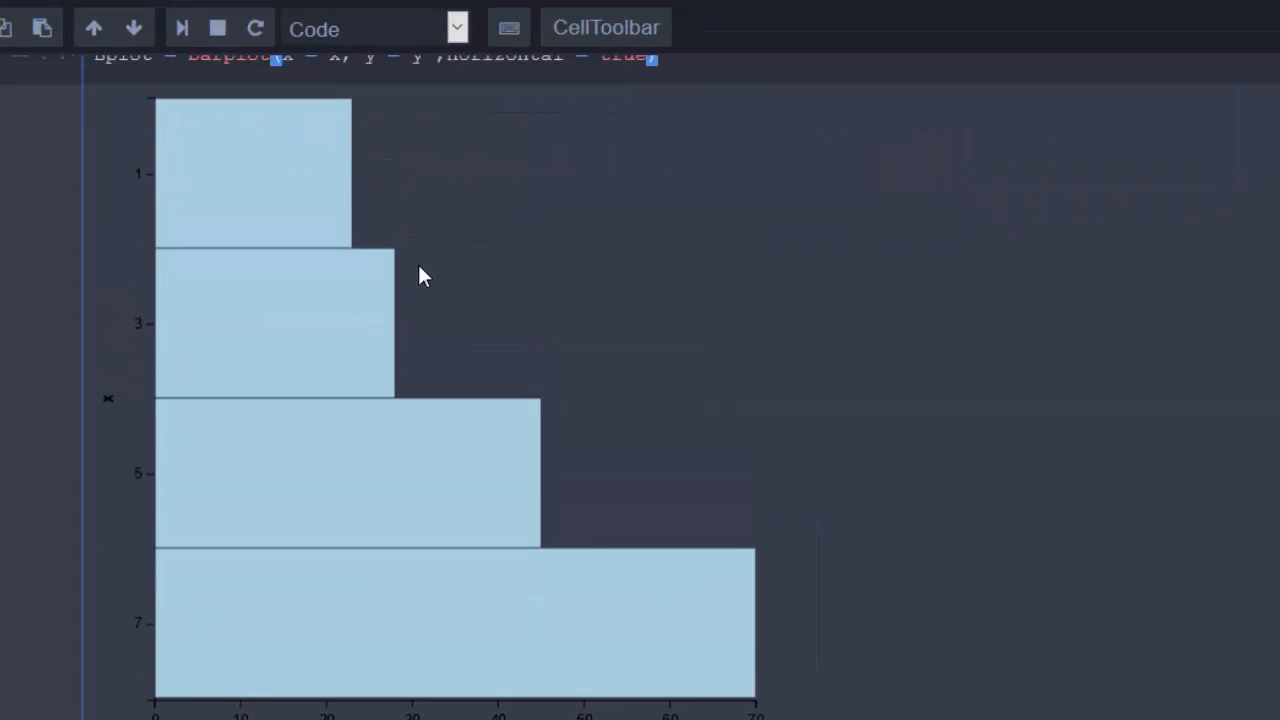
pyautogui.moveTo(220, 592)
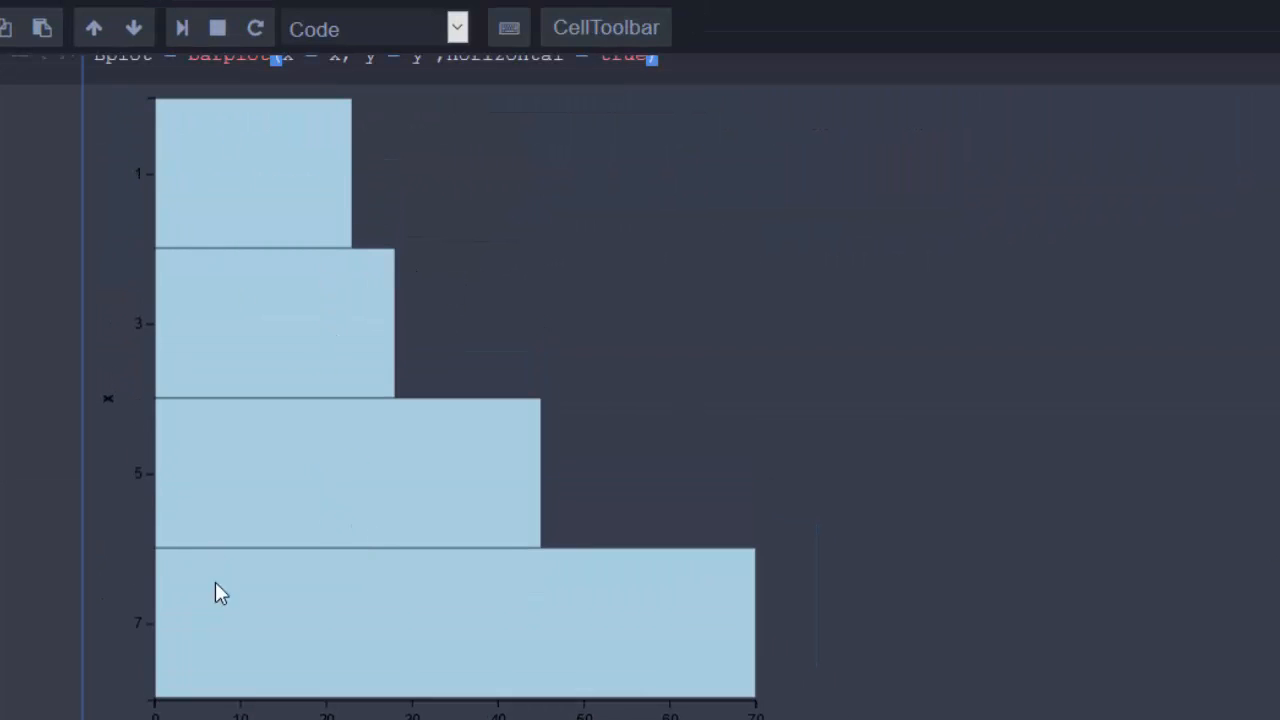
pyautogui.scroll(-3)
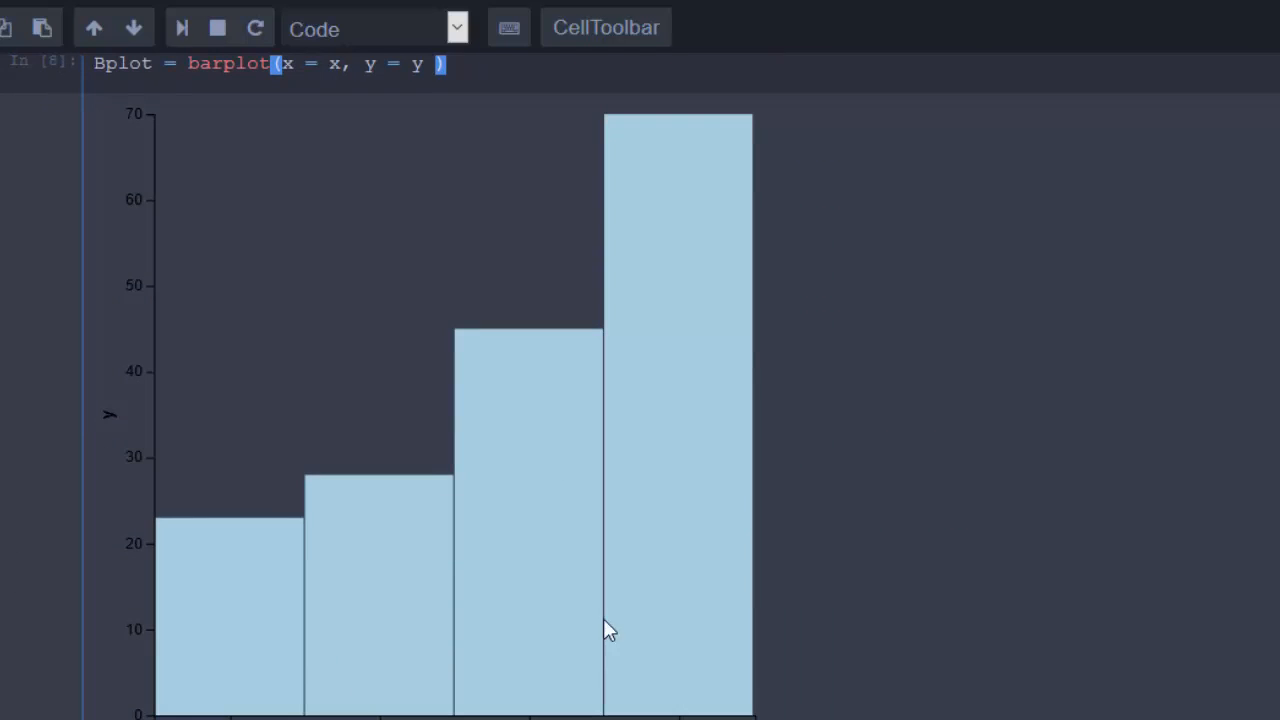
pyautogui.moveTo(920, 582)
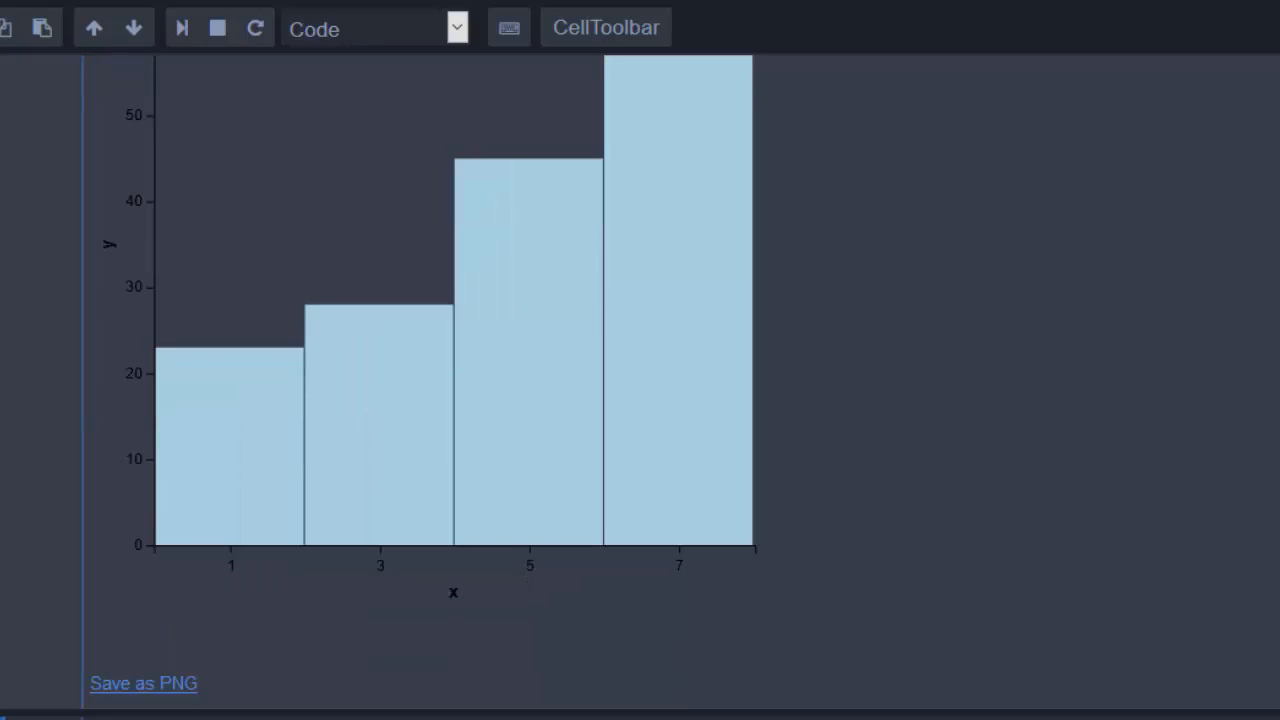
pyautogui.scroll(-3)
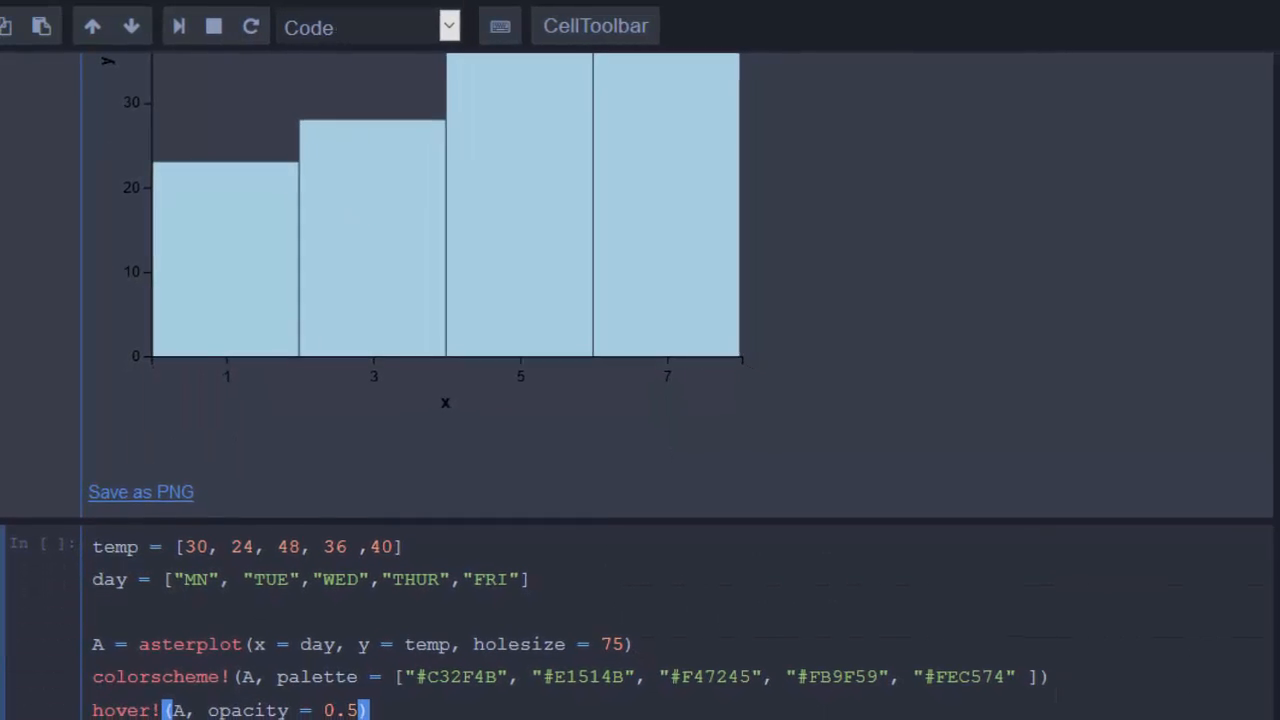
# Run the asterplot cell and scroll to the five-slice temperature donut chart with day legend.
pyautogui.scroll(-3)
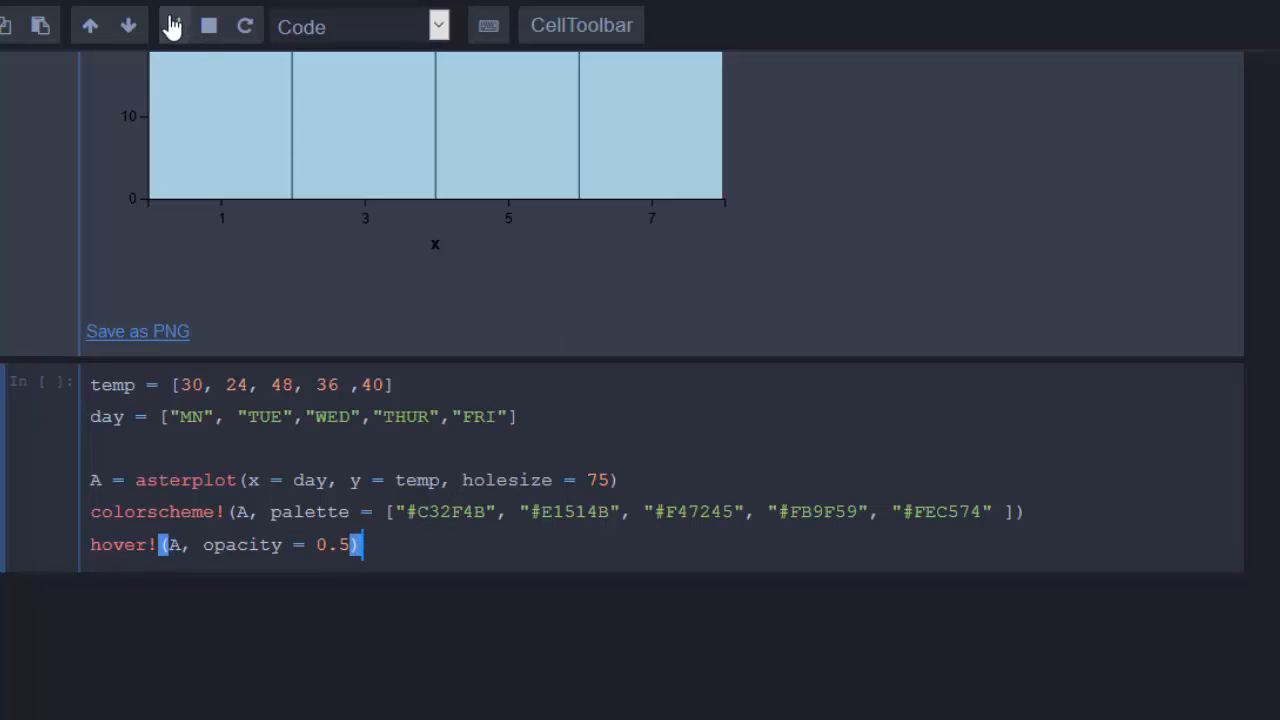
pyautogui.click(173, 25)
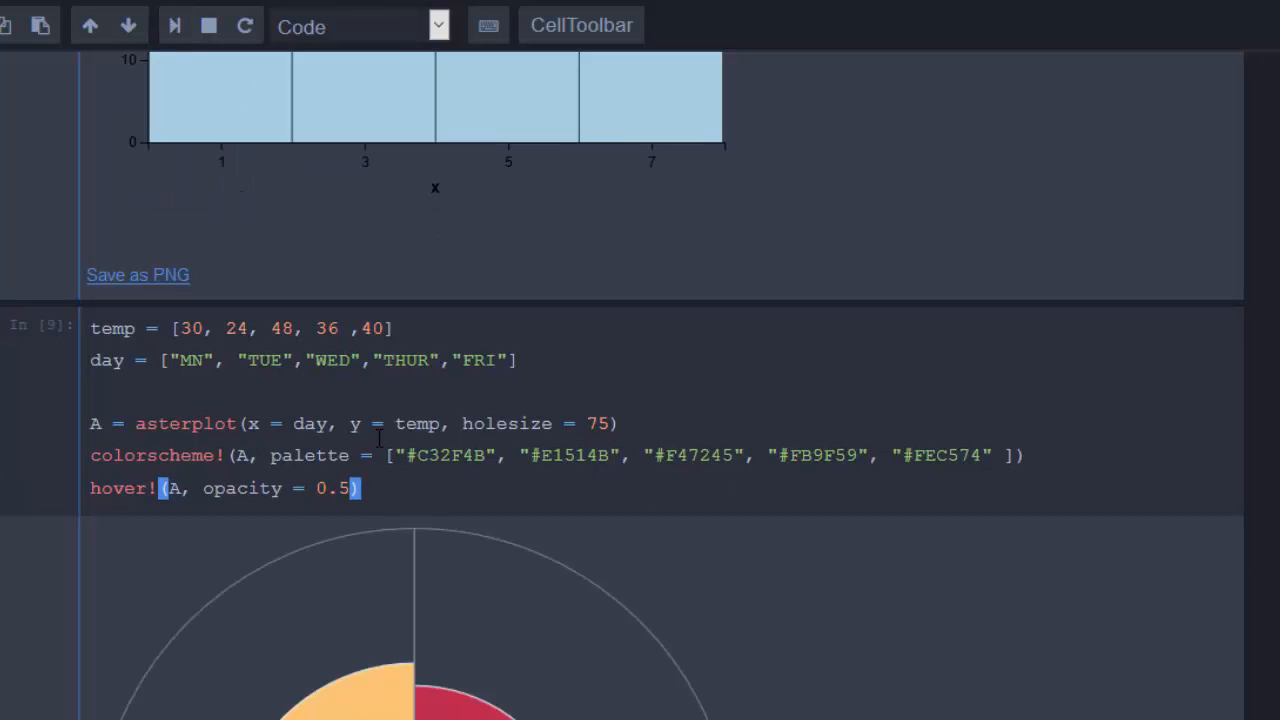
pyautogui.scroll(-3)
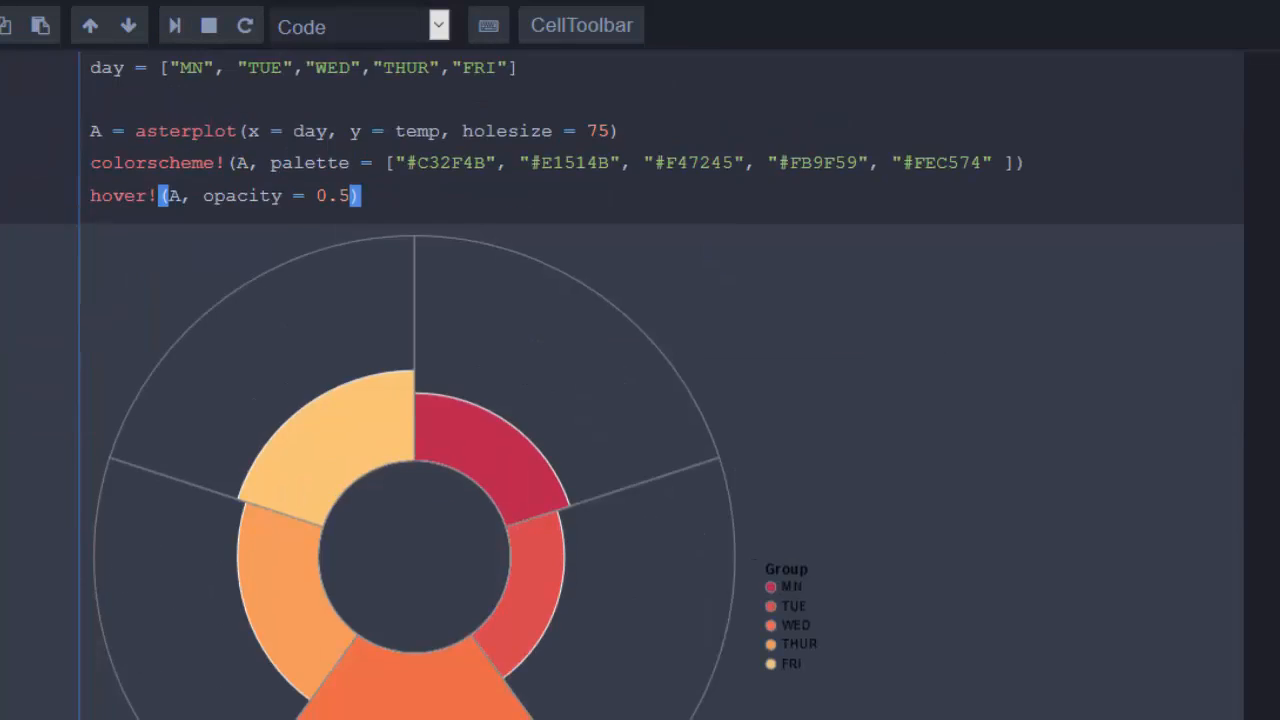
pyautogui.scroll(-3)
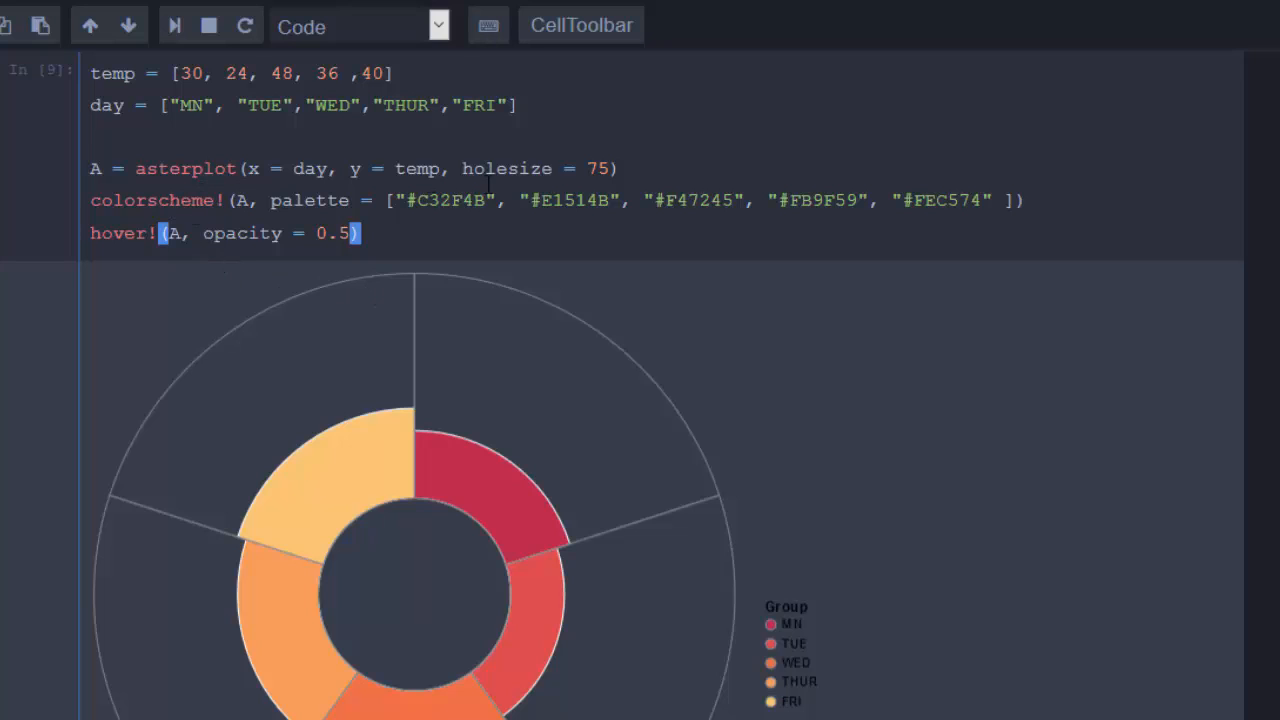
pyautogui.moveTo(500, 512)
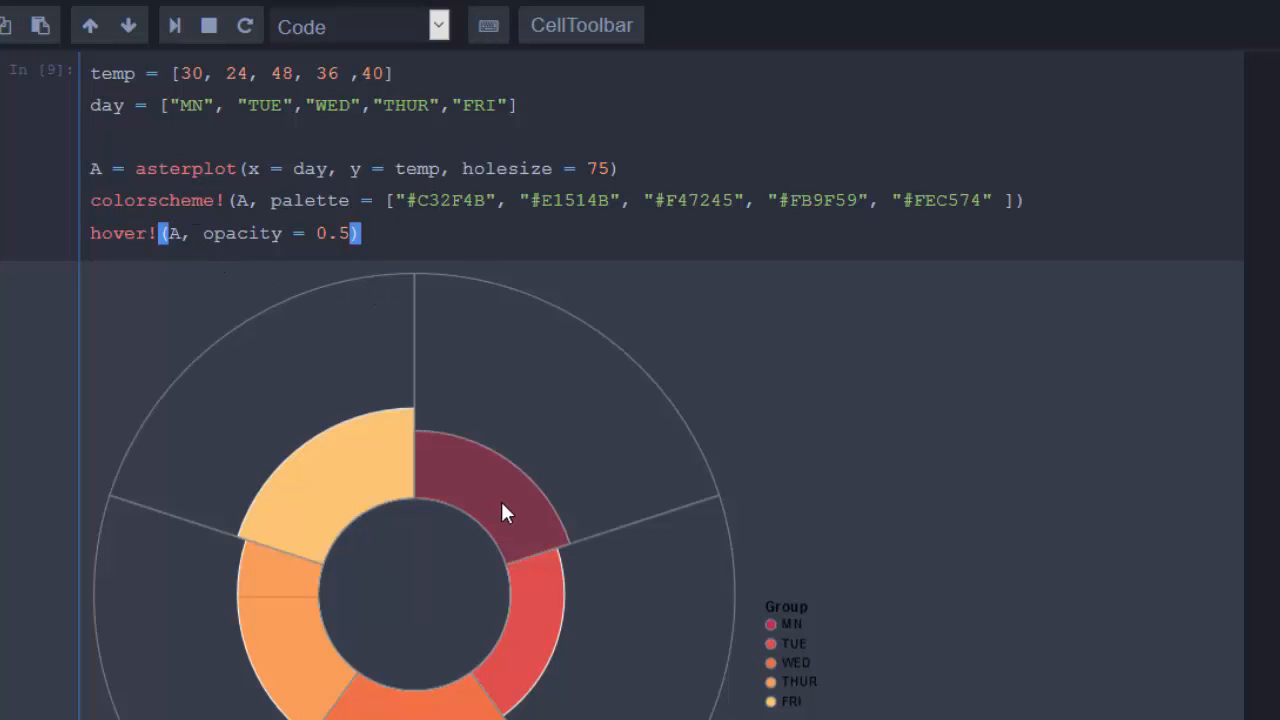
pyautogui.moveTo(500, 490)
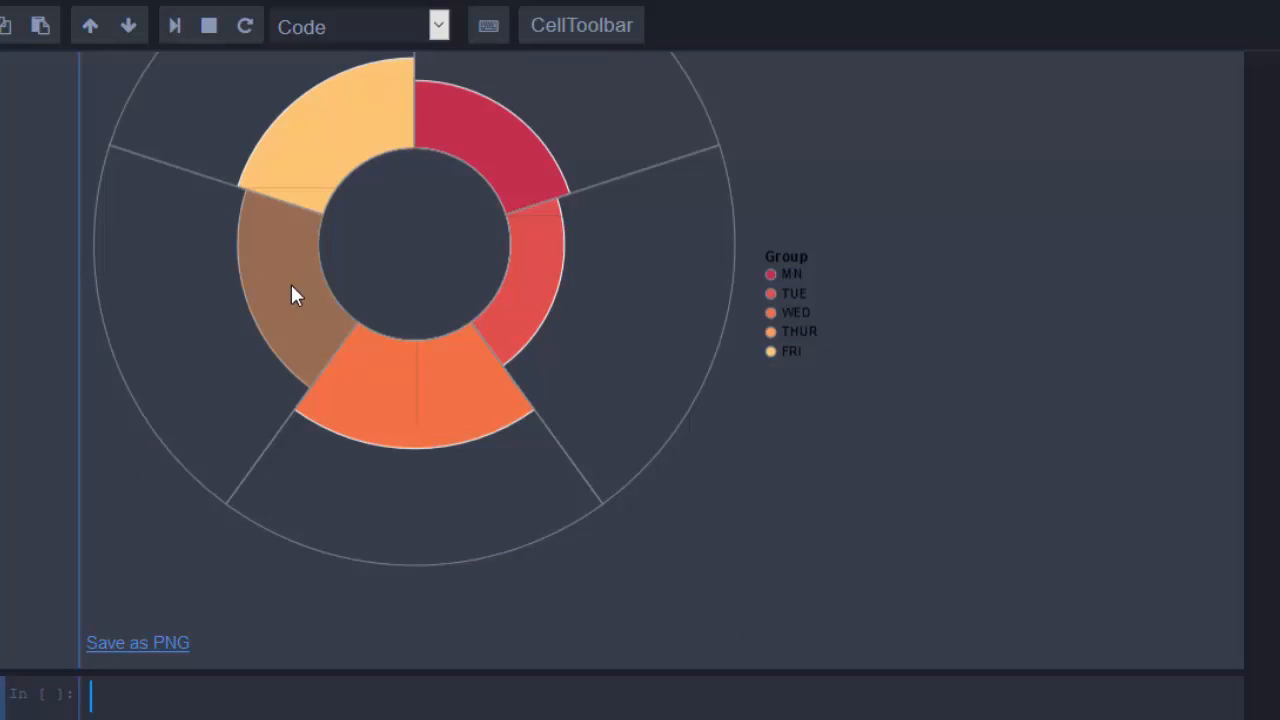
pyautogui.moveTo(920, 290)
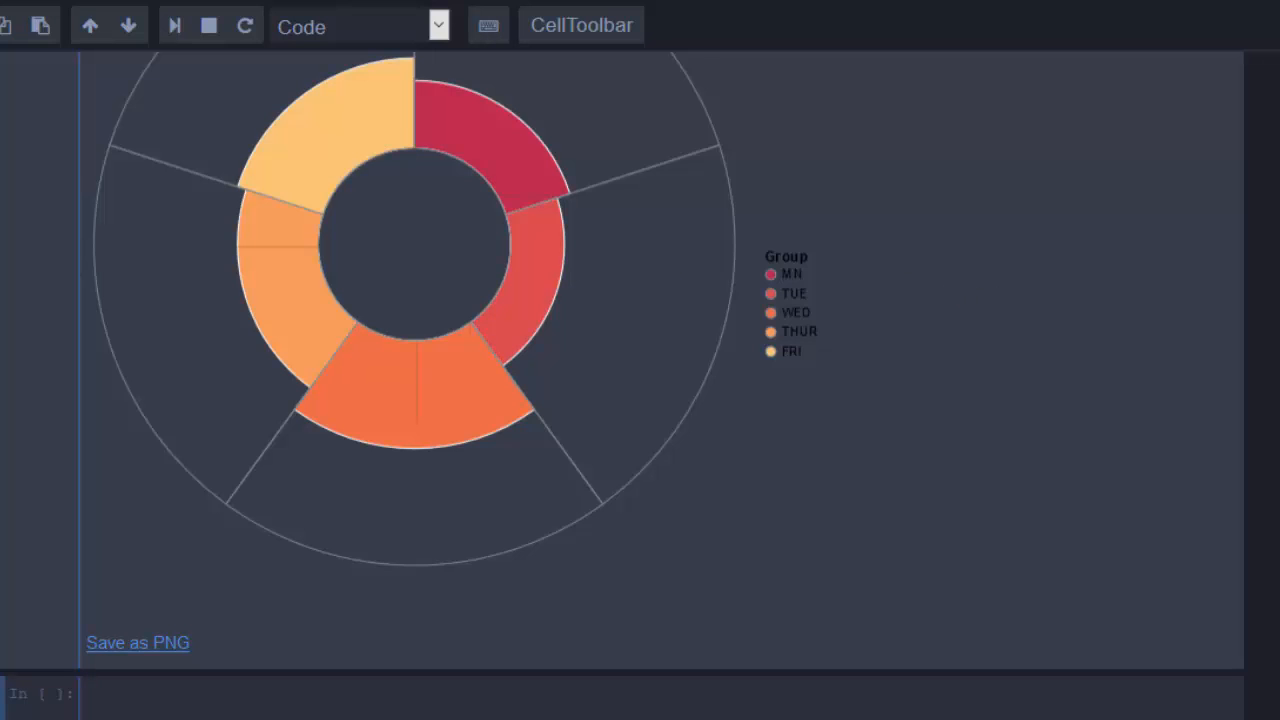
# Type the closing note 'THANKS FOR WATCHING' into the empty cell.
pyautogui.write('THN')
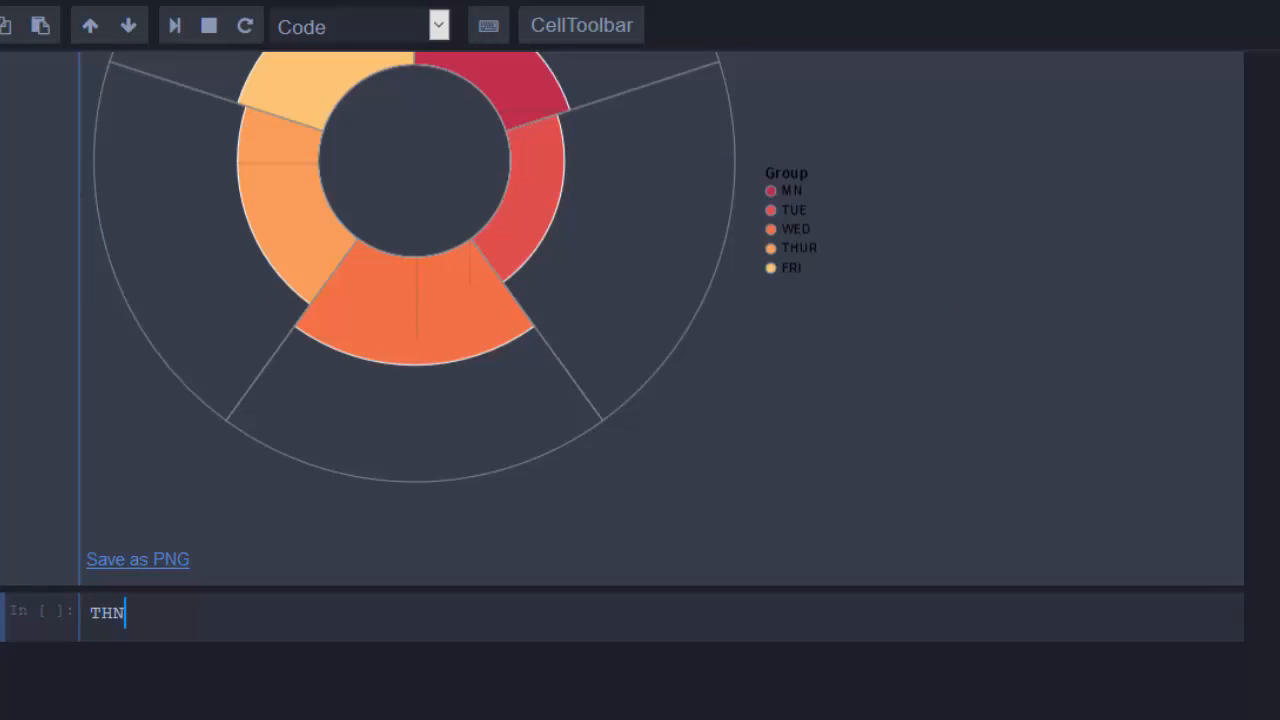
pyautogui.write('ANKS FOR')
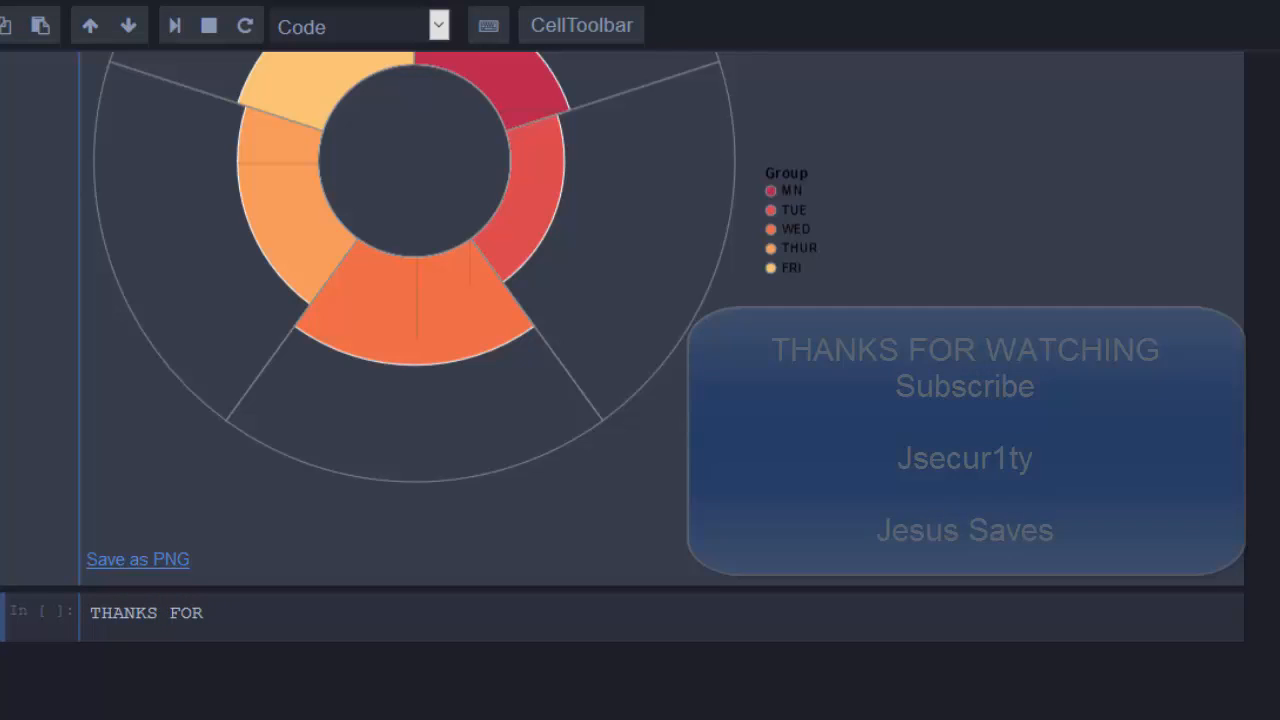
pyautogui.write('W')
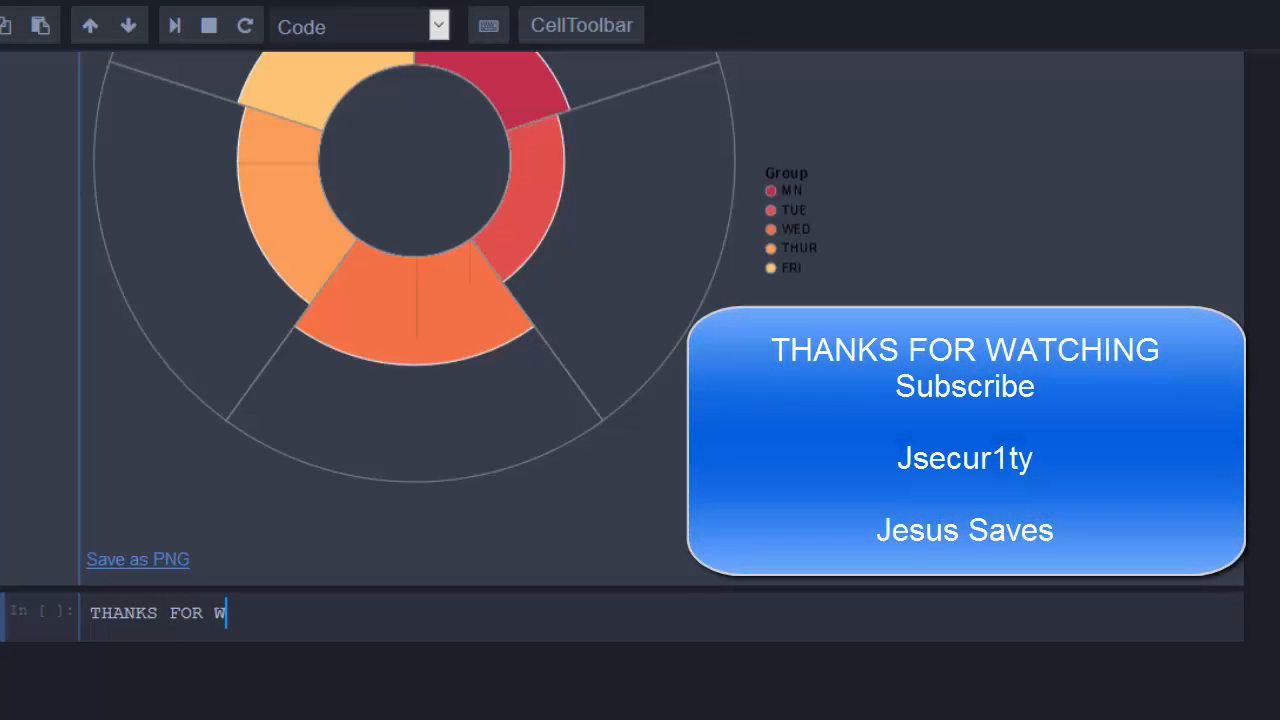
pyautogui.write('ATCHING')
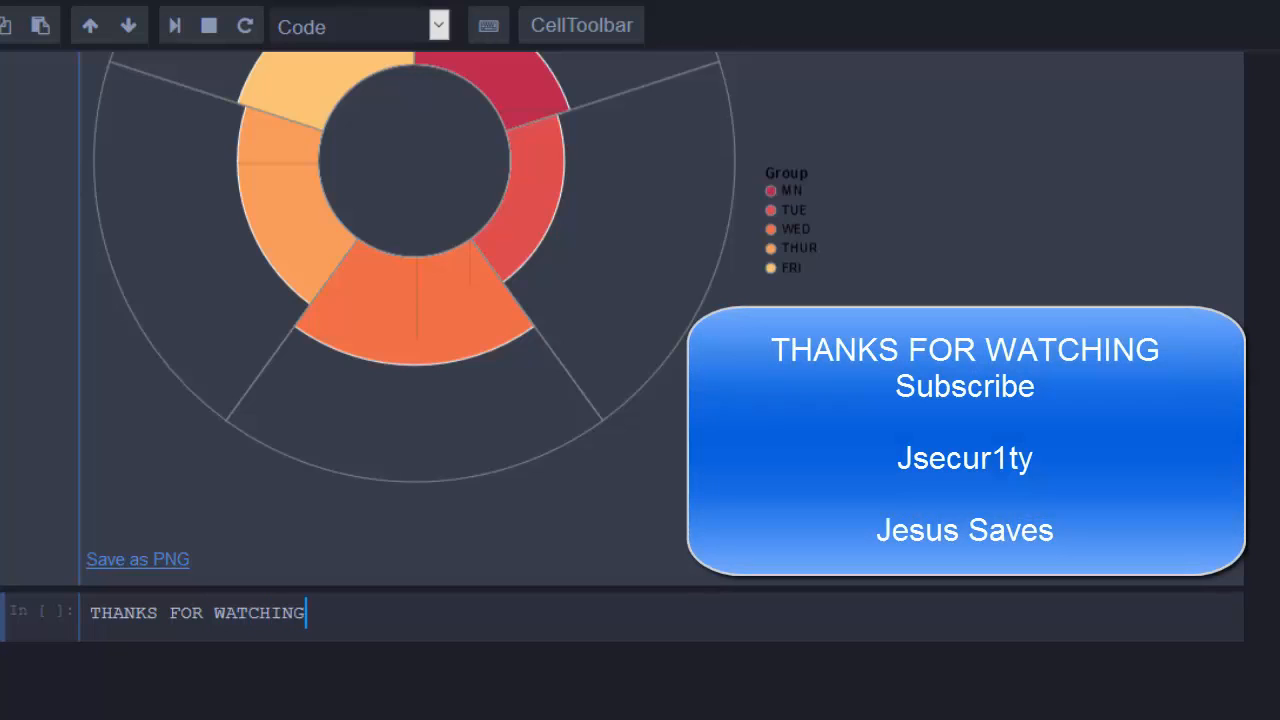